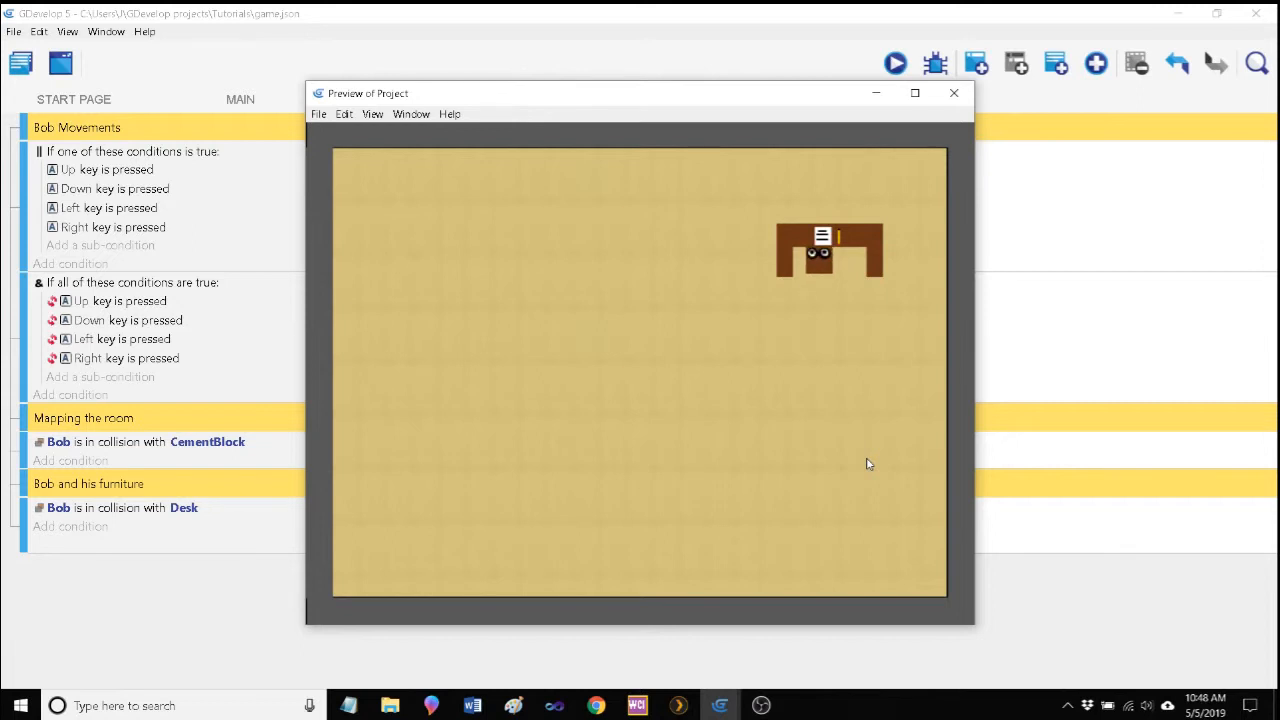
{"action": "mouse_move", "coordinate": [836, 268]}
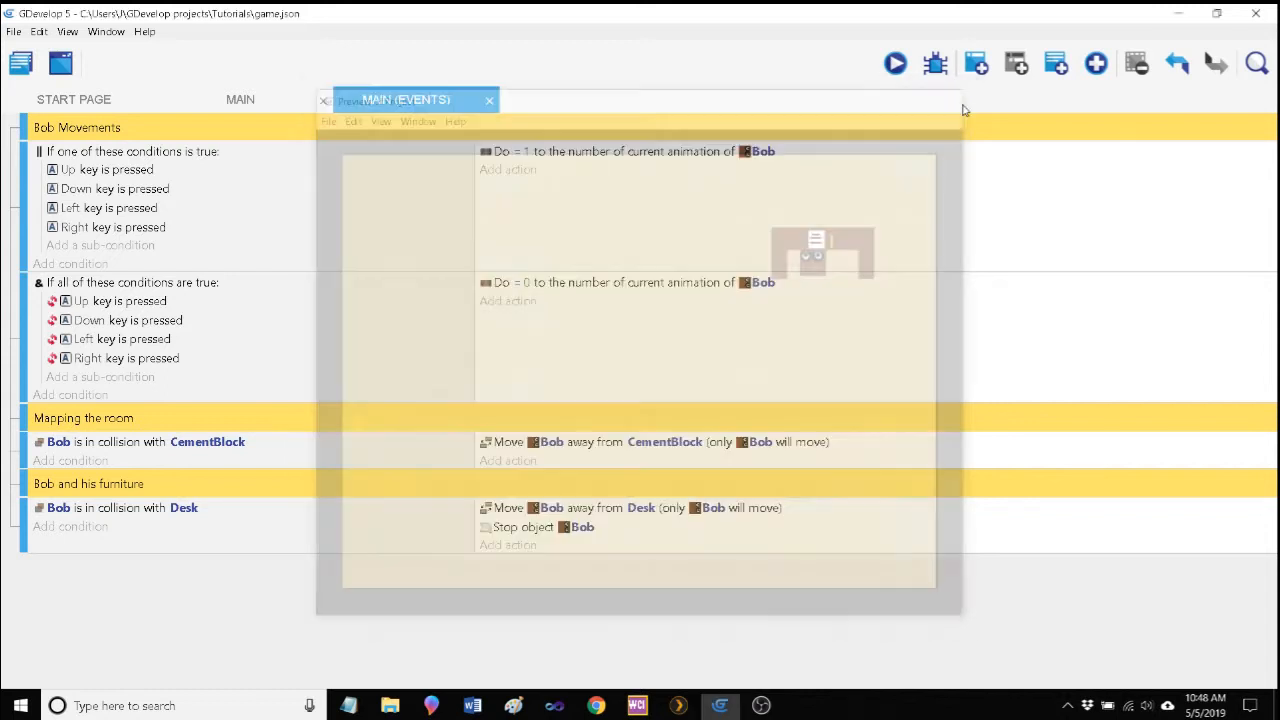
Step: Return to the MAIN scene layout showing the room, Bob, the desk and carpet
{"action": "left_click", "coordinate": [240, 100]}
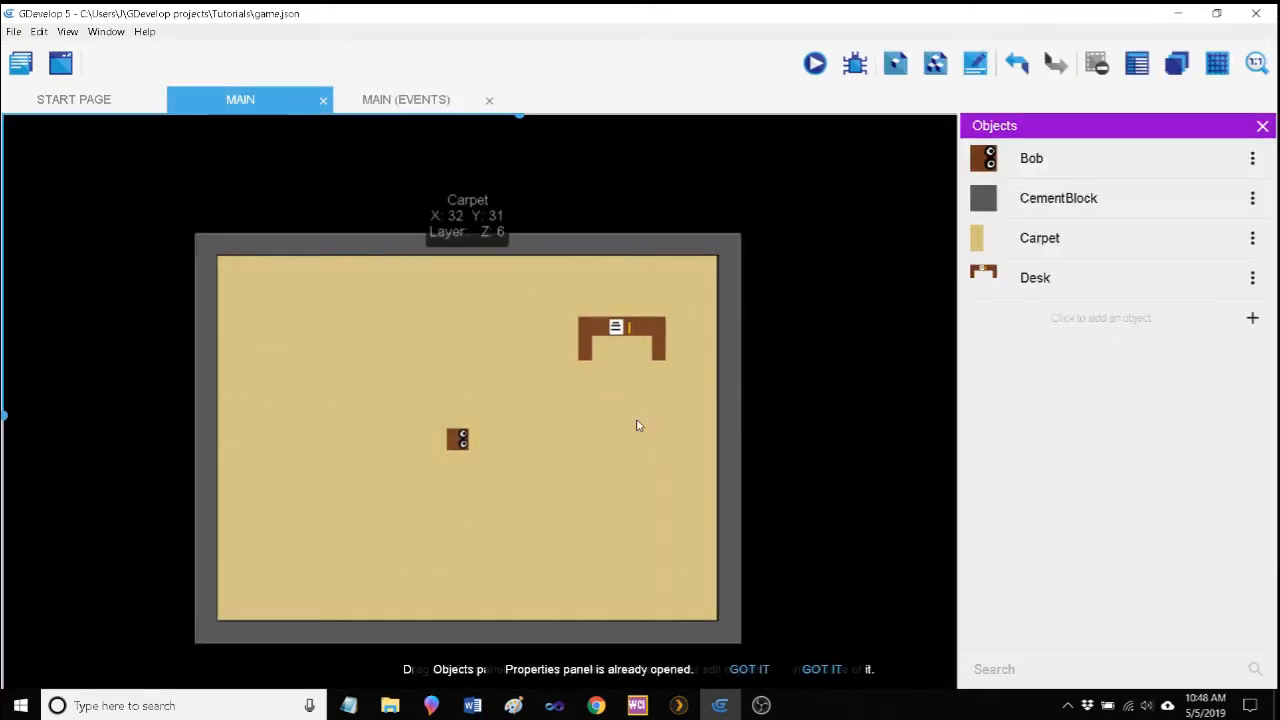
{"action": "mouse_move", "coordinate": [202, 218]}
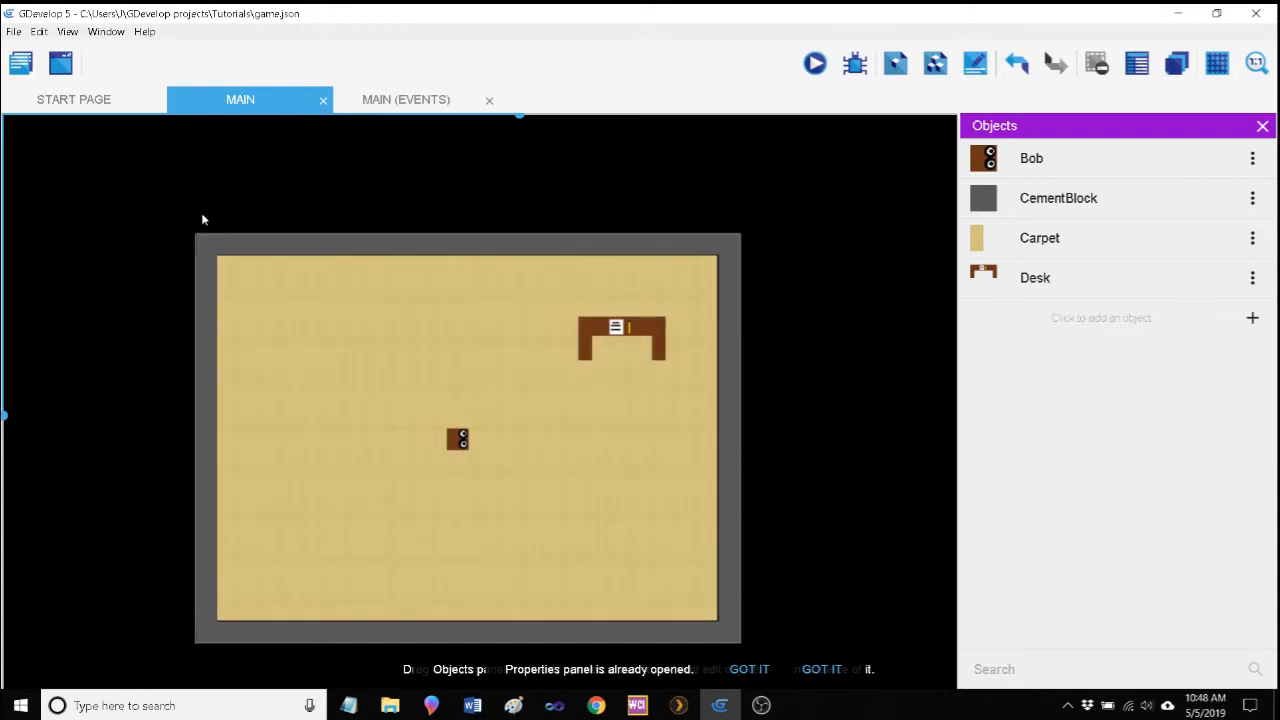
{"action": "mouse_move", "coordinate": [292, 238]}
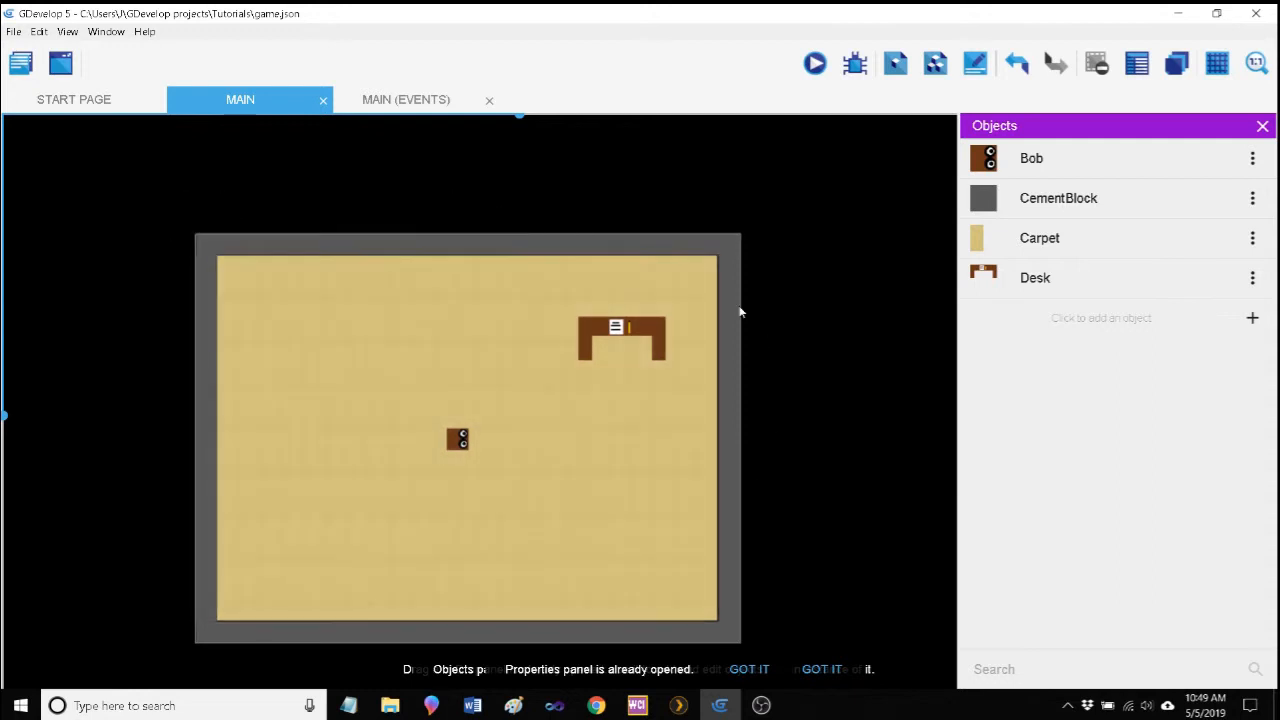
{"action": "mouse_move", "coordinate": [1104, 108]}
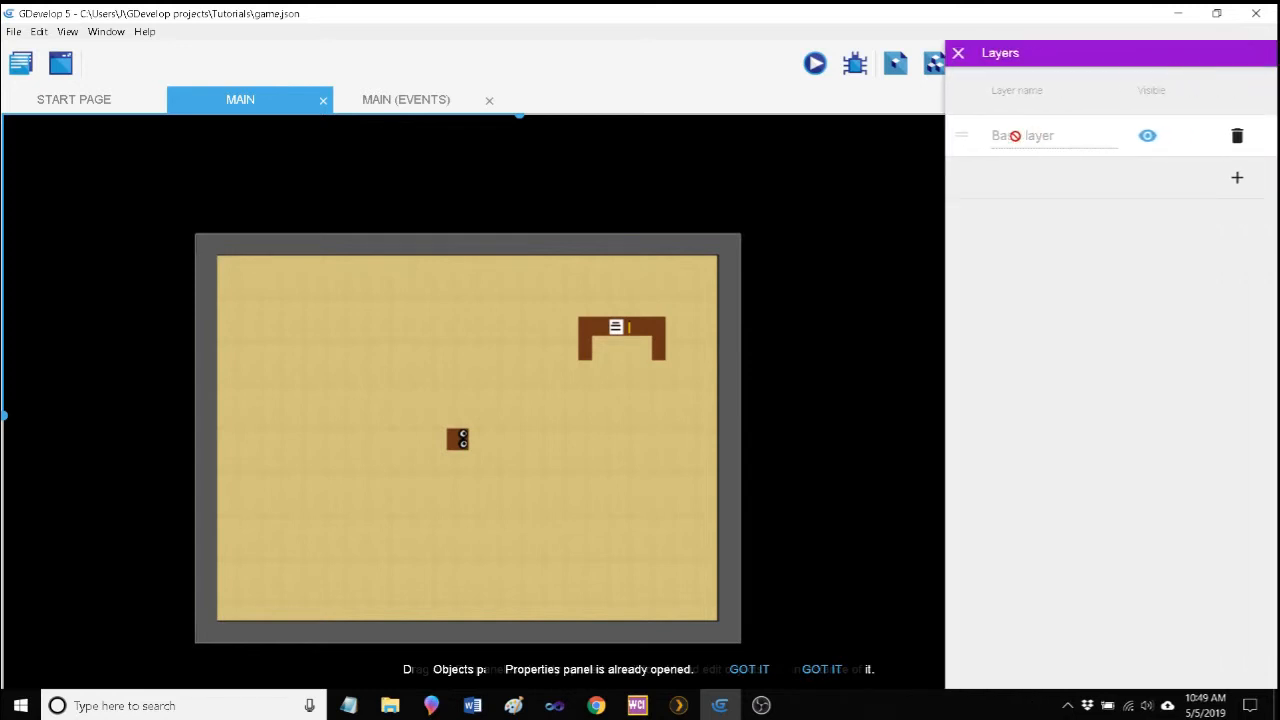
Step: Add a new layer named Dialogue above the base layer in the MAIN scene
{"action": "left_click", "coordinate": [1148, 136]}
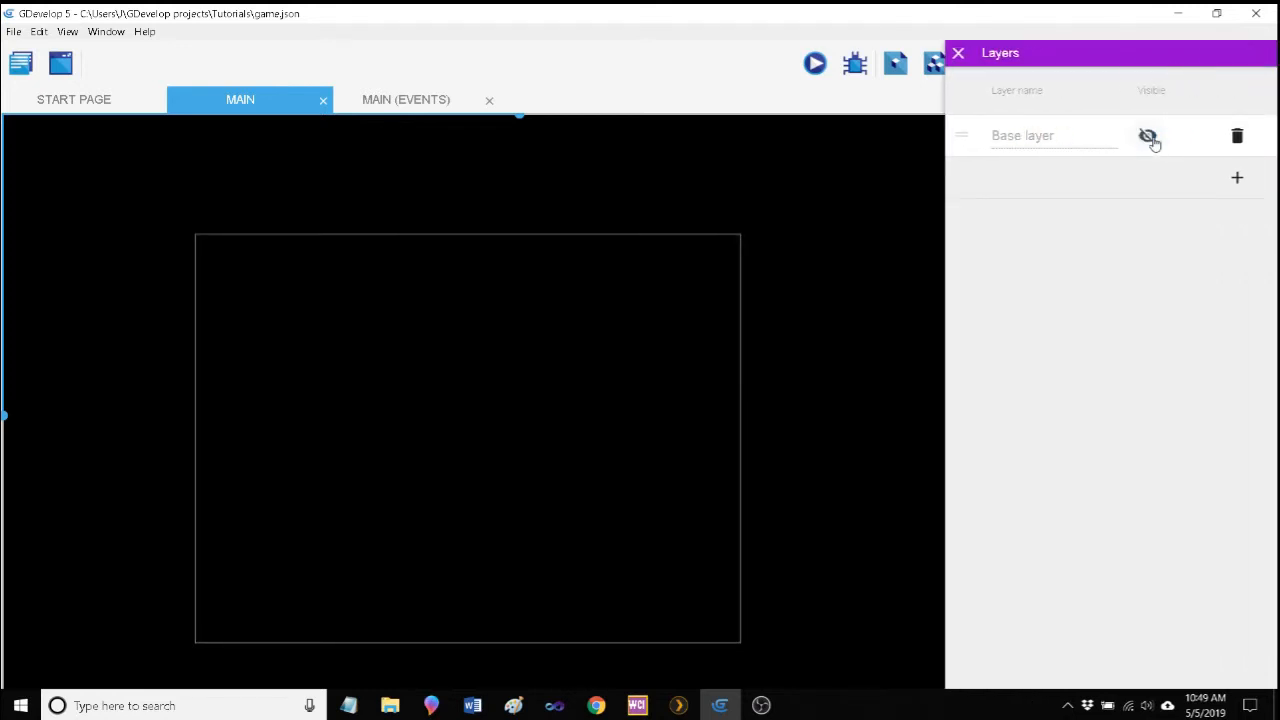
{"action": "left_click", "coordinate": [1148, 136]}
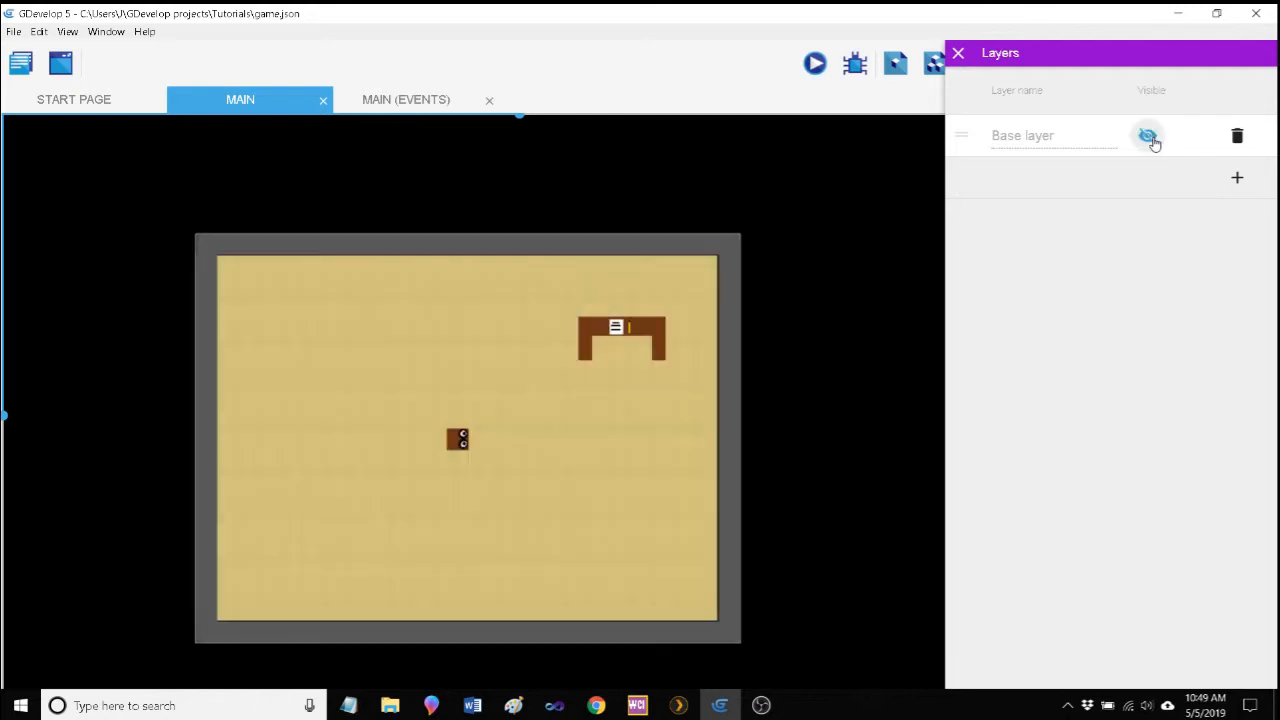
{"action": "left_click", "coordinate": [1148, 136]}
{"action": "type", "text": "D"}
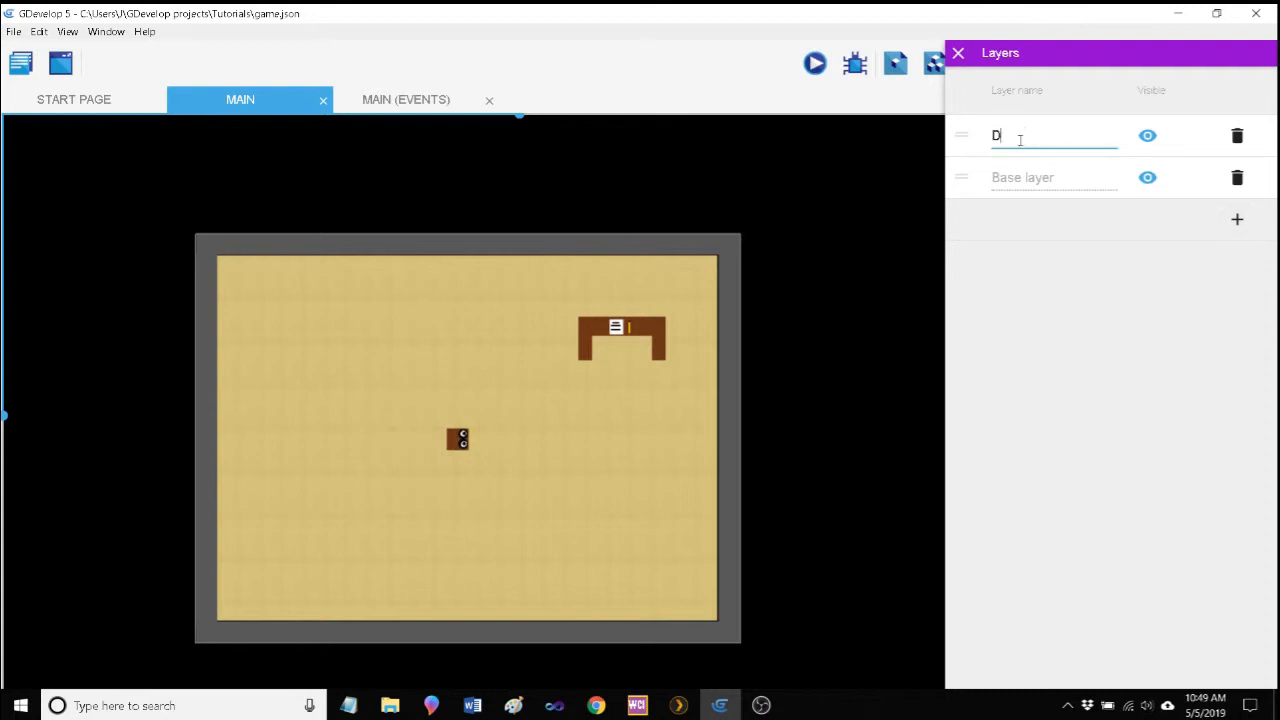
{"action": "type", "text": "ialogue"}
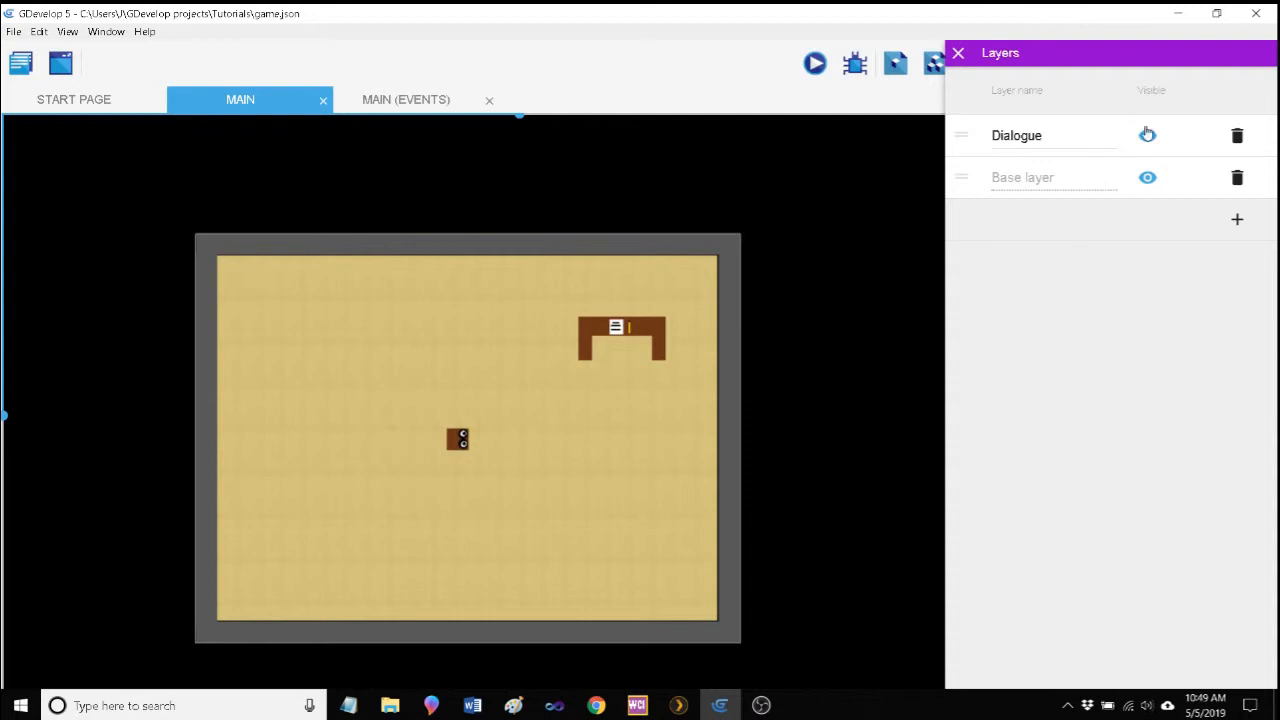
{"action": "left_click", "coordinate": [1148, 136]}
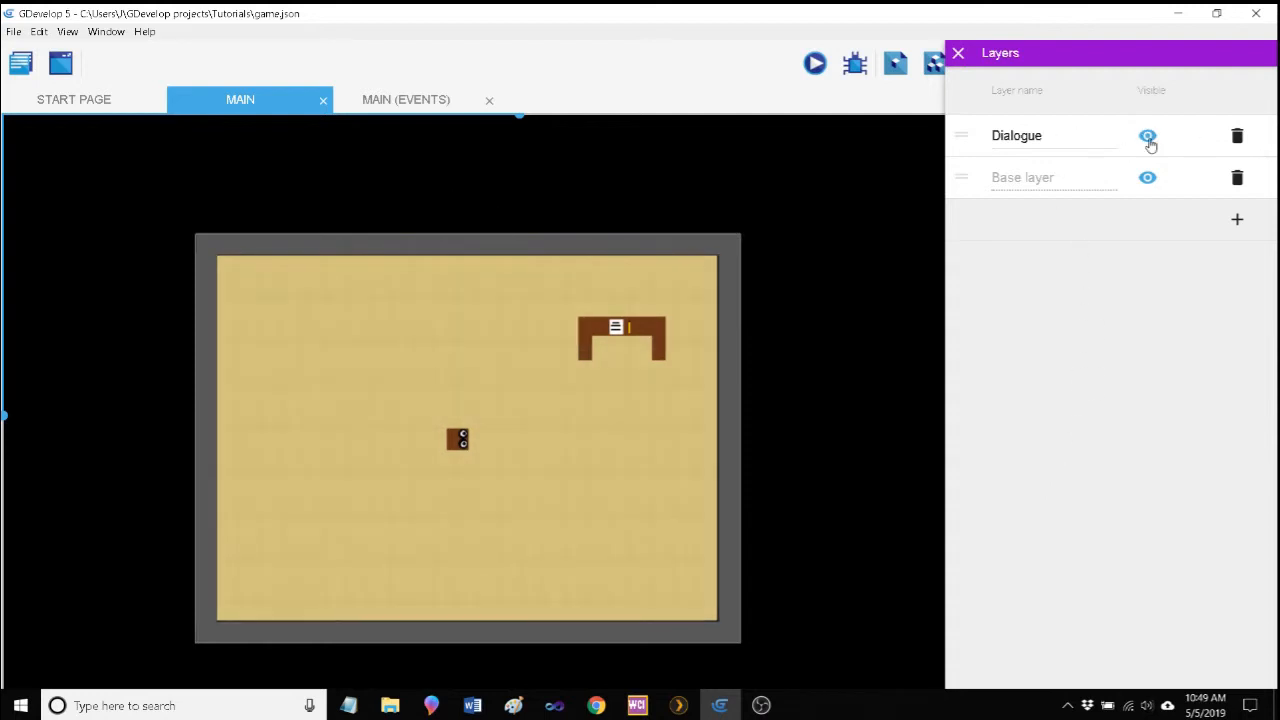
Step: Hide the Dialogue layer and close the Layers panel
{"action": "left_click", "coordinate": [1148, 136]}
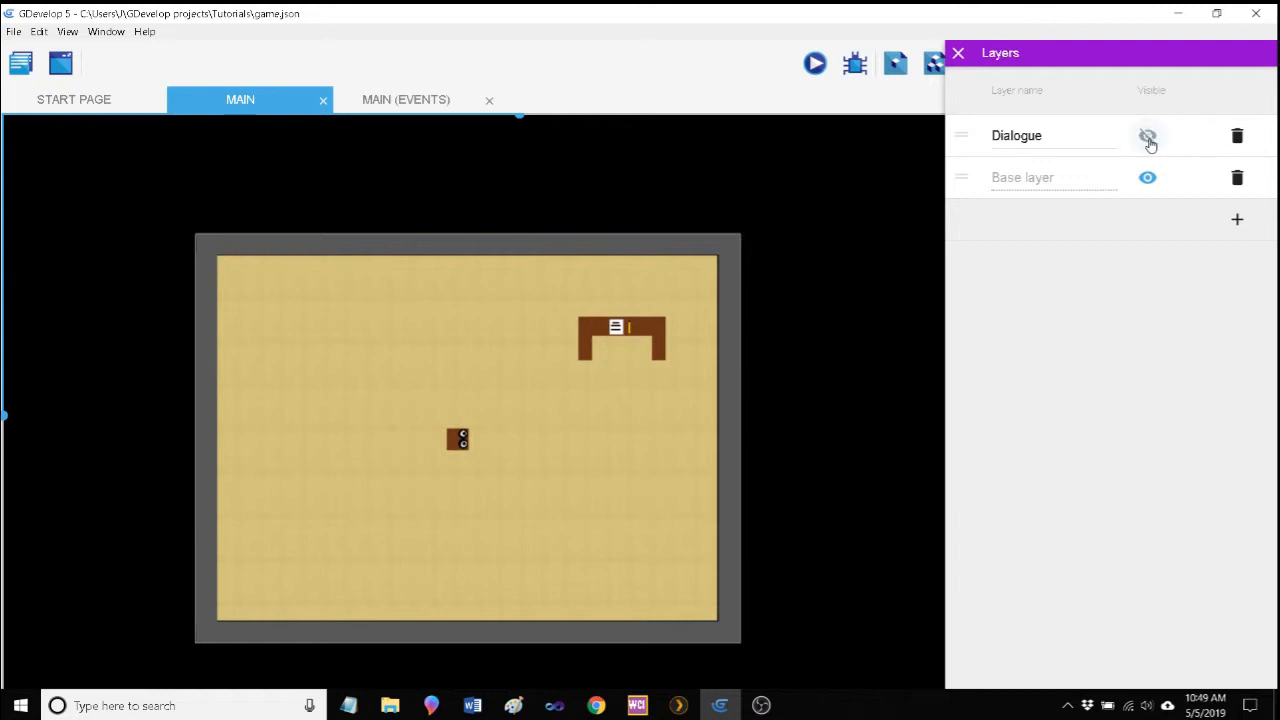
{"action": "left_click", "coordinate": [1148, 136]}
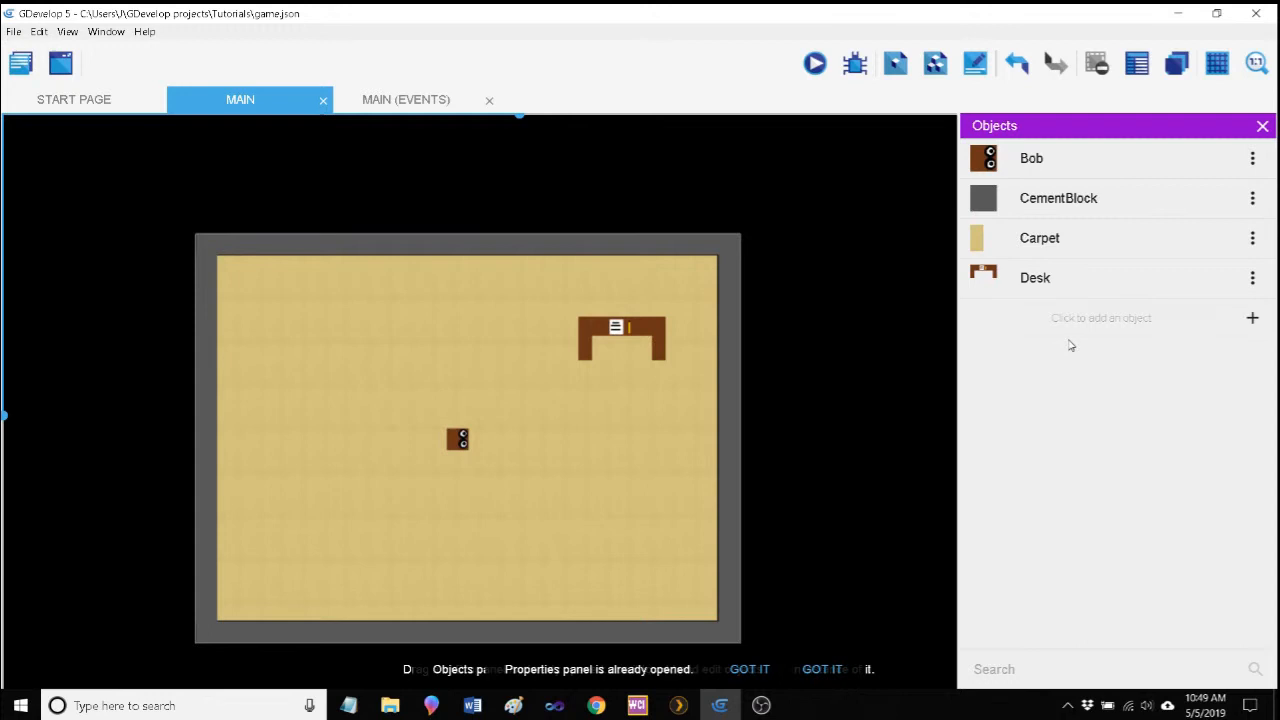
{"action": "mouse_move", "coordinate": [1252, 318]}
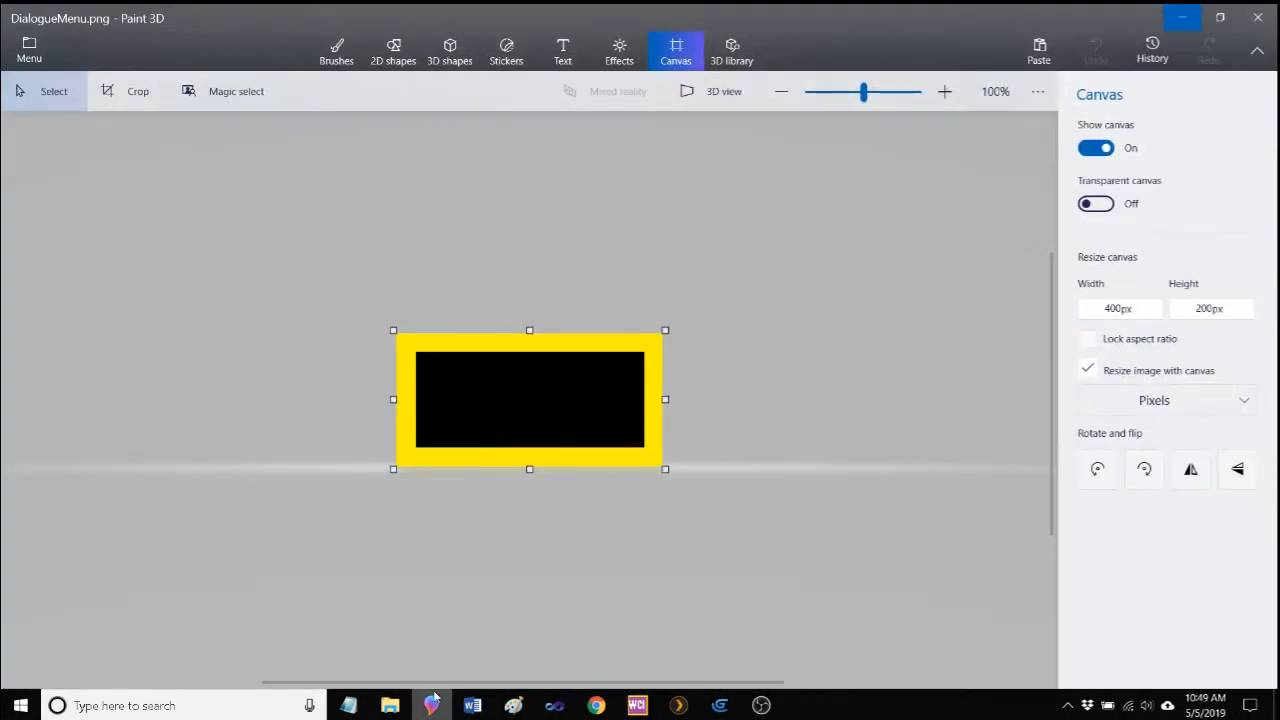
Step: View DialogueMenu.png in Paint 3D, a 400×200 px black box with a yellow border
{"action": "left_click", "coordinate": [1208, 308]}
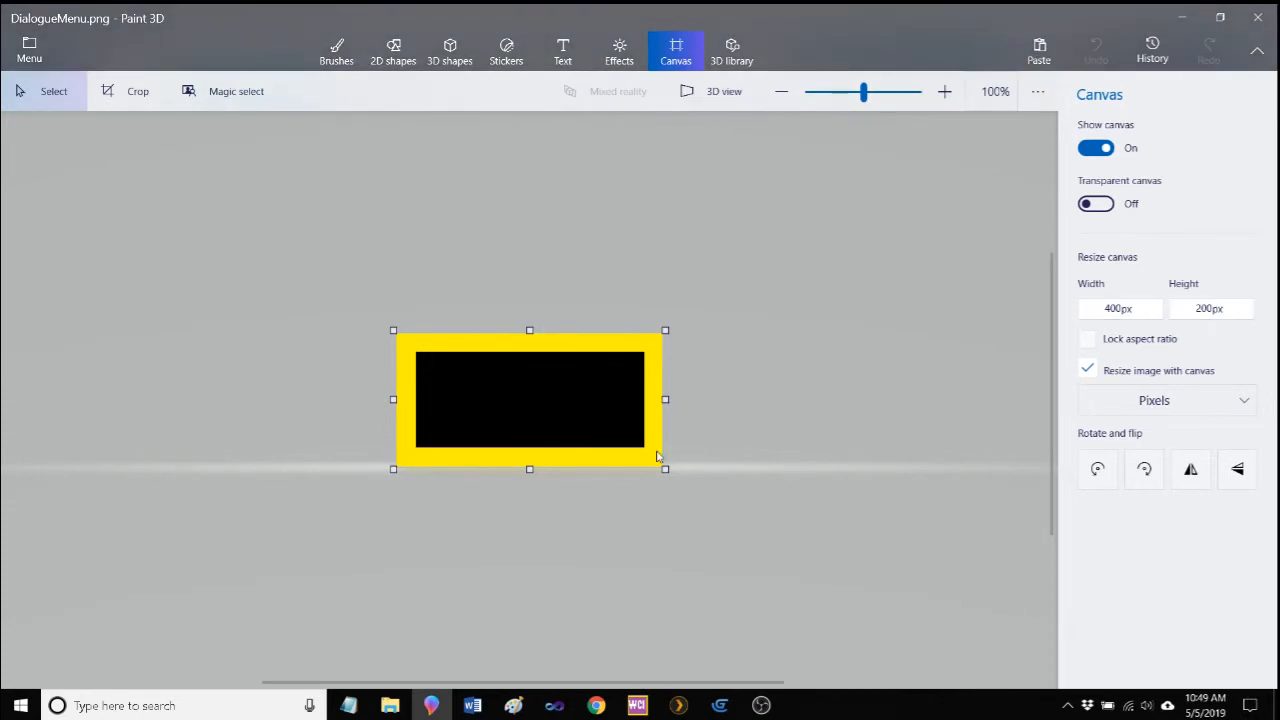
{"action": "mouse_move", "coordinate": [440, 366]}
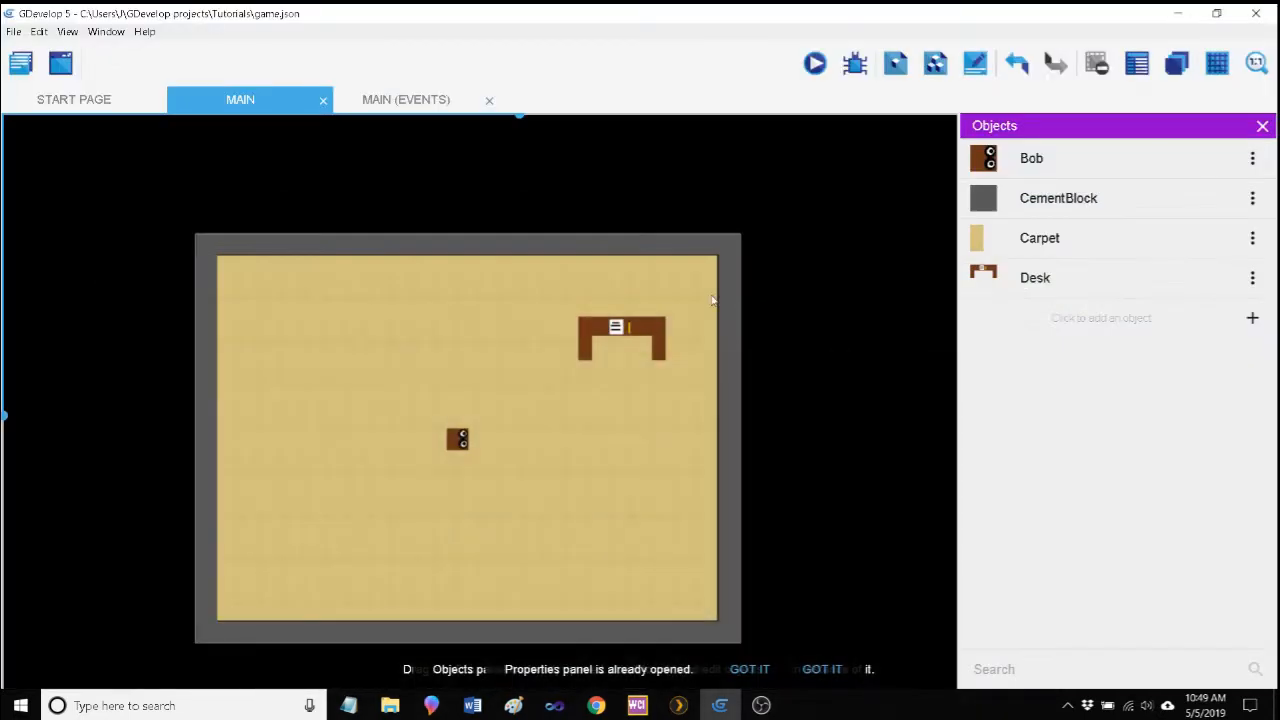
Step: Start a new Sprite object named DialogueContainer
{"action": "left_click", "coordinate": [1252, 318]}
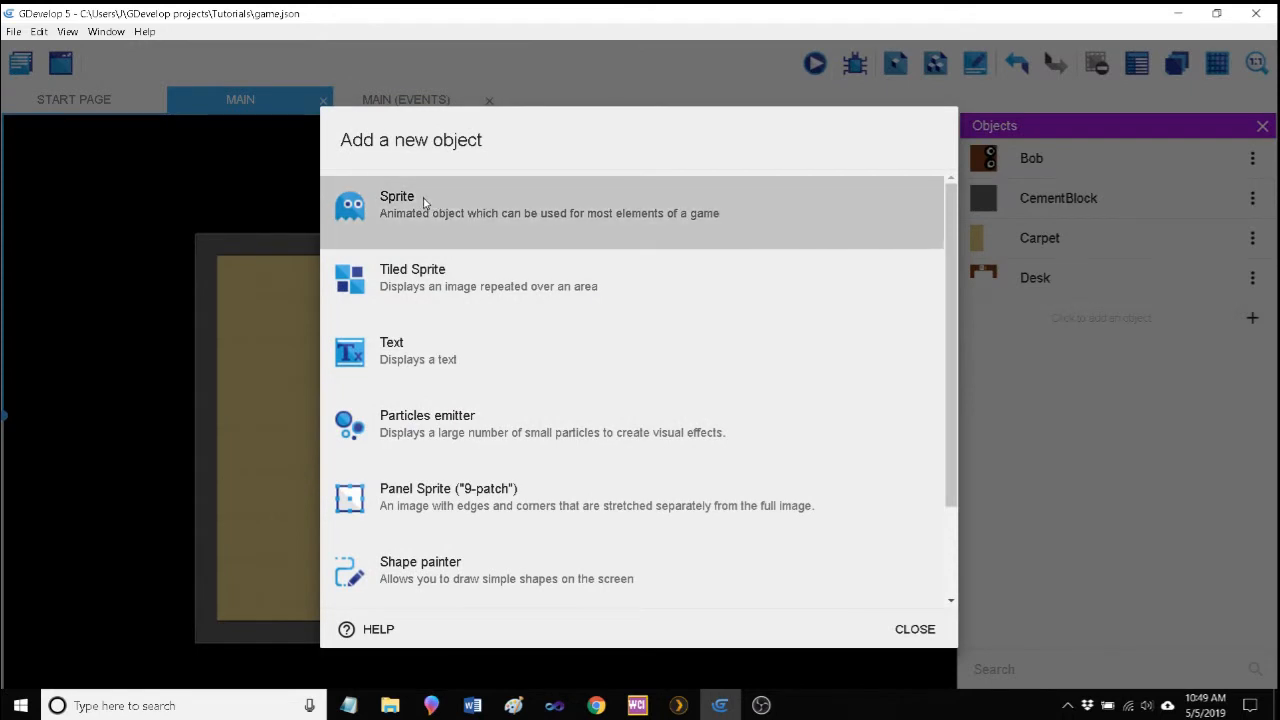
{"action": "left_click", "coordinate": [396, 204]}
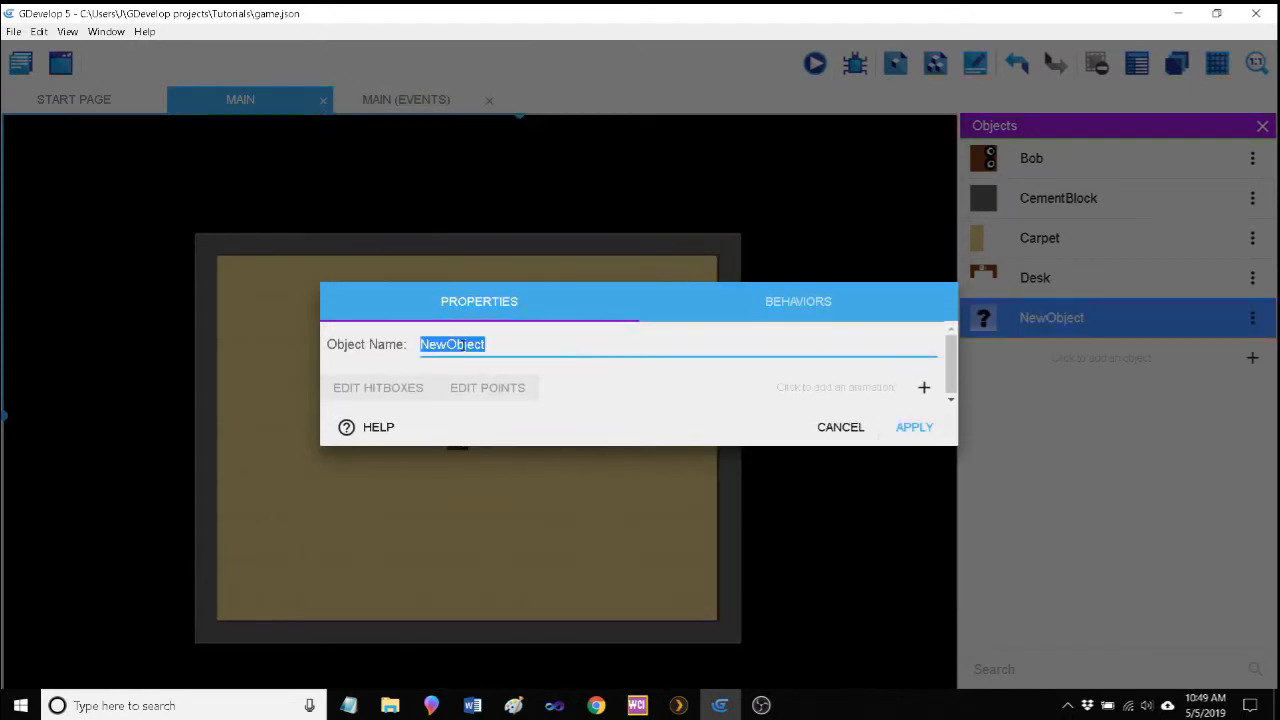
{"action": "type", "text": "DialogueContainer"}
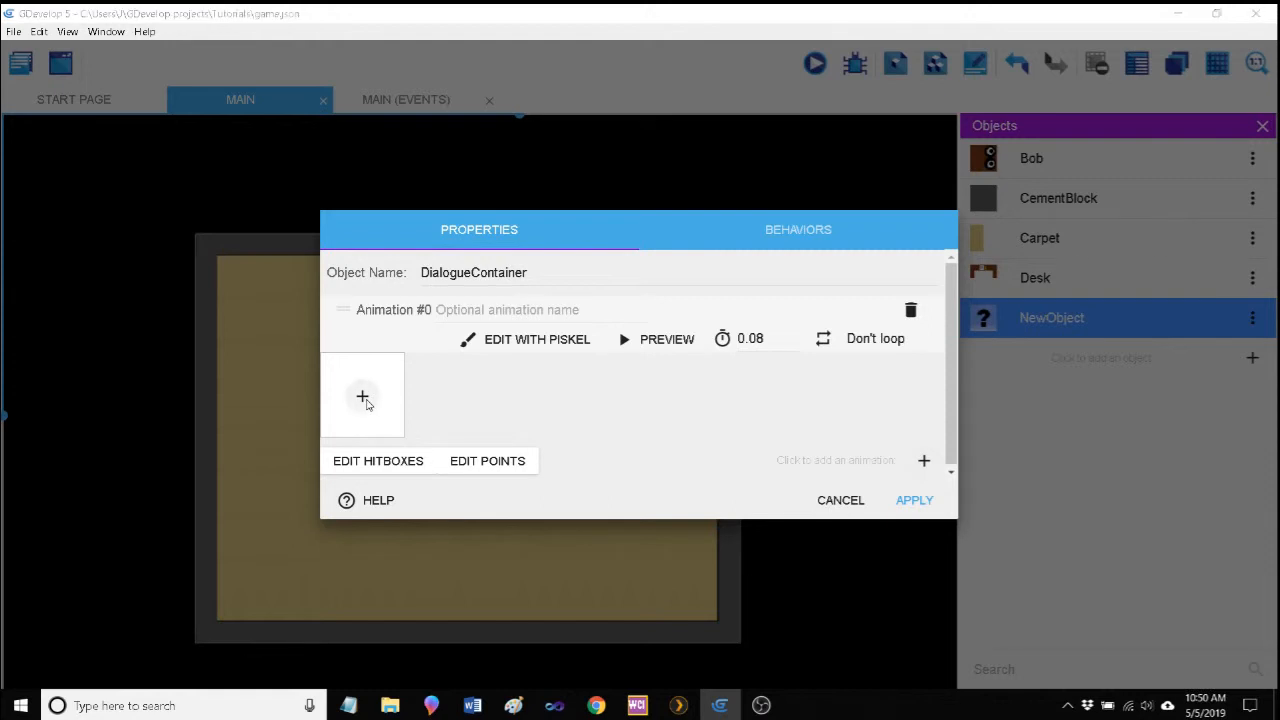
Step: Give its animation DialogueMenu.png from Sprites > Menus and apply the object
{"action": "left_click", "coordinate": [362, 396]}
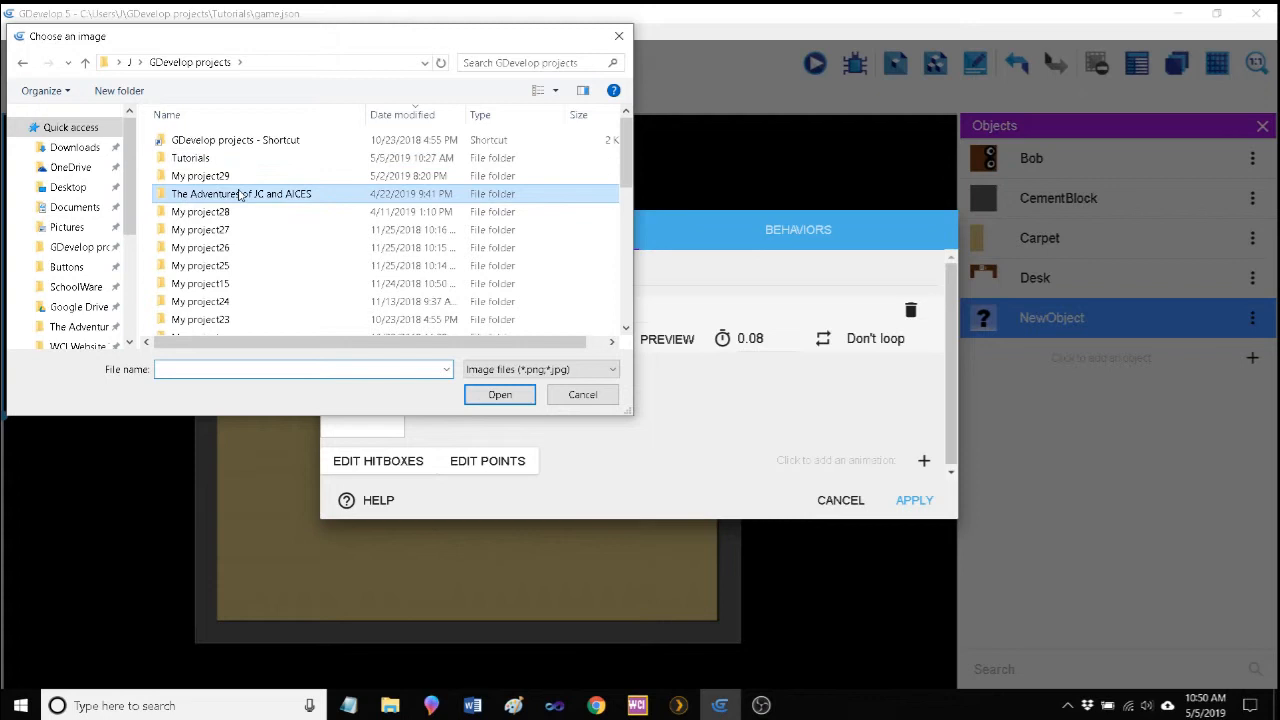
{"action": "double_click", "coordinate": [240, 192]}
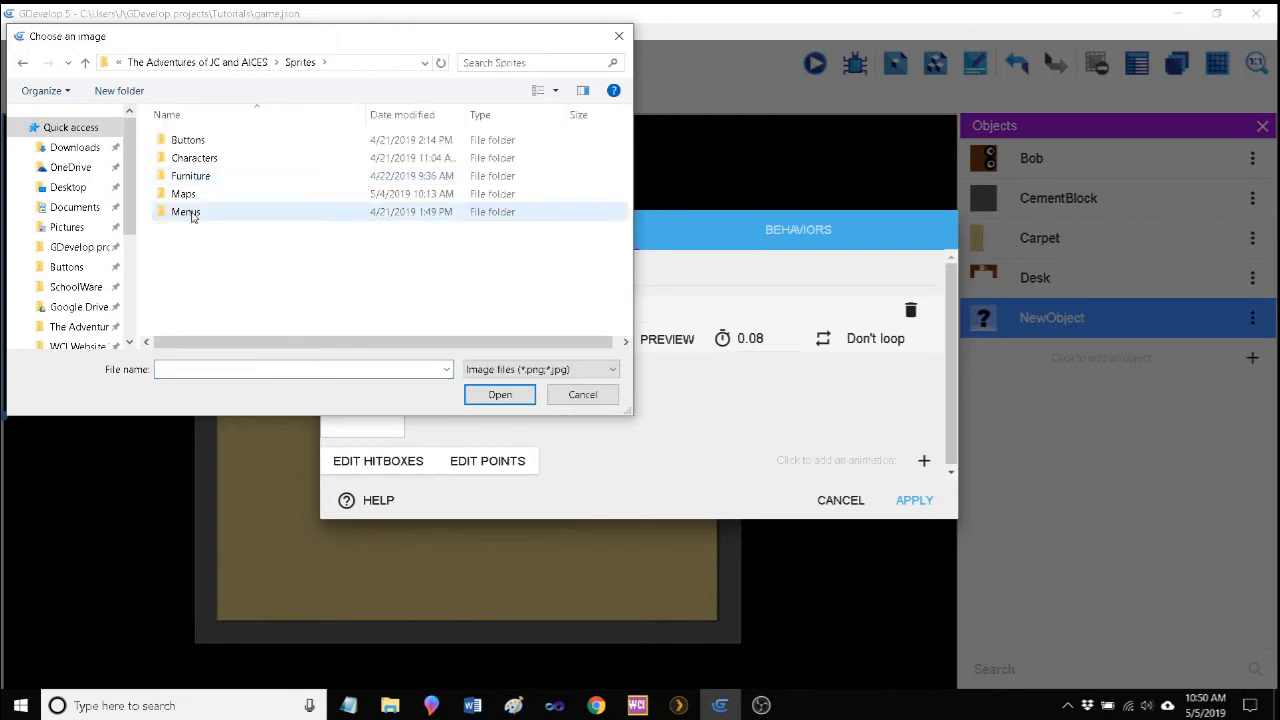
{"action": "double_click", "coordinate": [184, 212]}
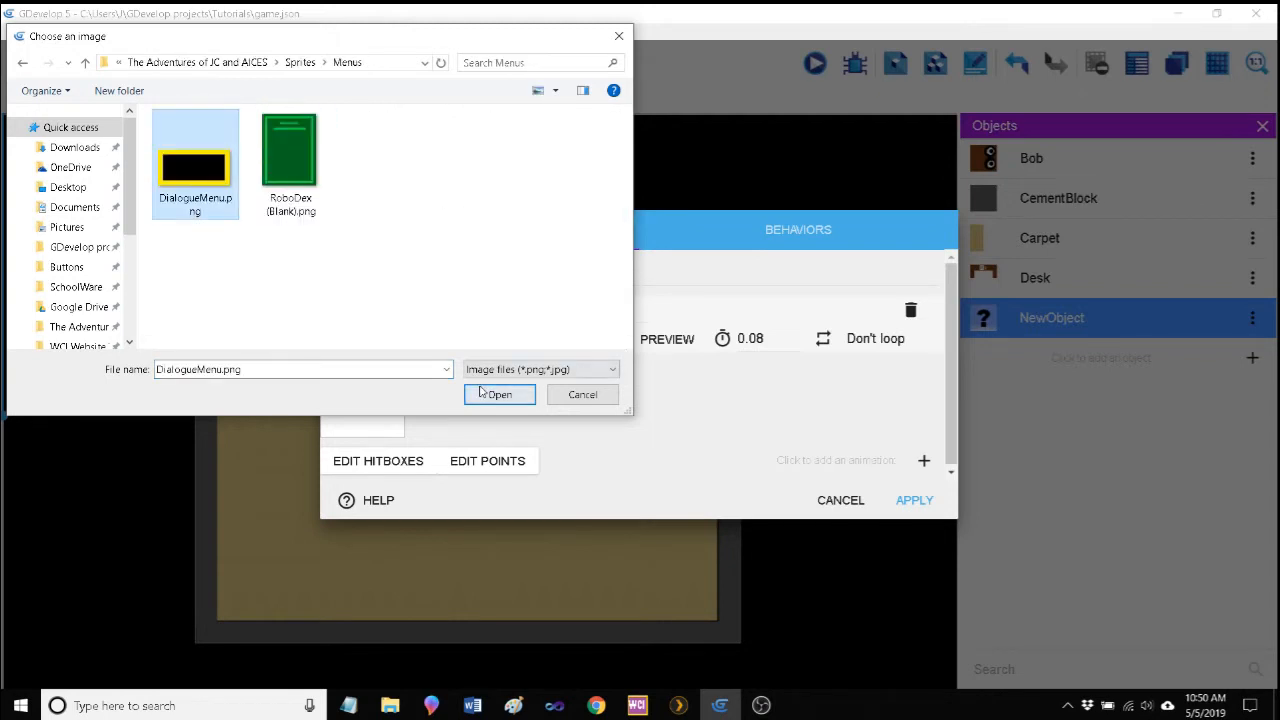
{"action": "left_click", "coordinate": [500, 394]}
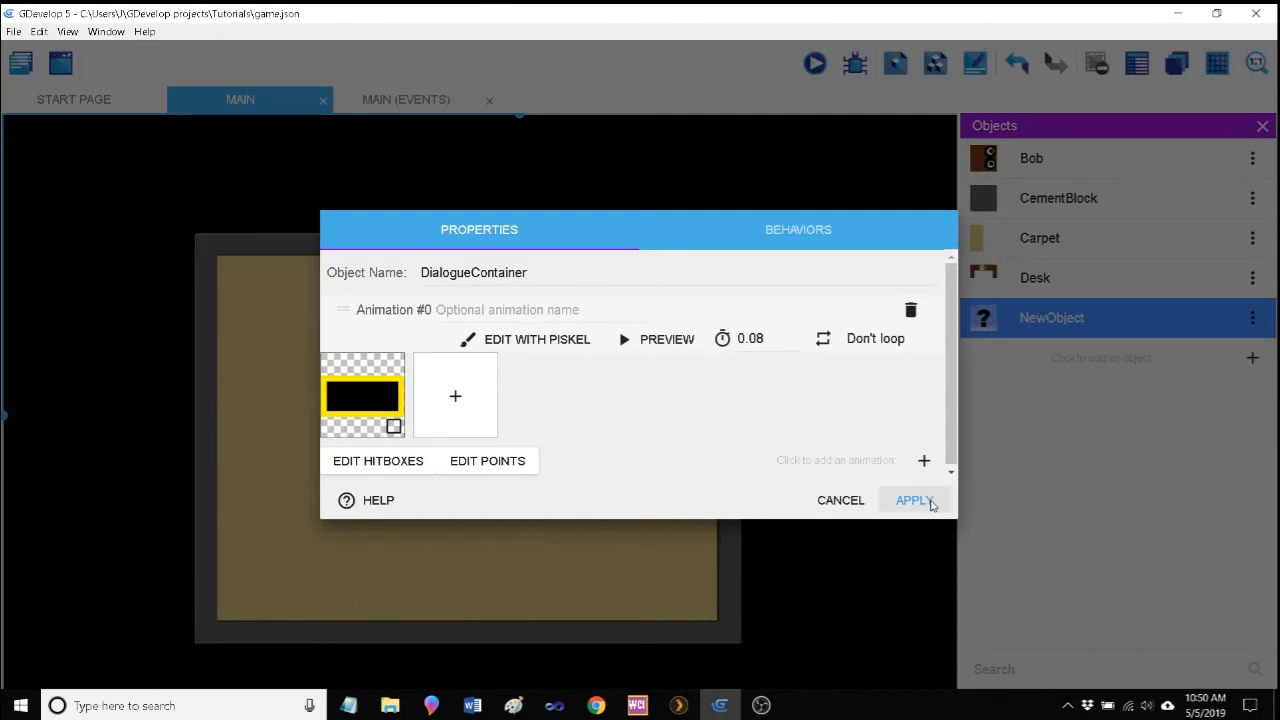
{"action": "left_click", "coordinate": [912, 500]}
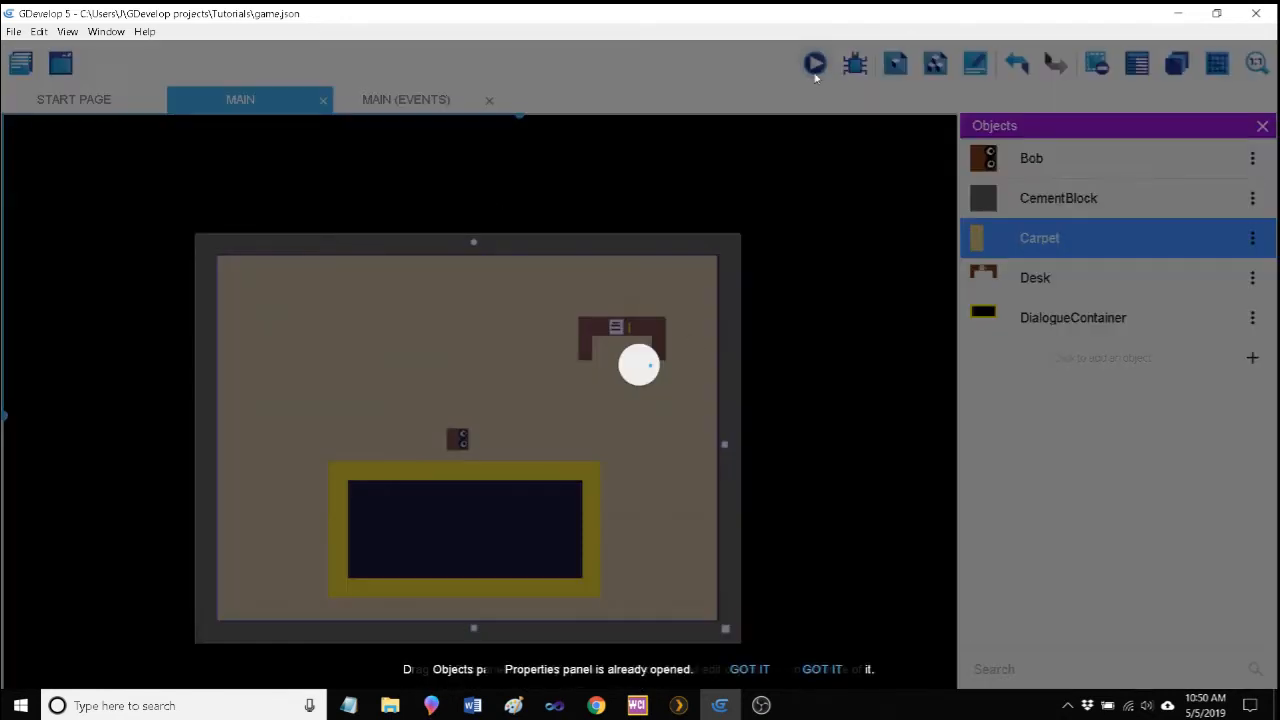
{"action": "left_click", "coordinate": [816, 62]}
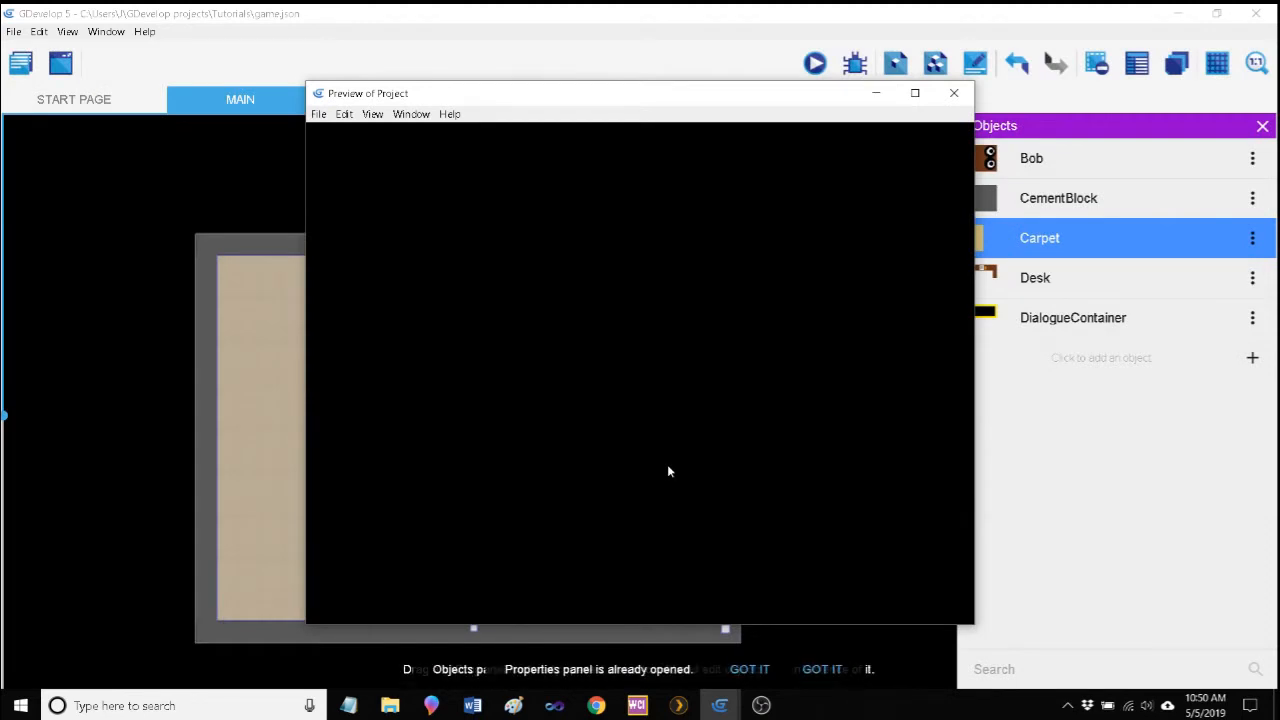
{"action": "mouse_move", "coordinate": [528, 388]}
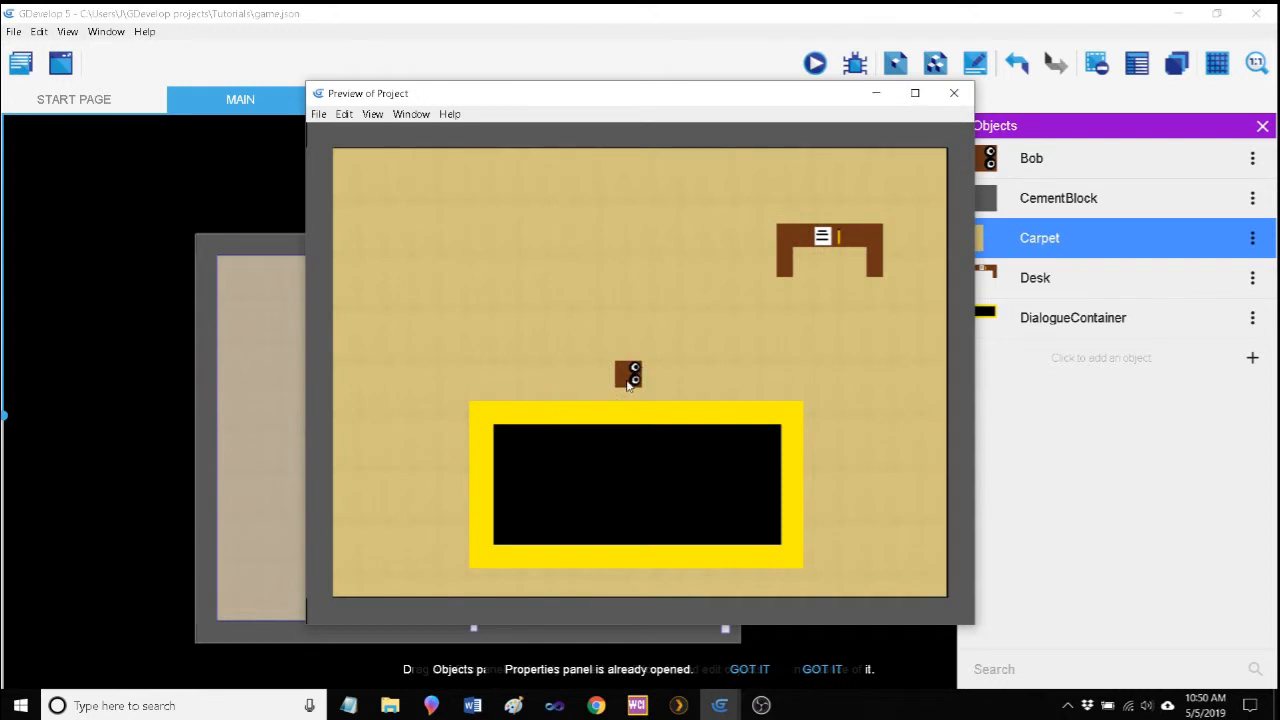
{"action": "mouse_move", "coordinate": [604, 402]}
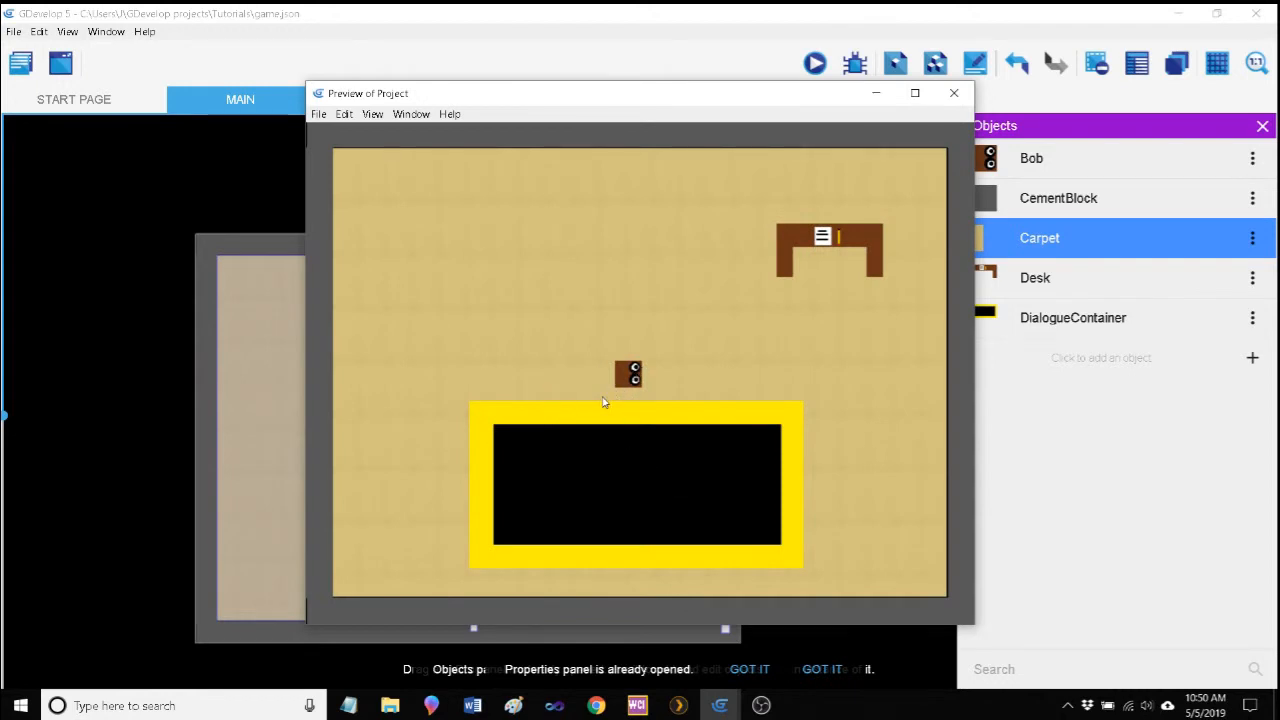
{"action": "mouse_move", "coordinate": [744, 398]}
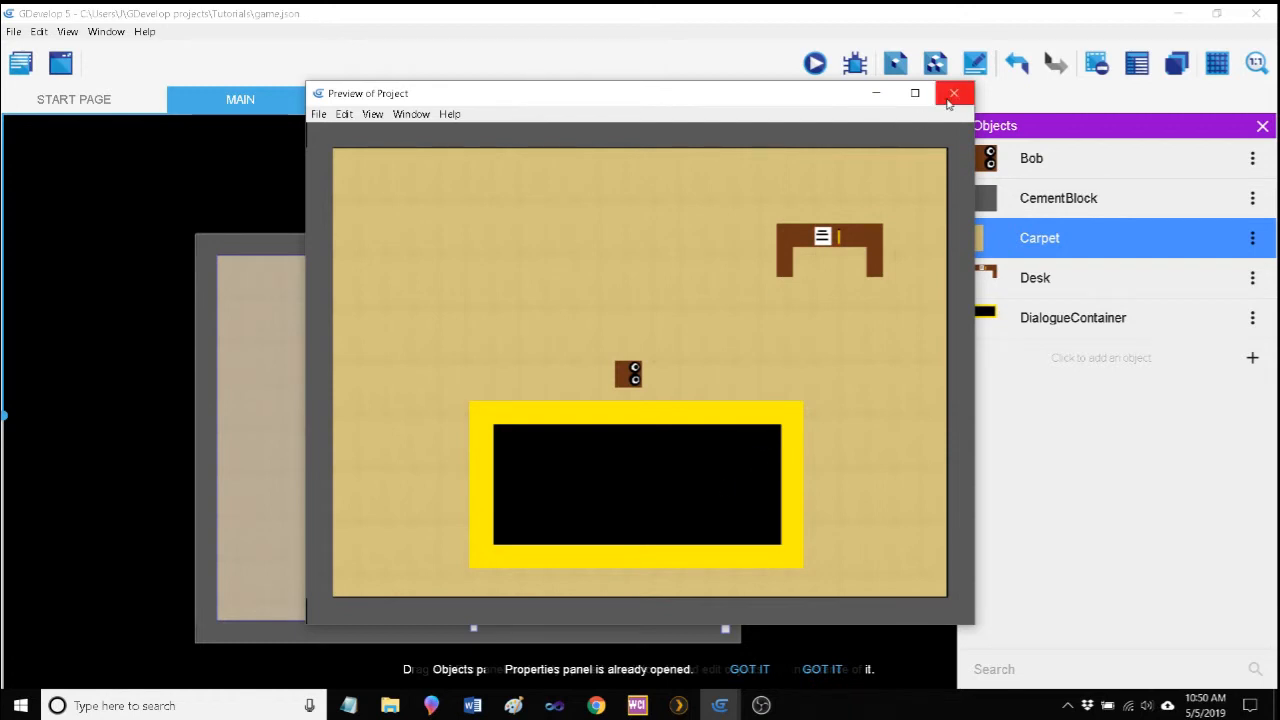
{"action": "left_click", "coordinate": [952, 94]}
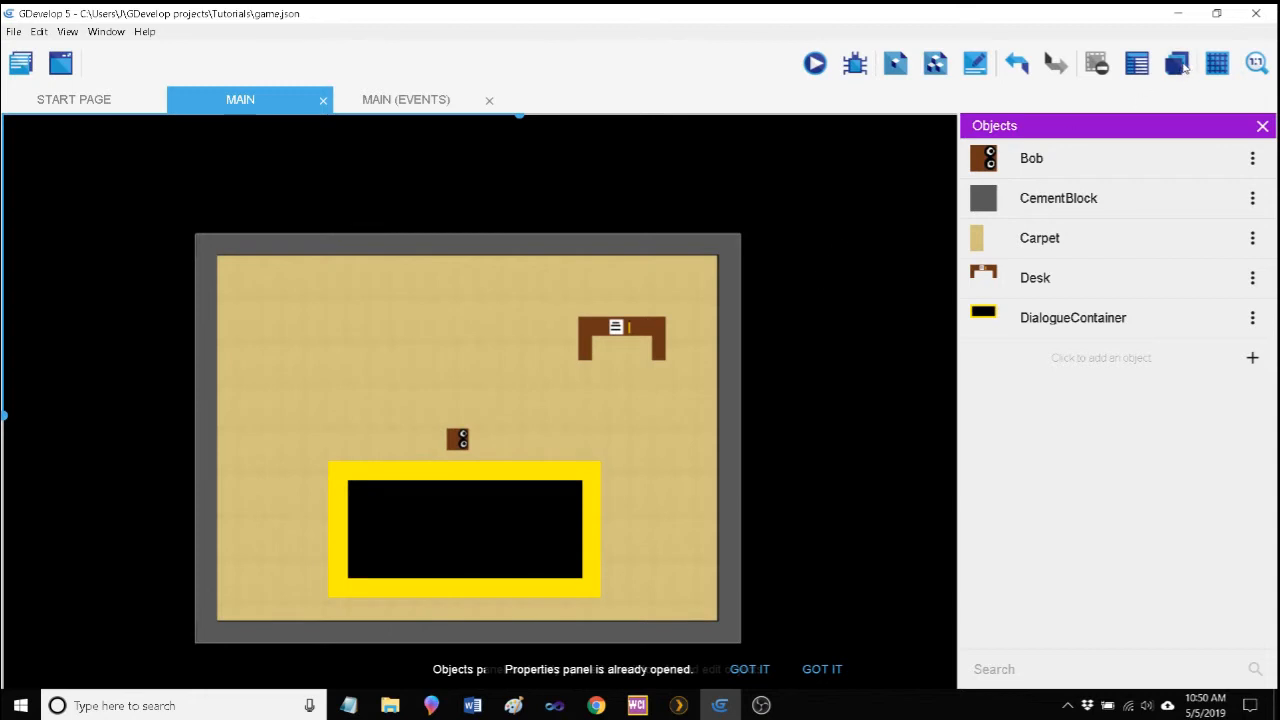
Step: Check the DialogueContainer instance sits on the Dialogue layer, then hide that layer in the editor
{"action": "left_click", "coordinate": [1216, 62]}
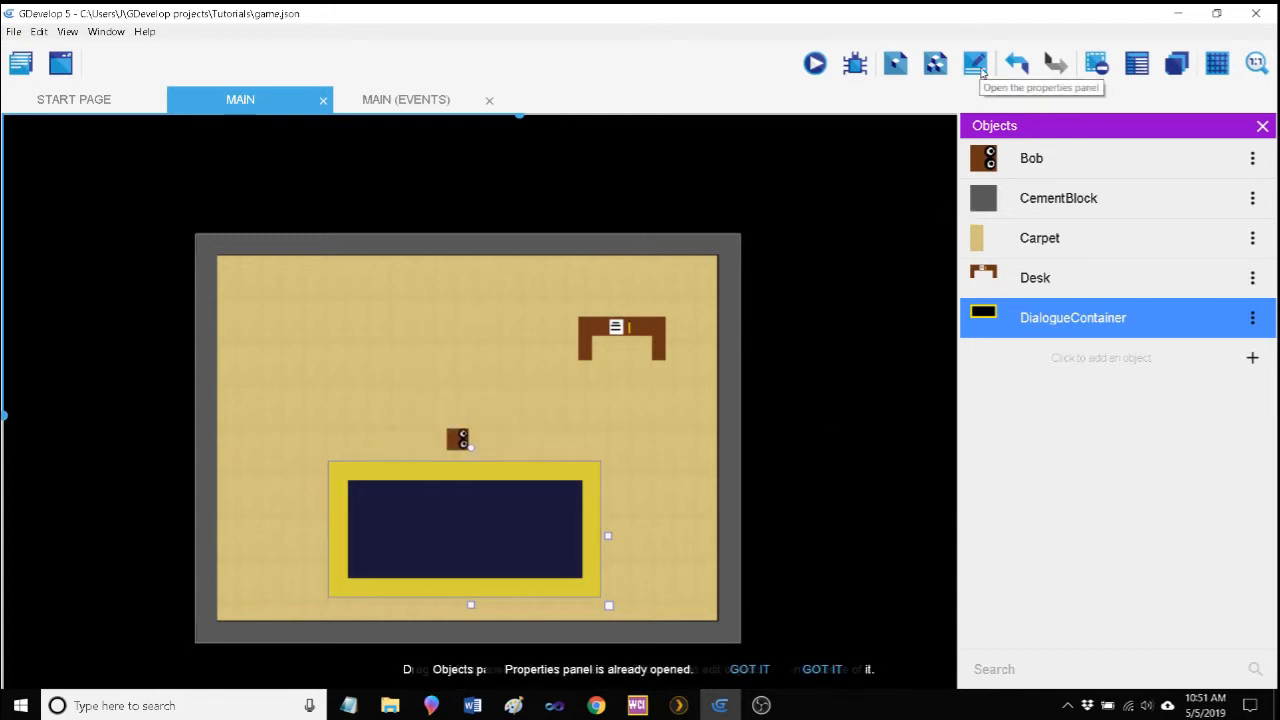
{"action": "left_click", "coordinate": [976, 62]}
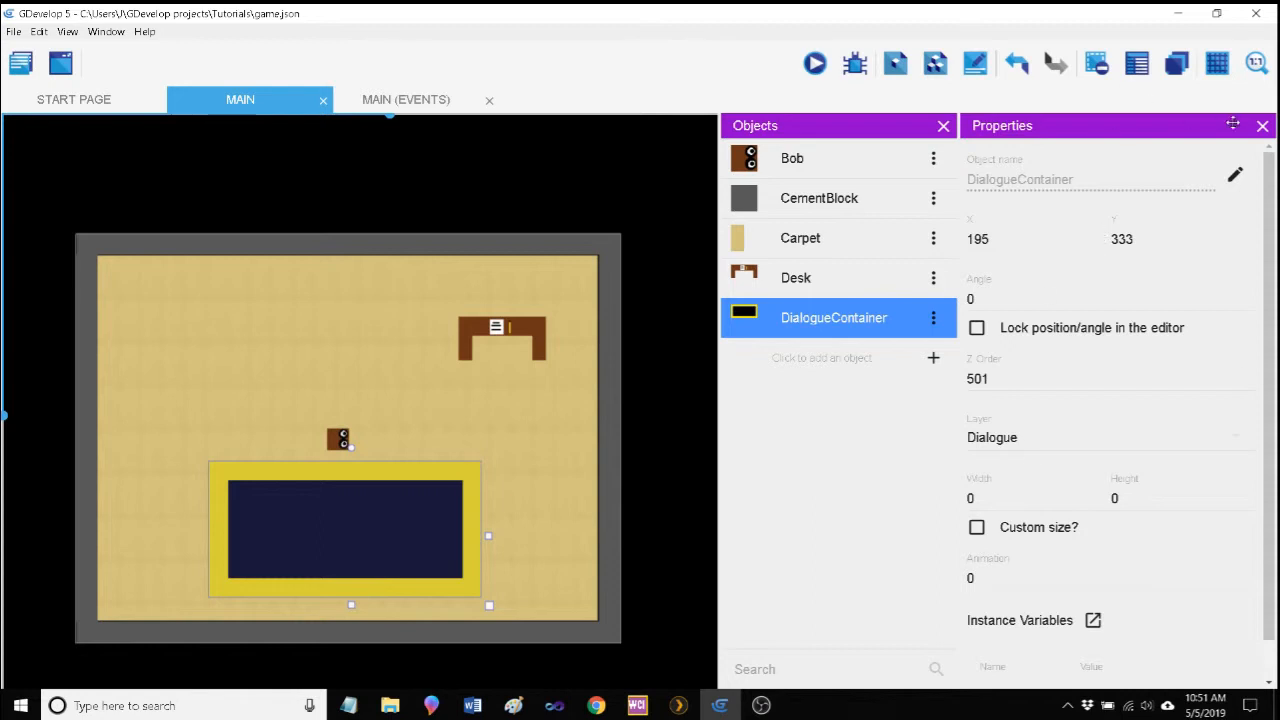
{"action": "left_click", "coordinate": [1262, 124]}
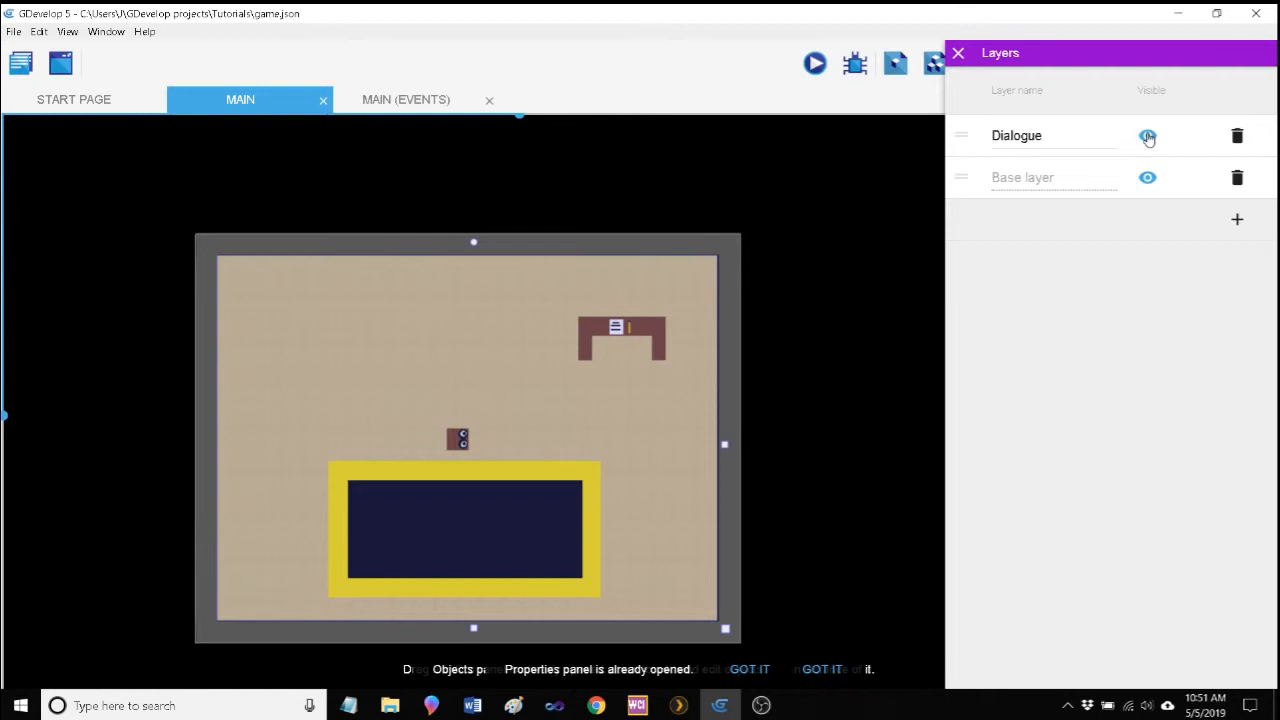
{"action": "left_click", "coordinate": [1148, 136]}
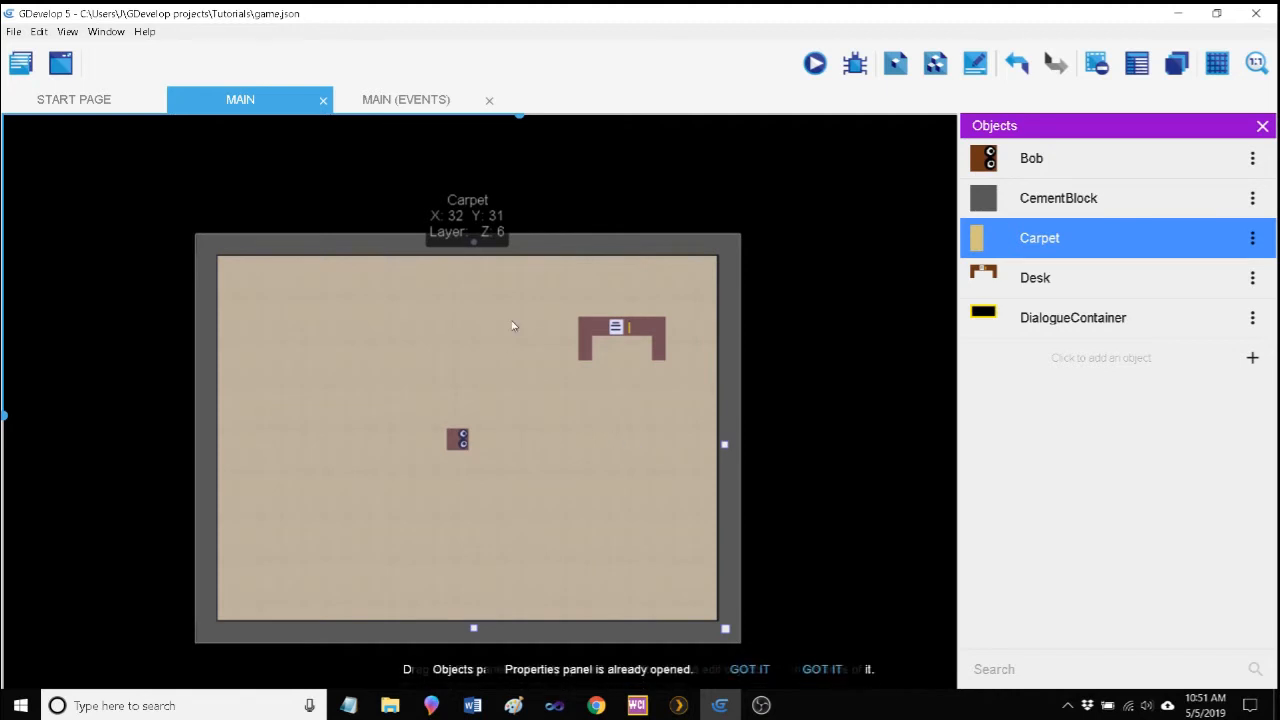
Step: Add a sub-event under the Bob-Desk collision event with an all-conditions (And) group
{"action": "left_click", "coordinate": [406, 100]}
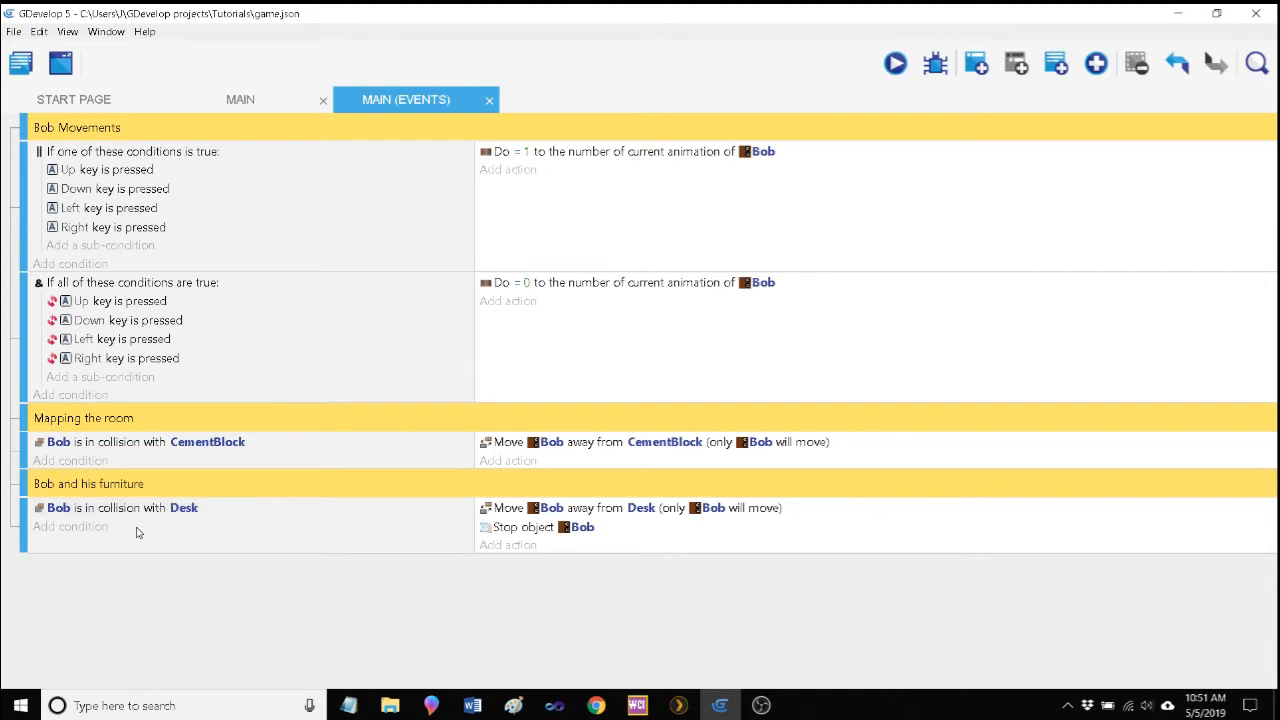
{"action": "mouse_move", "coordinate": [172, 528]}
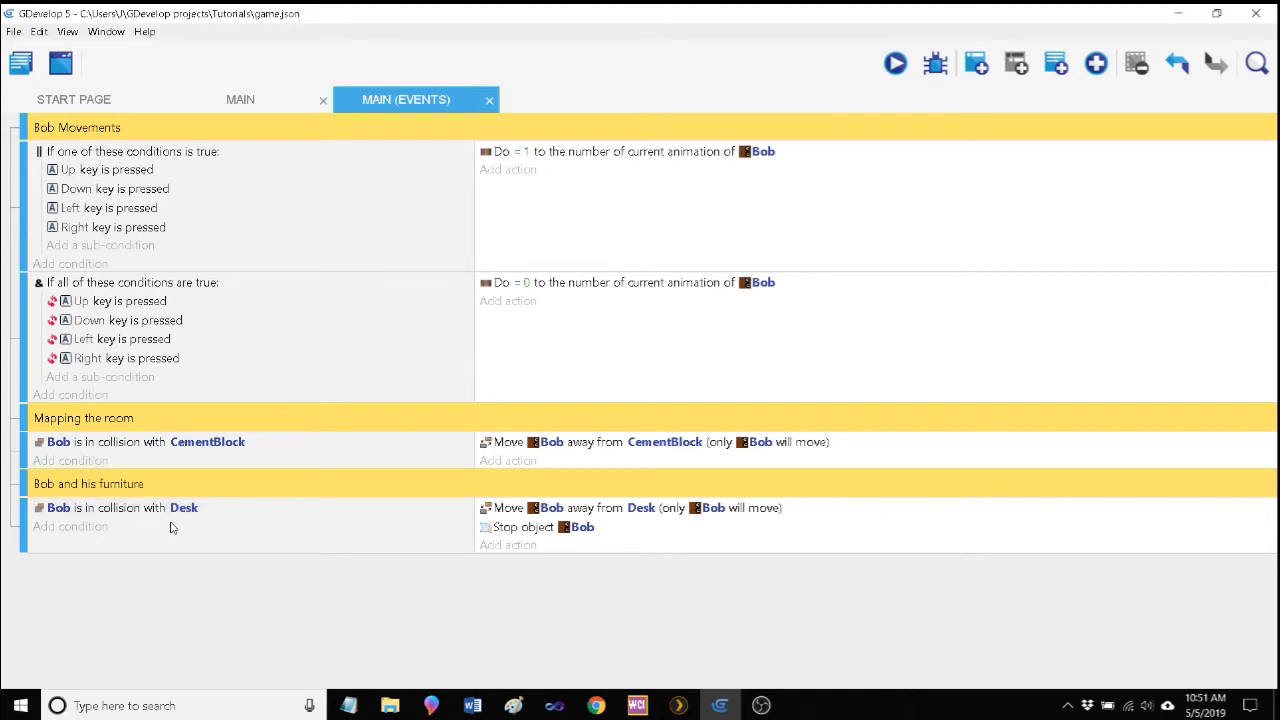
{"action": "left_click", "coordinate": [640, 508]}
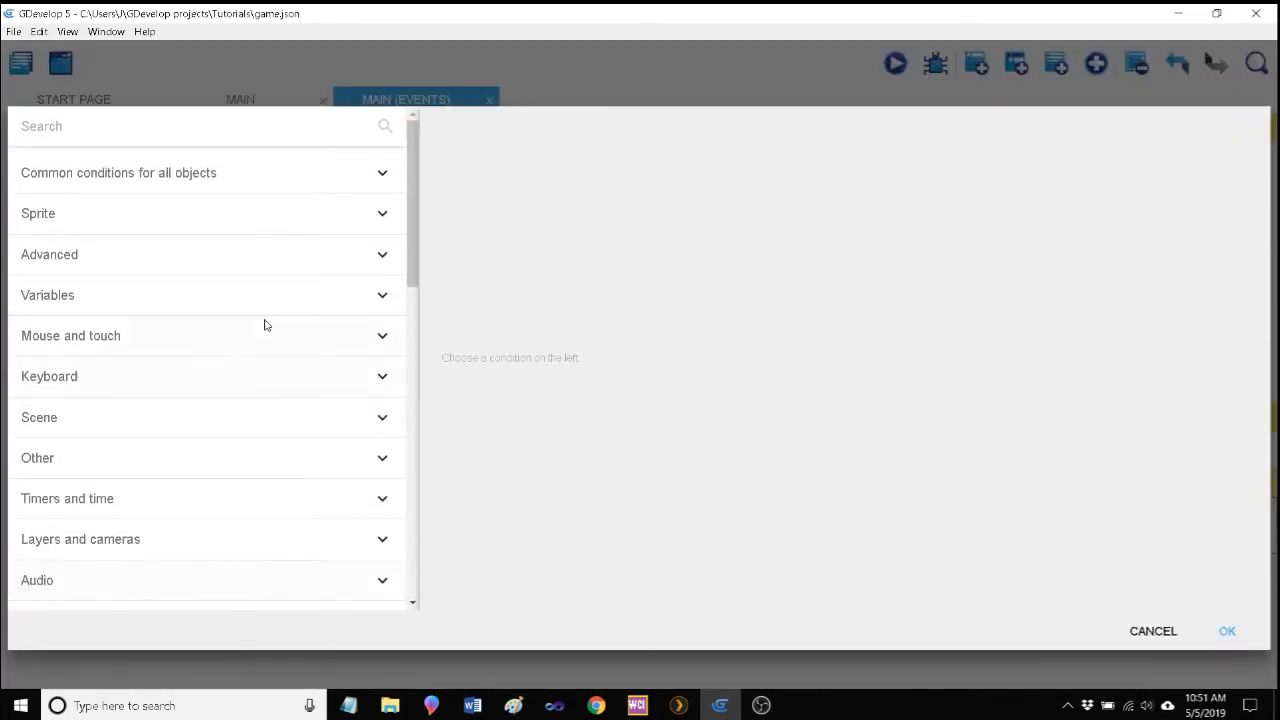
{"action": "mouse_move", "coordinate": [460, 412]}
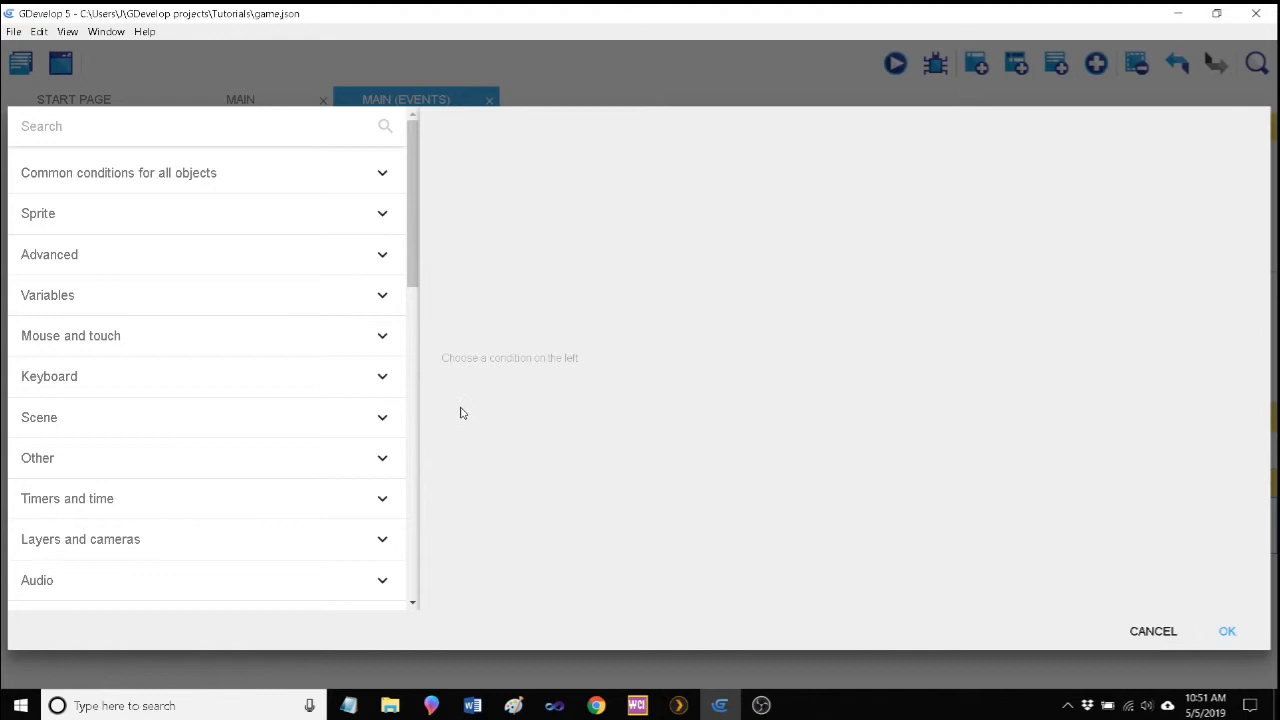
{"action": "mouse_move", "coordinate": [1152, 632]}
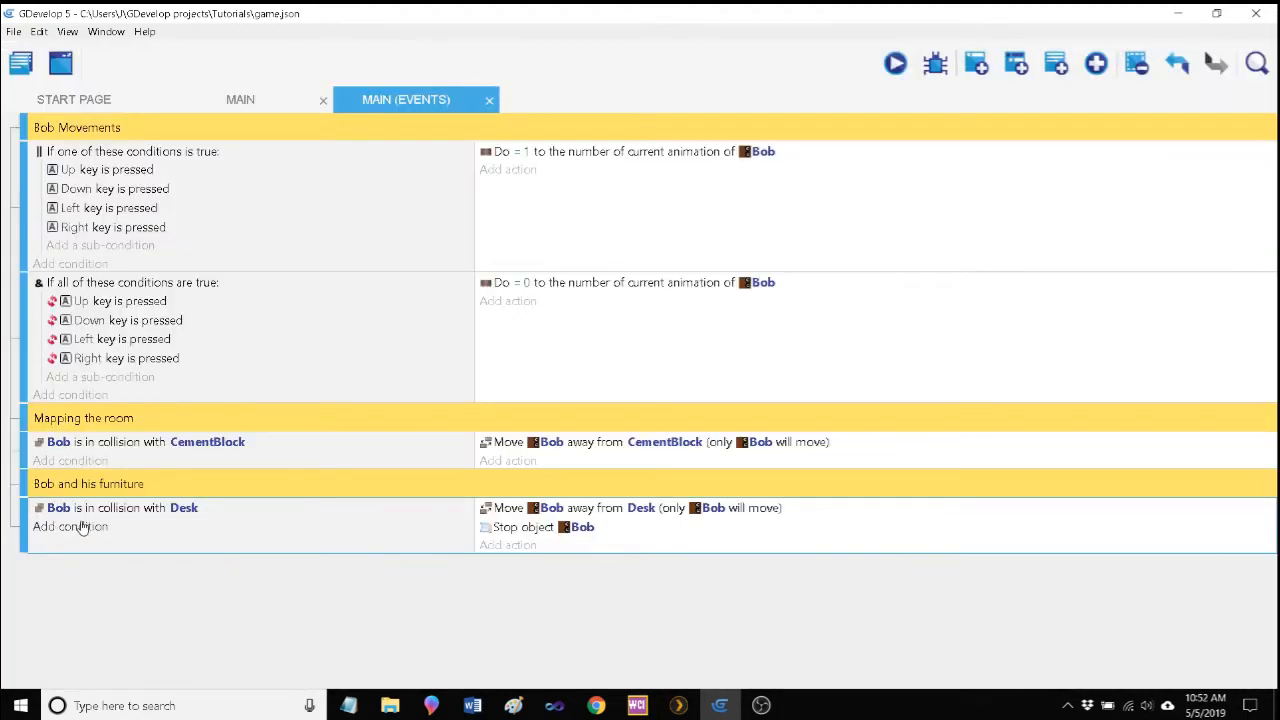
{"action": "mouse_move", "coordinate": [64, 528]}
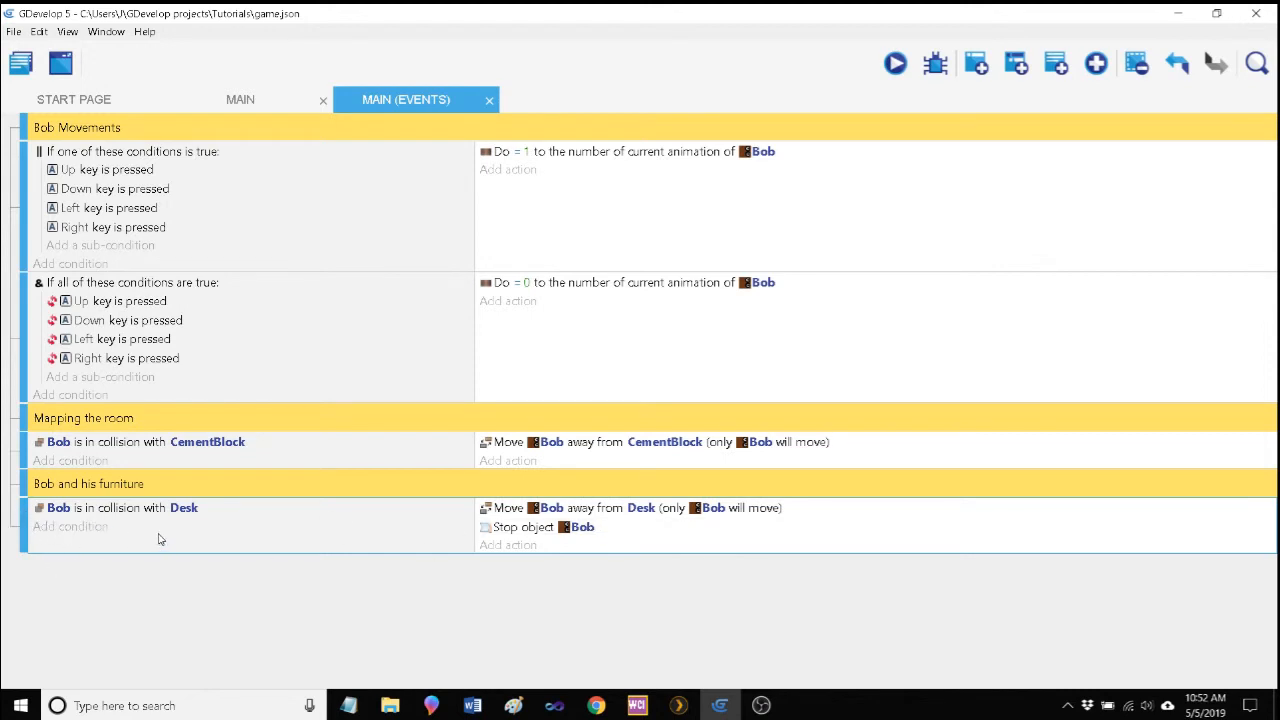
{"action": "mouse_move", "coordinate": [1016, 62]}
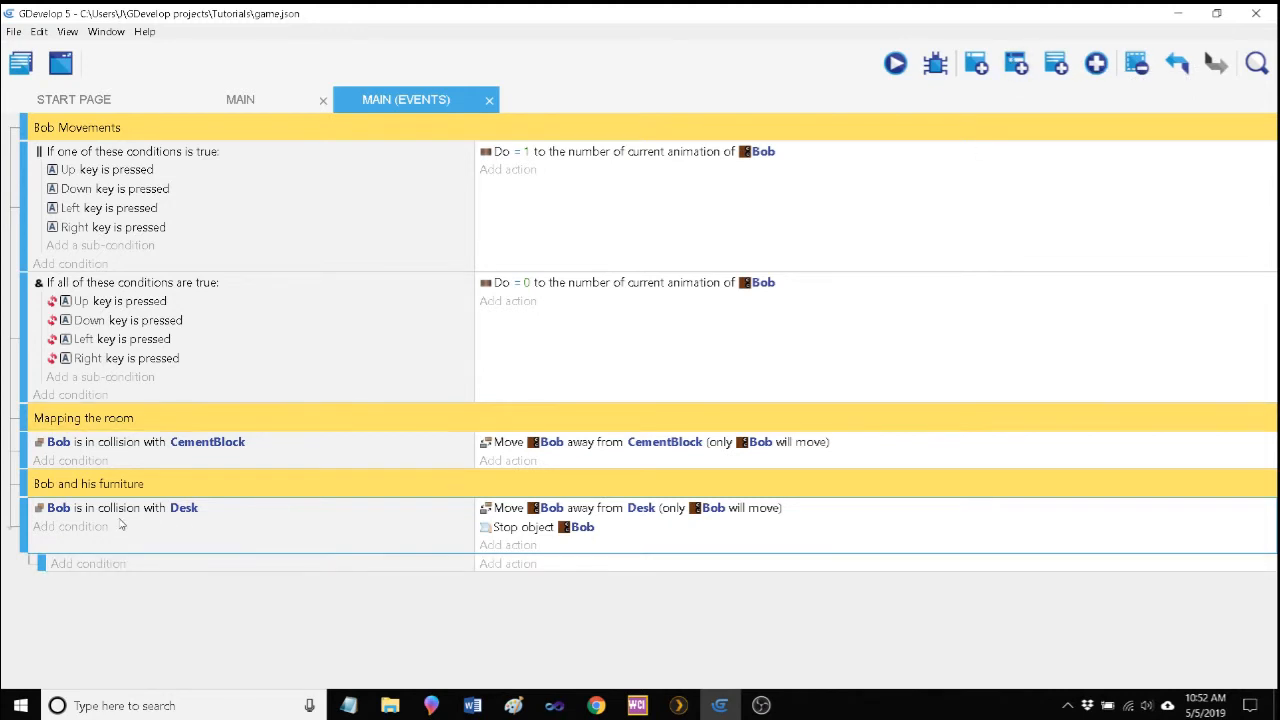
{"action": "left_click", "coordinate": [120, 508]}
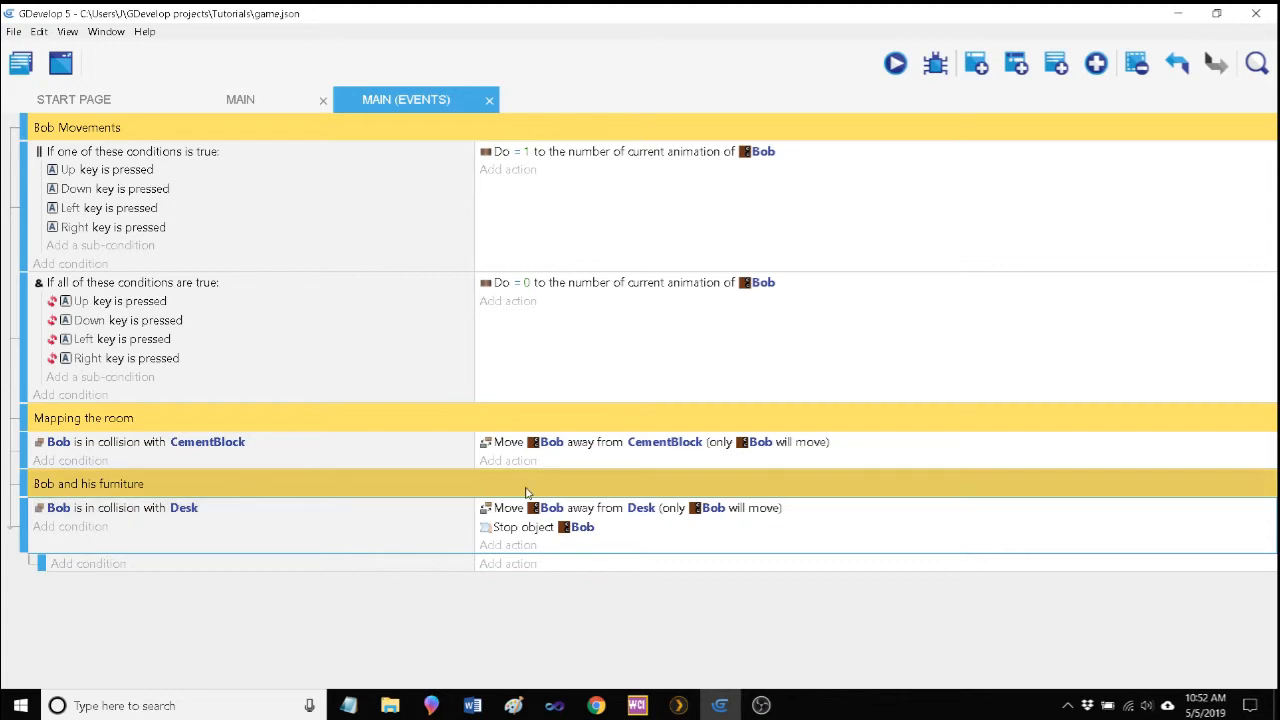
{"action": "mouse_move", "coordinate": [580, 528]}
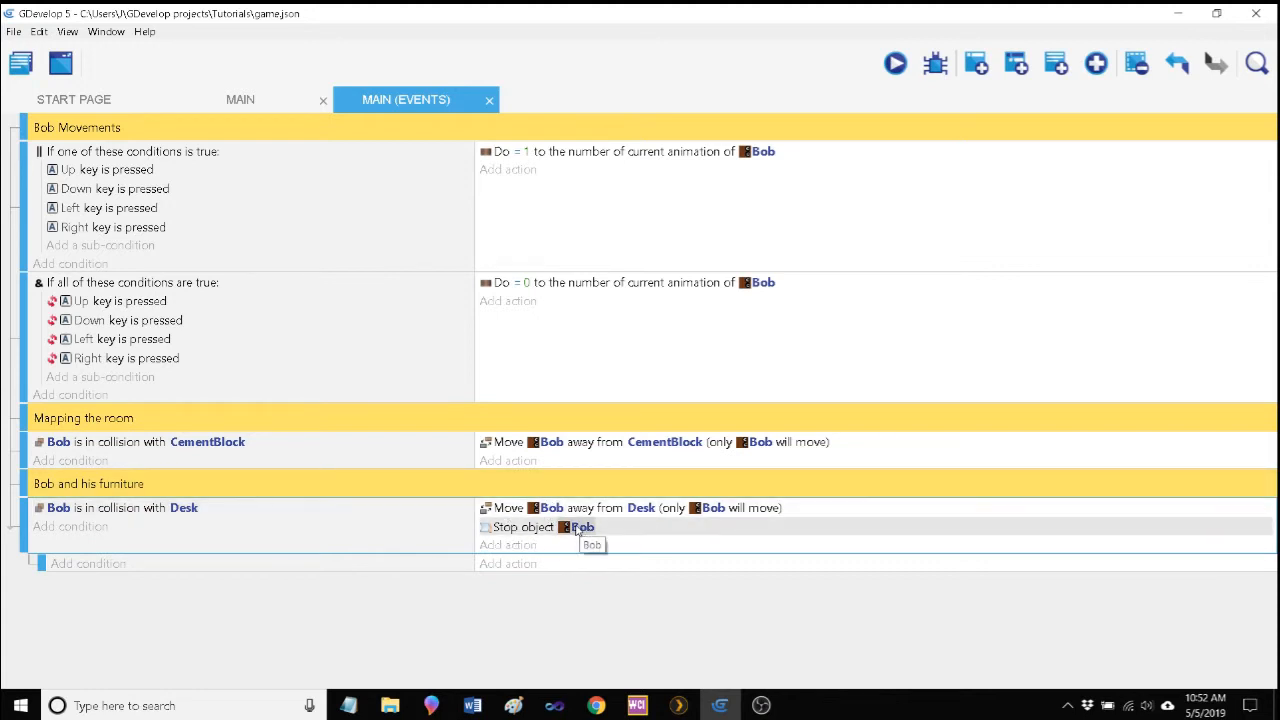
{"action": "mouse_move", "coordinate": [110, 528]}
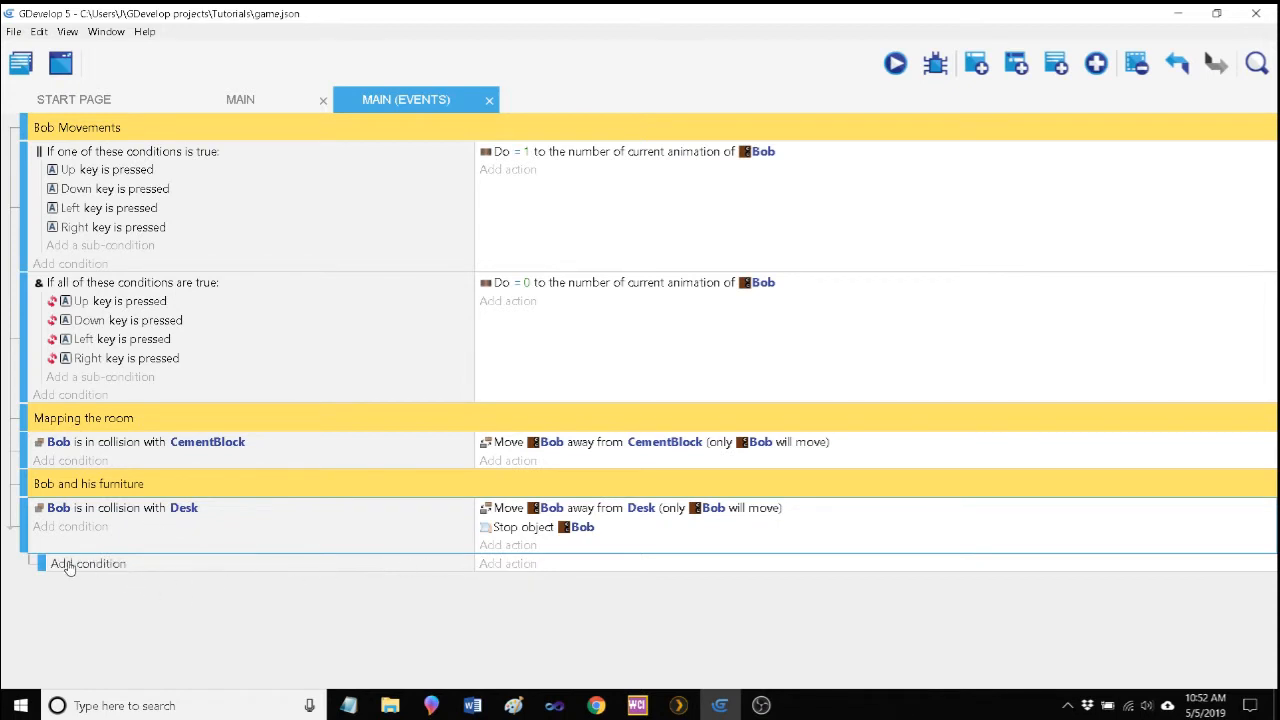
{"action": "mouse_move", "coordinate": [70, 526]}
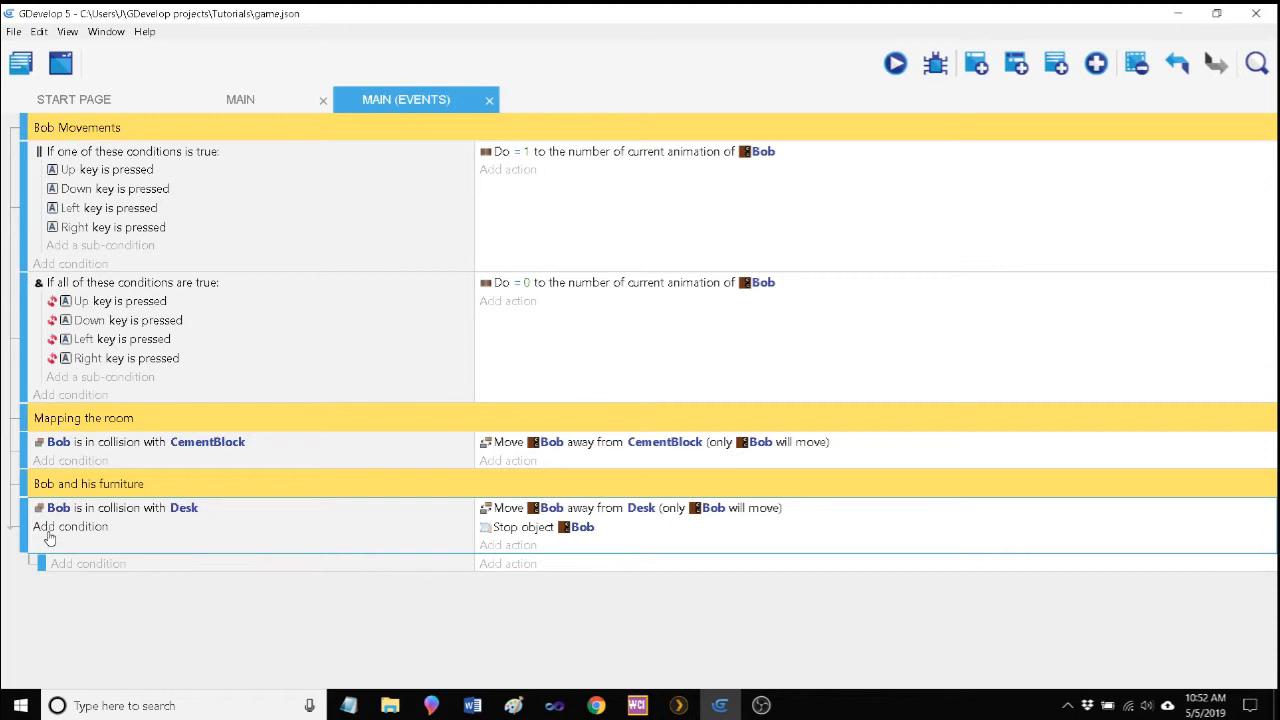
{"action": "mouse_move", "coordinate": [96, 560]}
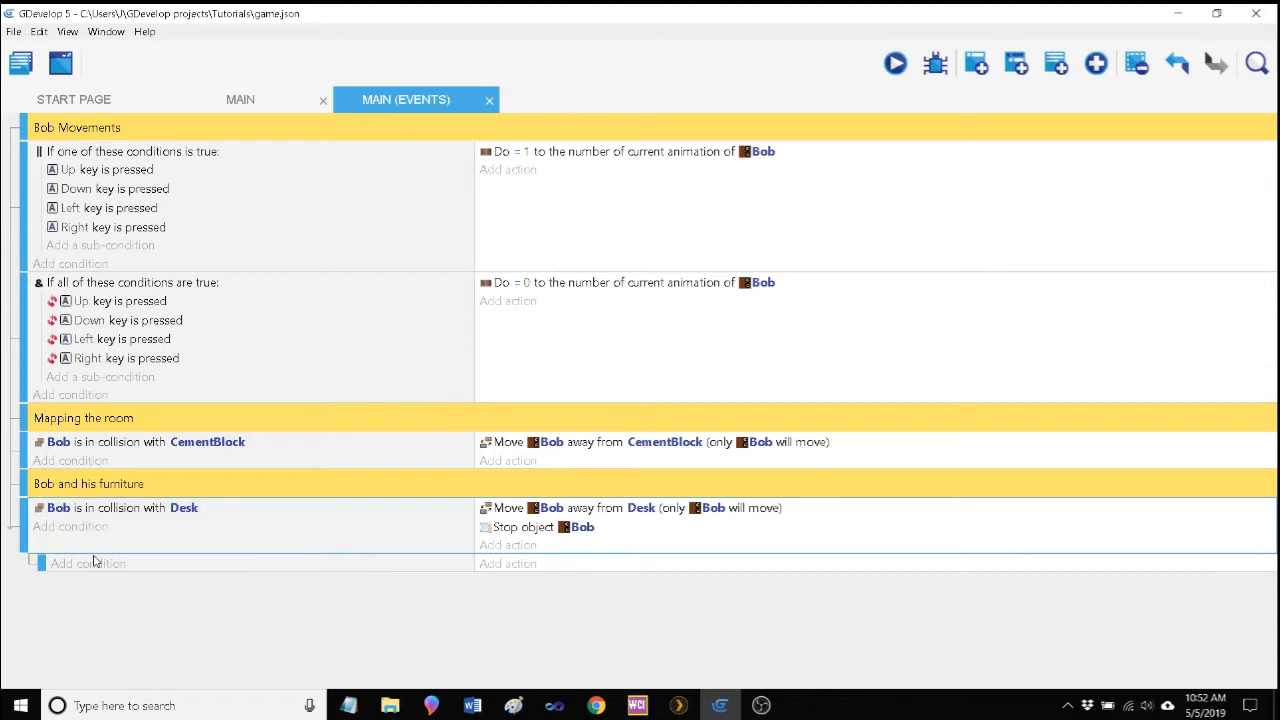
{"action": "left_click", "coordinate": [88, 564]}
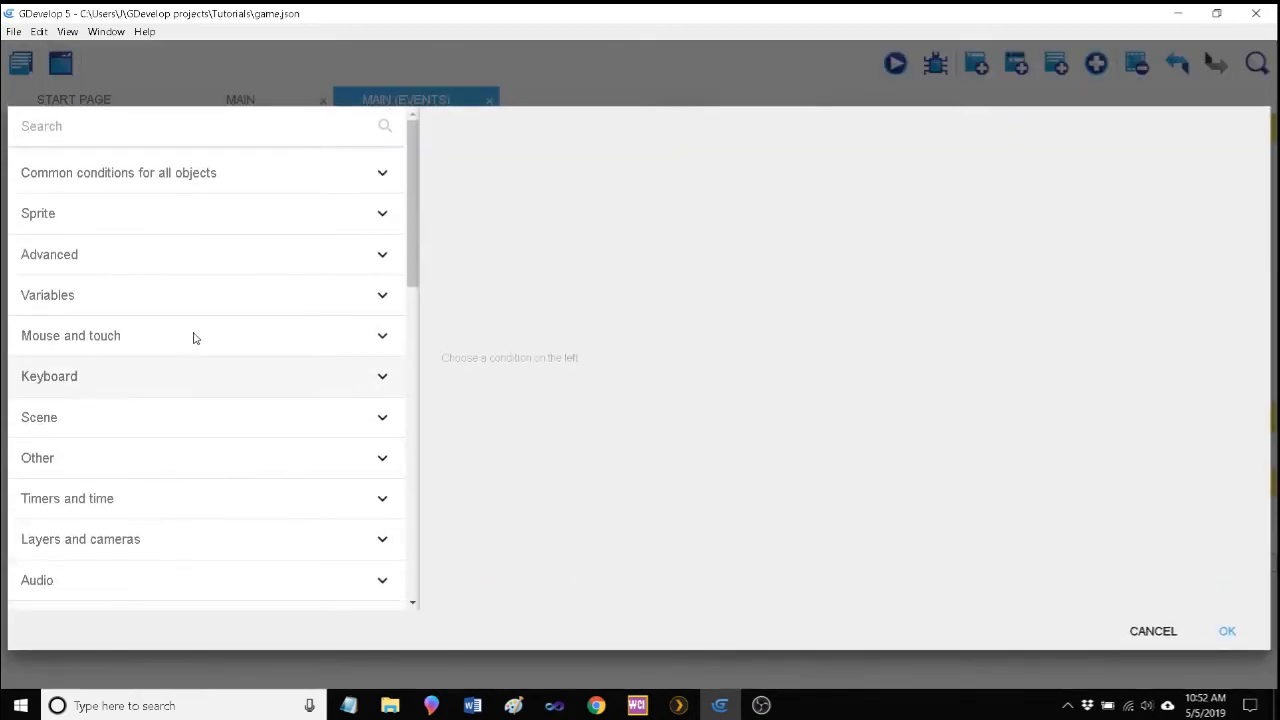
{"action": "left_click", "coordinate": [48, 254]}
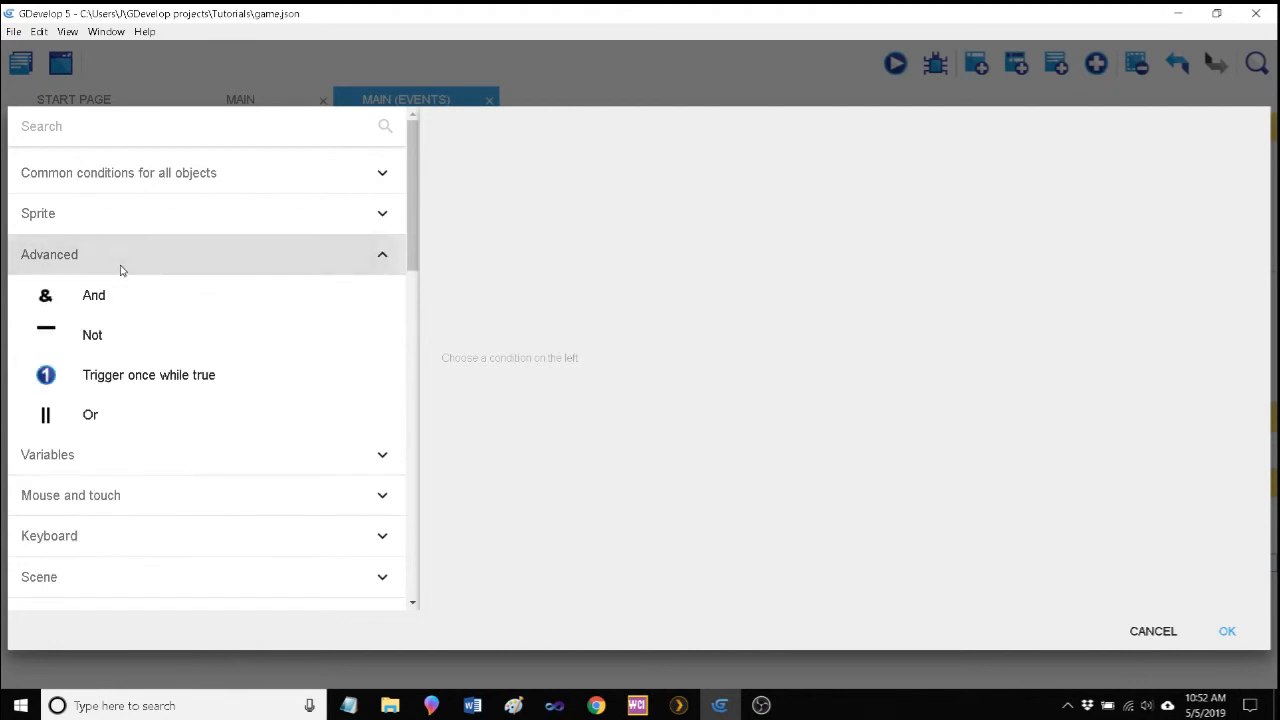
{"action": "left_click", "coordinate": [92, 294]}
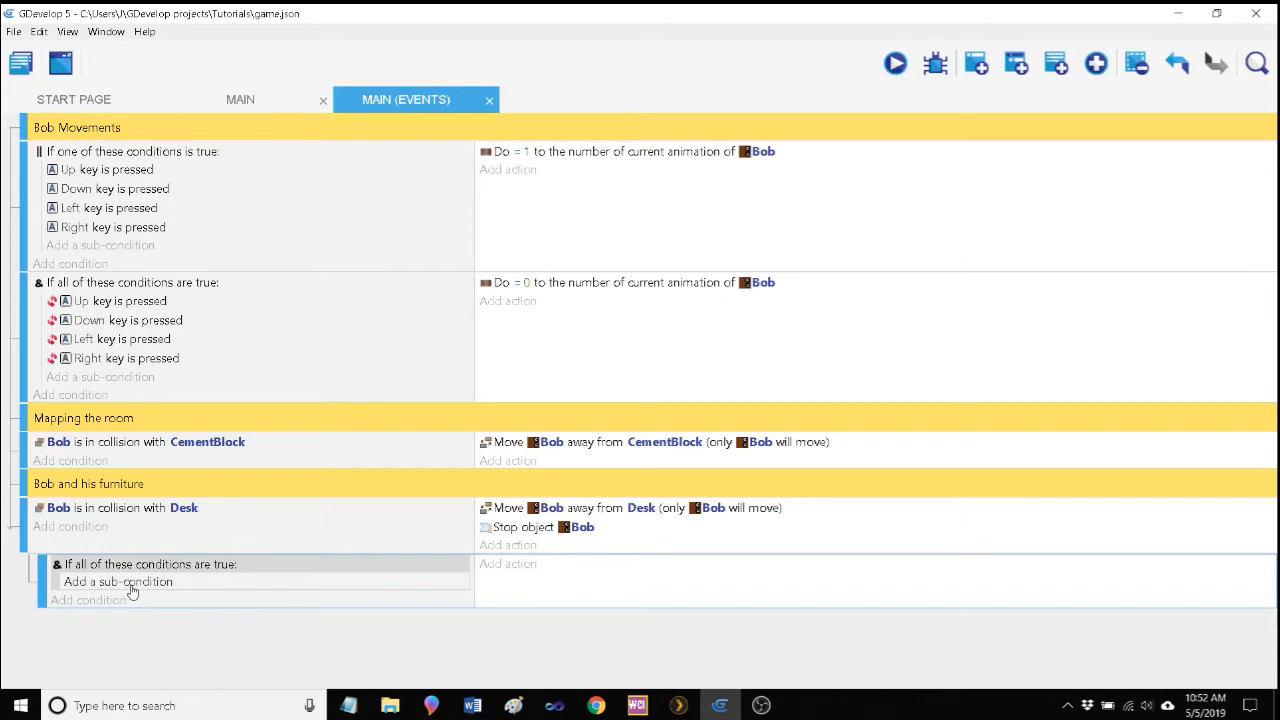
Step: Add the condition 'Space key is released' inside the group
{"action": "left_click", "coordinate": [88, 600]}
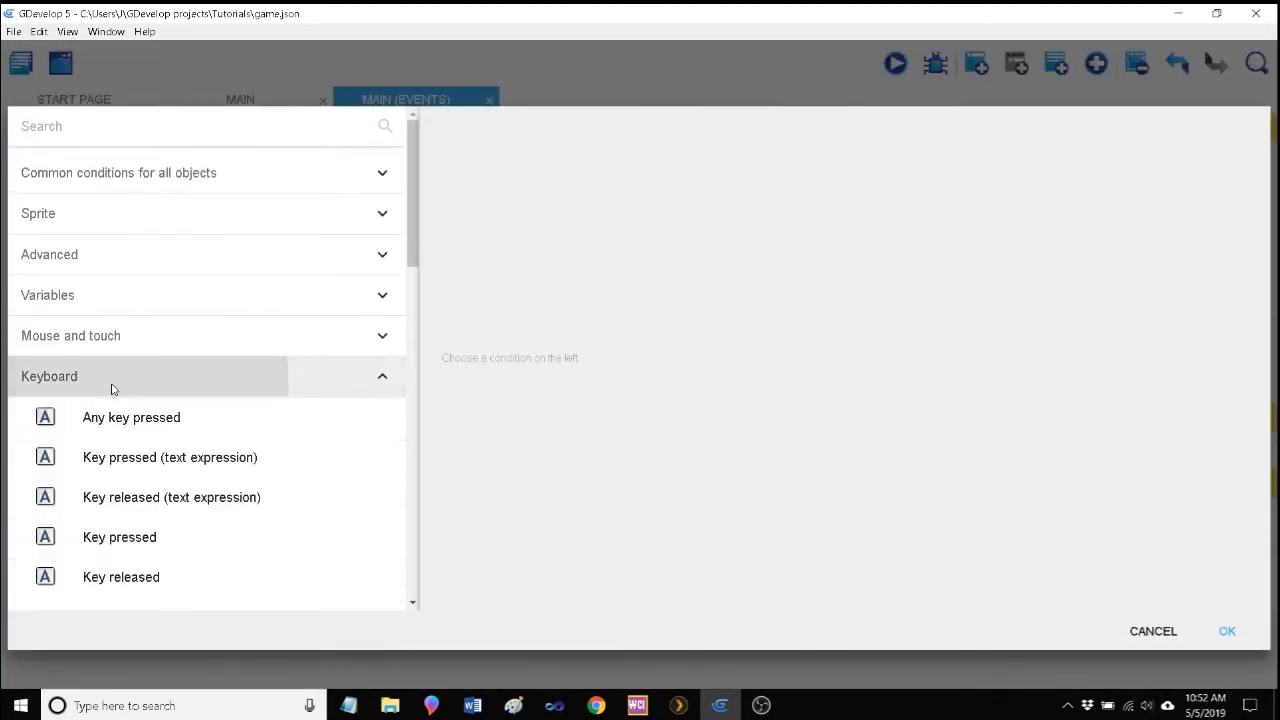
{"action": "scroll", "scroll_direction": "down", "scroll_amount": 3}
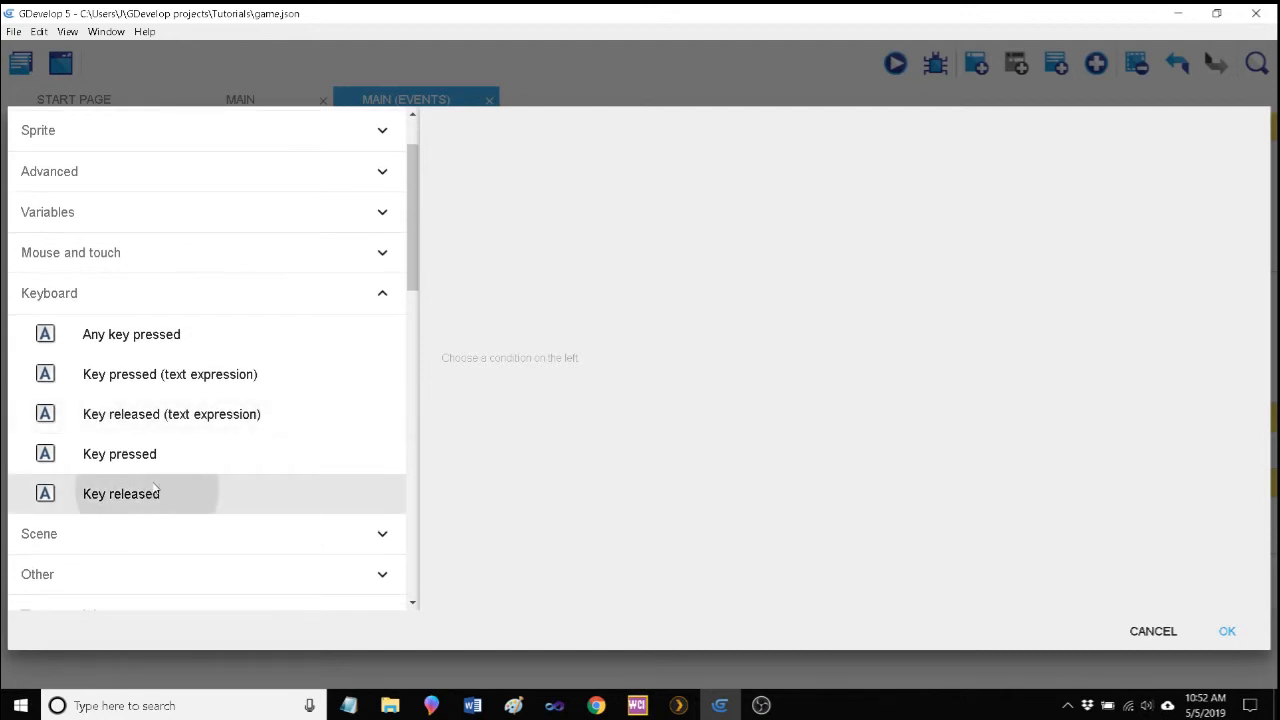
{"action": "type", "text": "Space"}
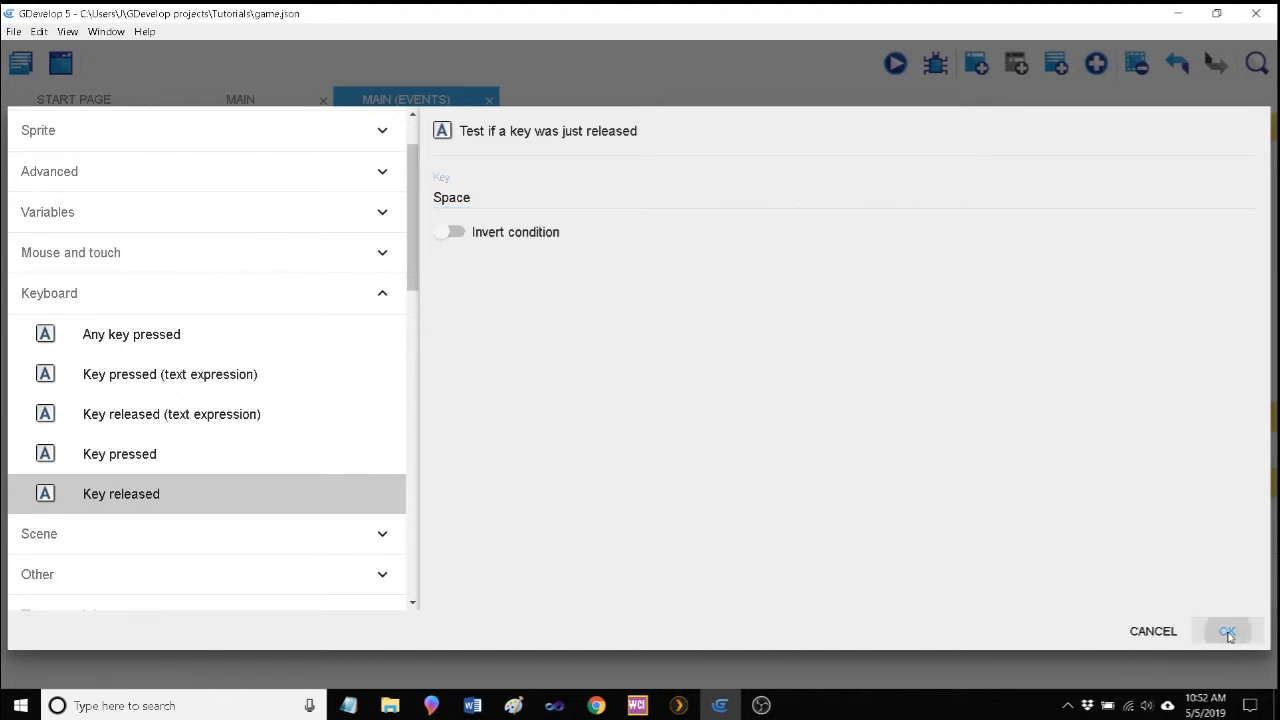
{"action": "left_click", "coordinate": [1228, 632]}
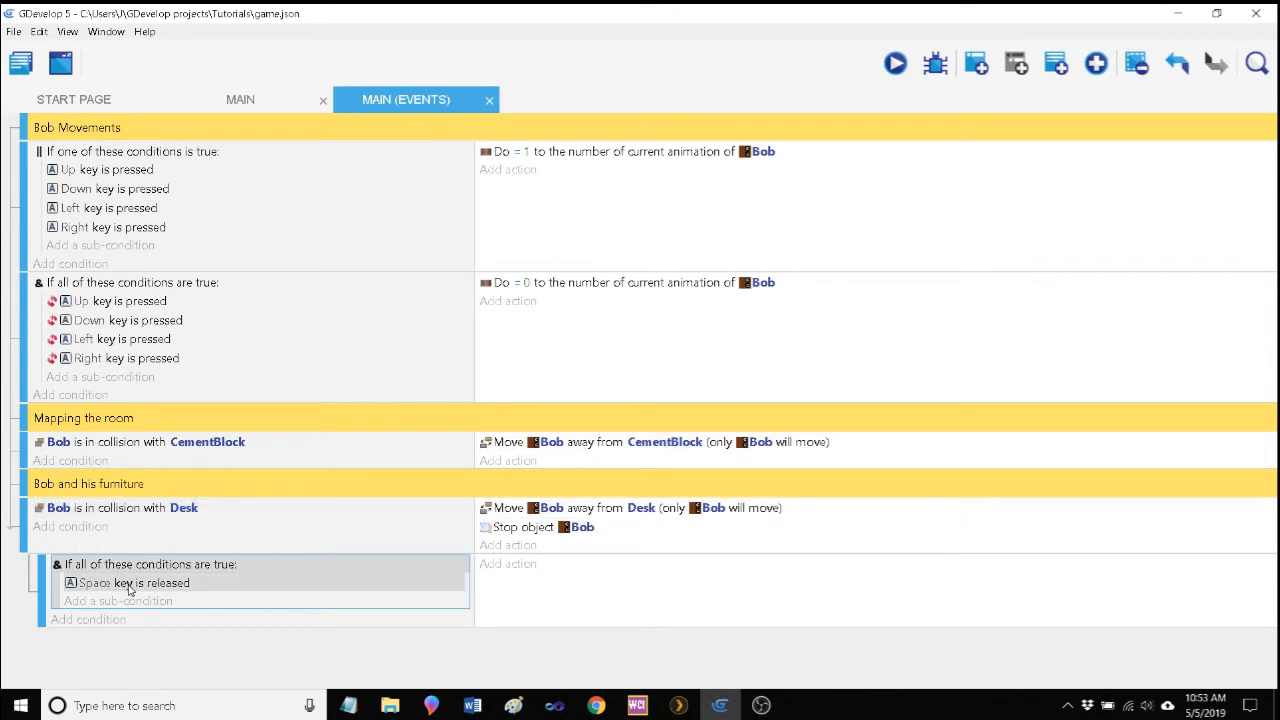
Step: Add the action 'Show layer Dialogue' to the sub-event and launch a preview
{"action": "left_click", "coordinate": [508, 564]}
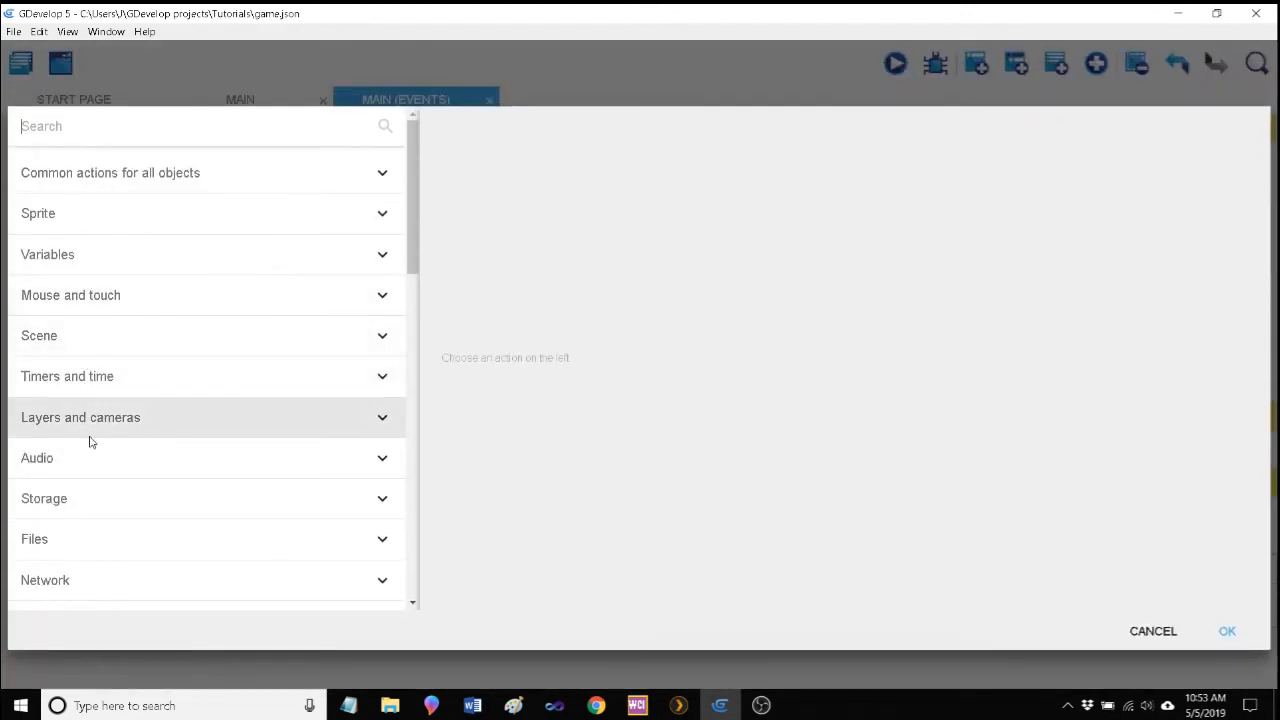
{"action": "left_click", "coordinate": [80, 418]}
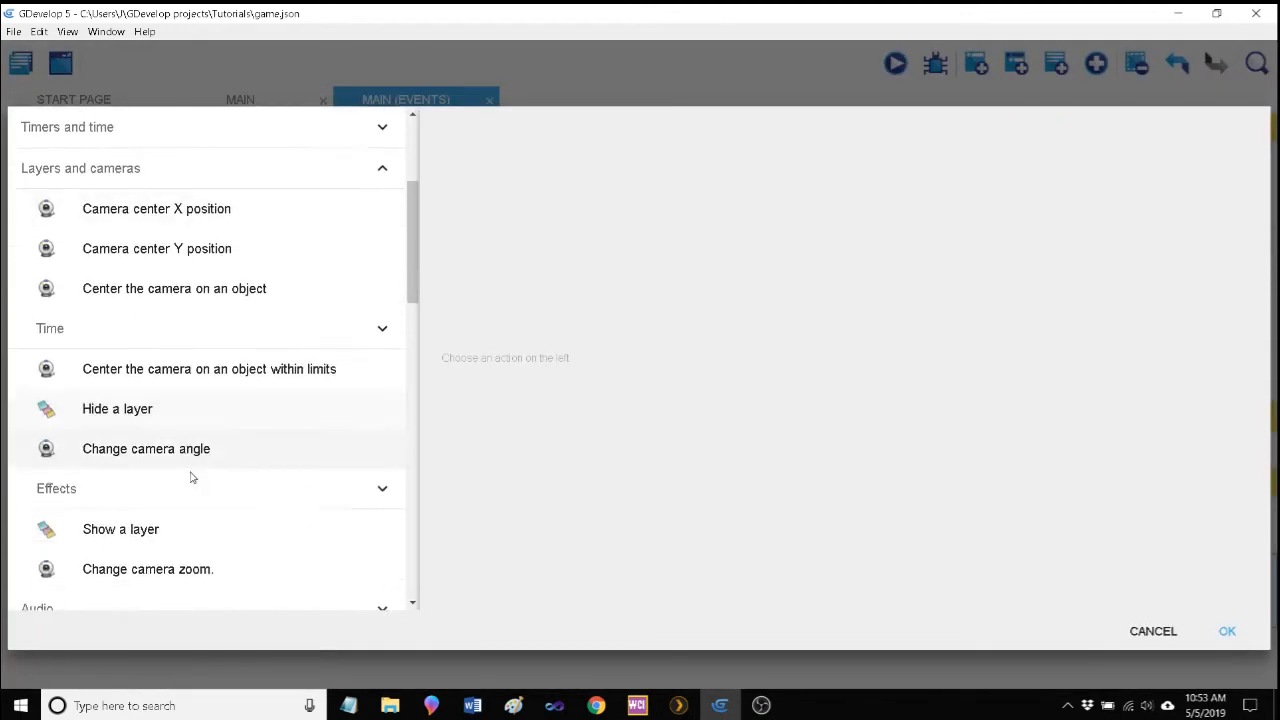
{"action": "left_click", "coordinate": [120, 528]}
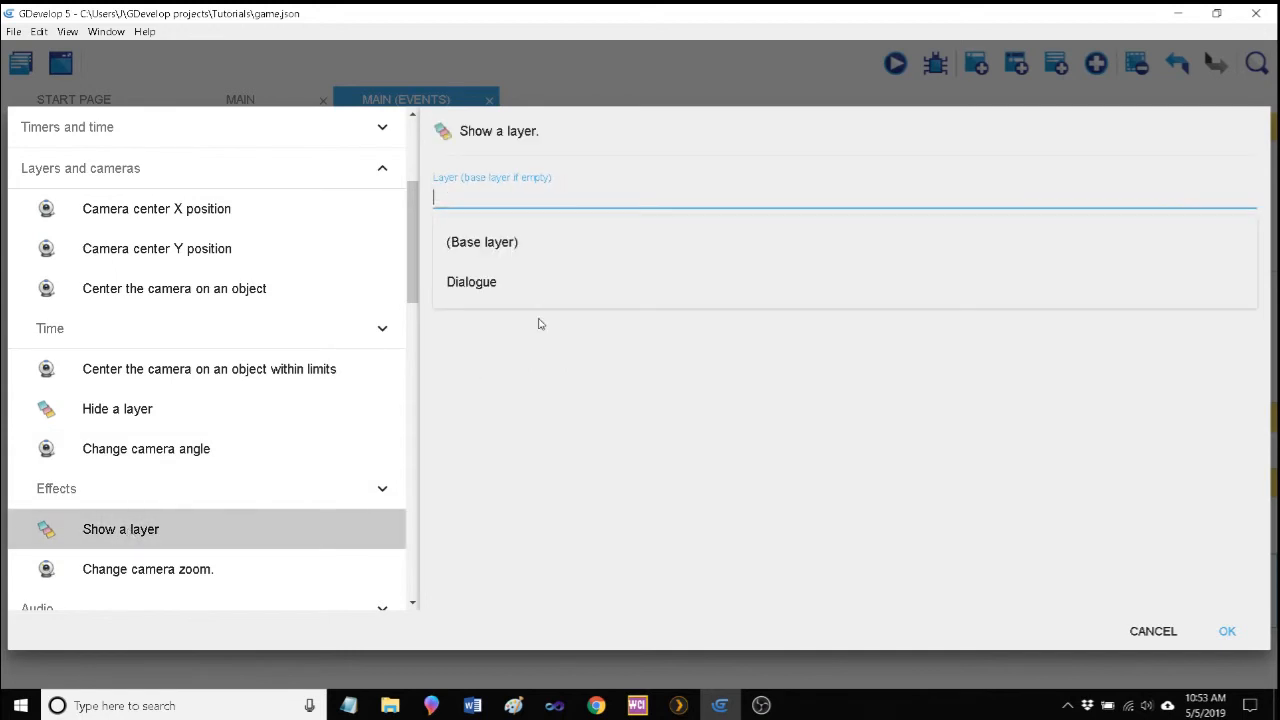
{"action": "left_click", "coordinate": [472, 280]}
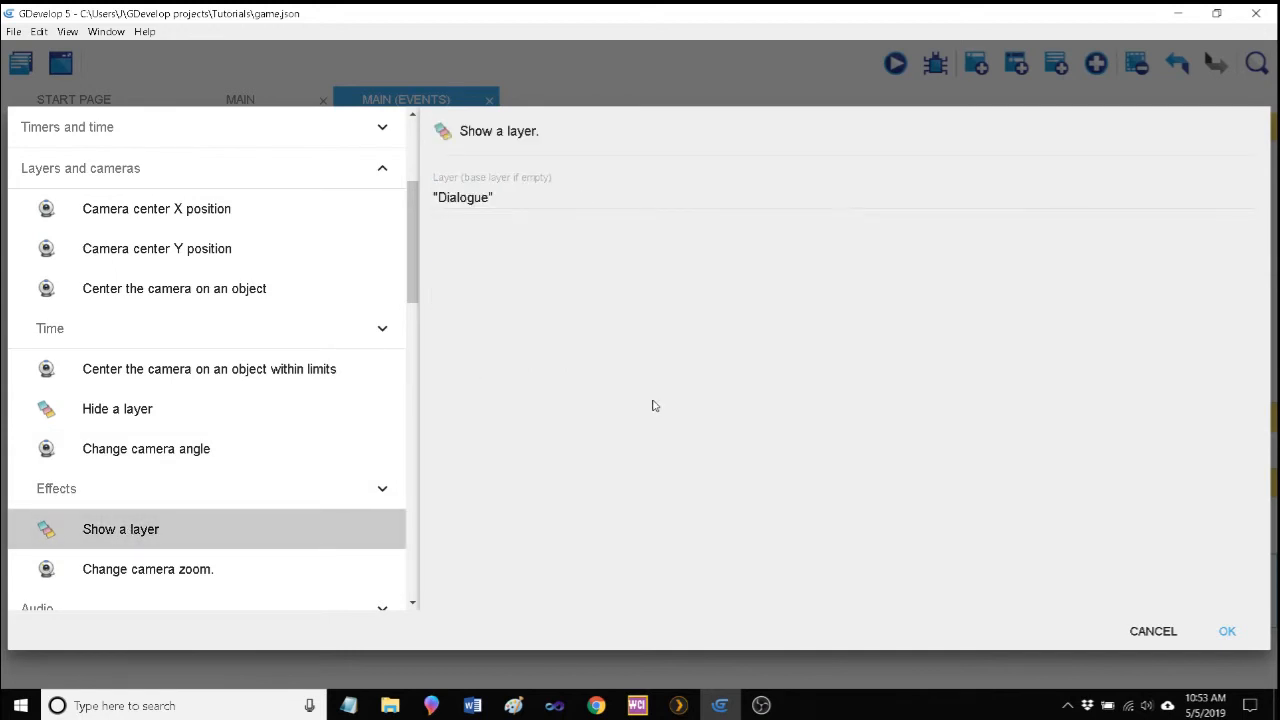
{"action": "left_click", "coordinate": [1228, 632]}
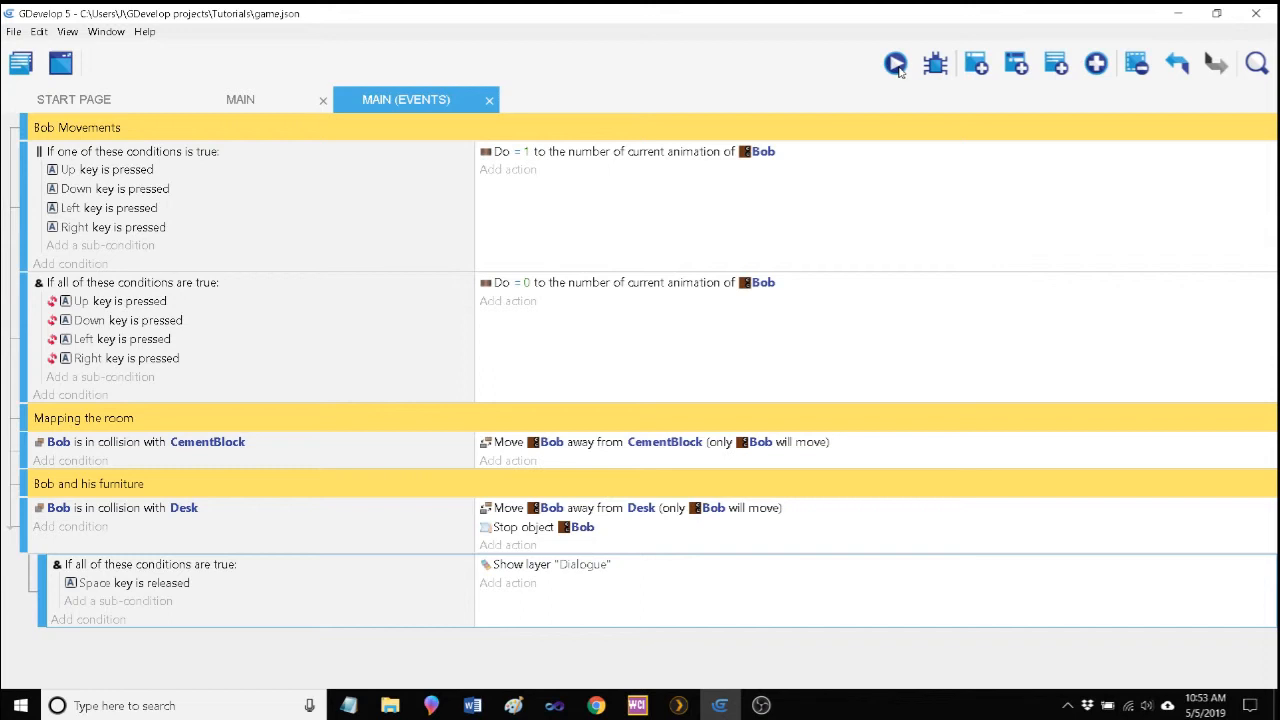
{"action": "left_click", "coordinate": [894, 62]}
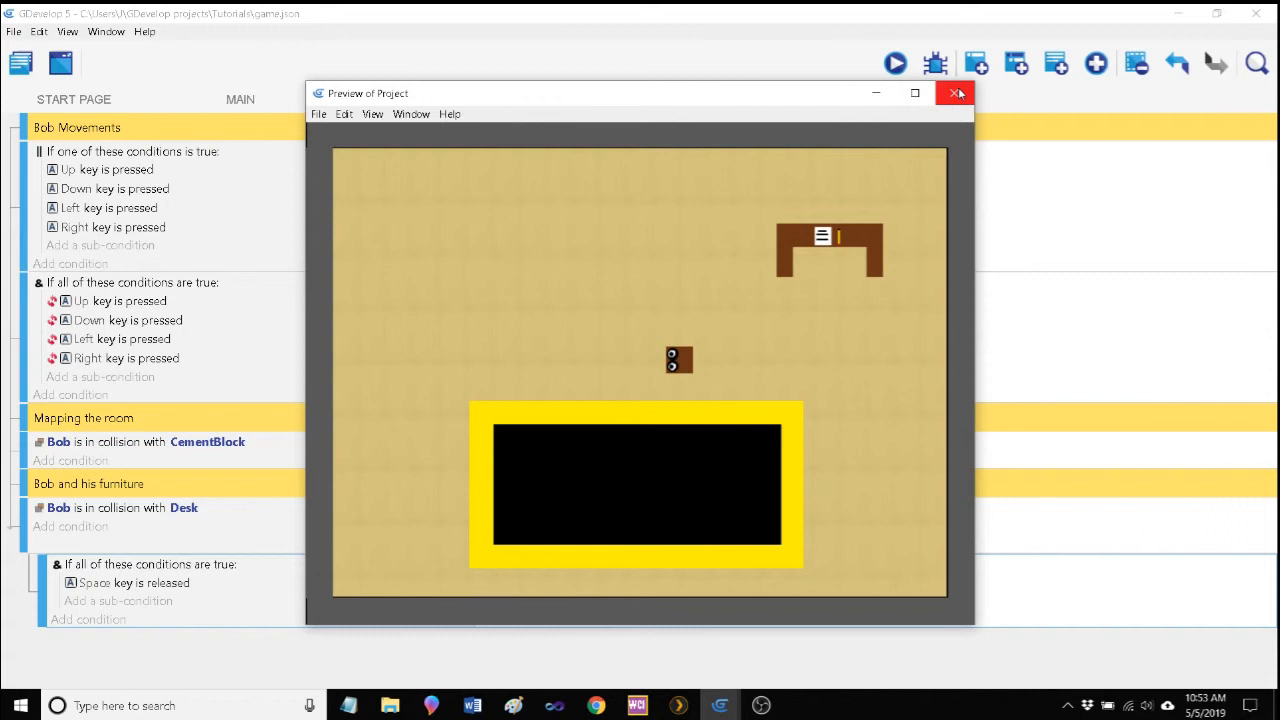
Step: Close the game preview to return to the events sheet
{"action": "left_click", "coordinate": [956, 94]}
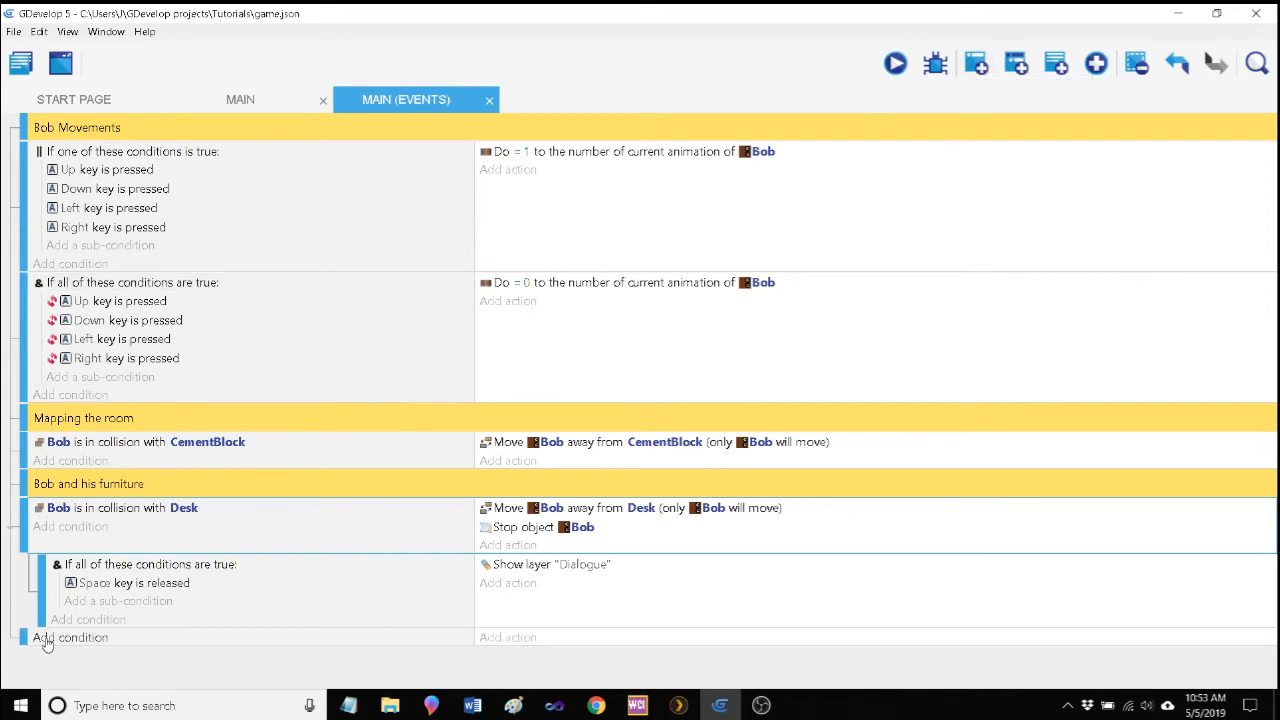
{"action": "mouse_move", "coordinate": [976, 62]}
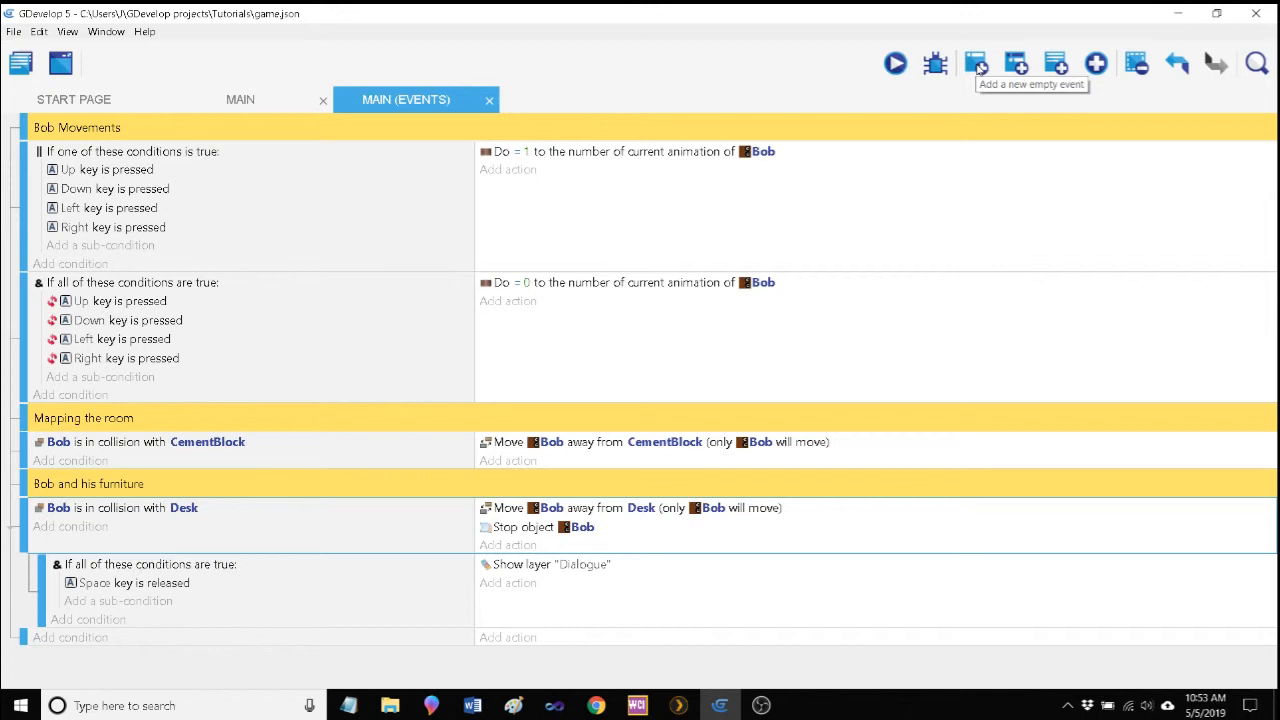
Step: Copy the 'Bob is in collision with Desk' condition into a new empty event
{"action": "right_click", "coordinate": [130, 582]}
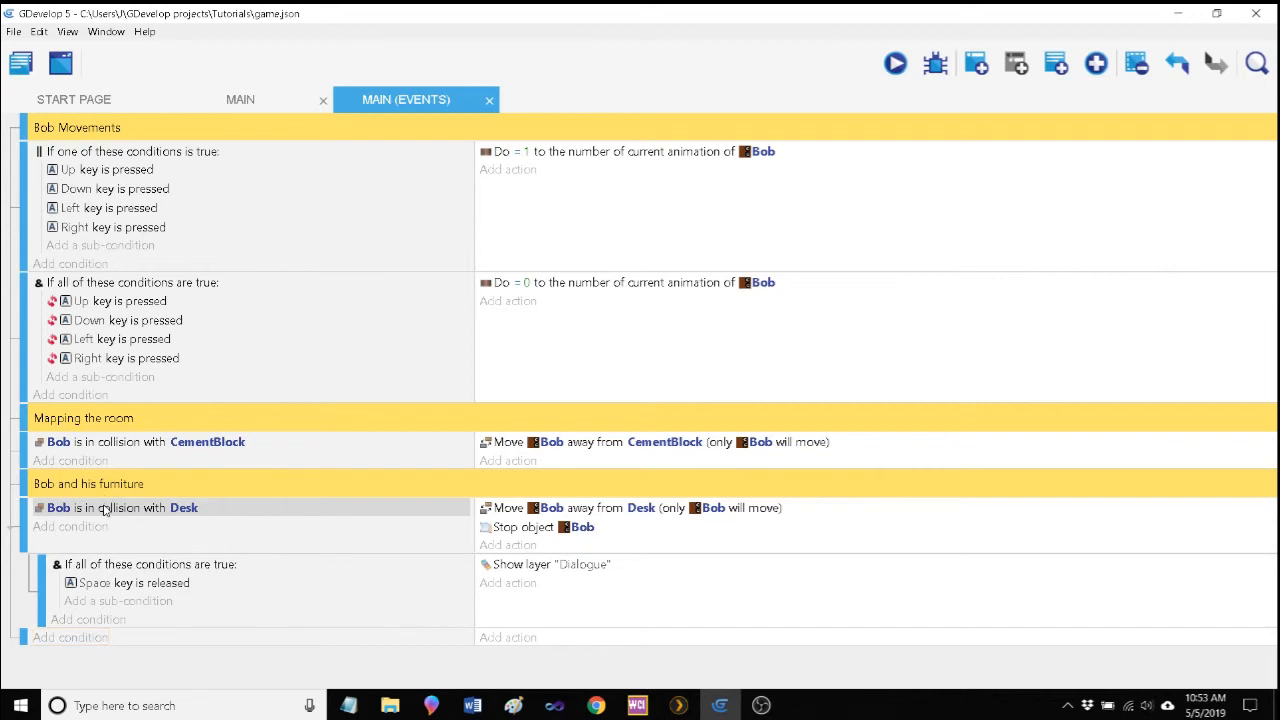
{"action": "left_click", "coordinate": [120, 508]}
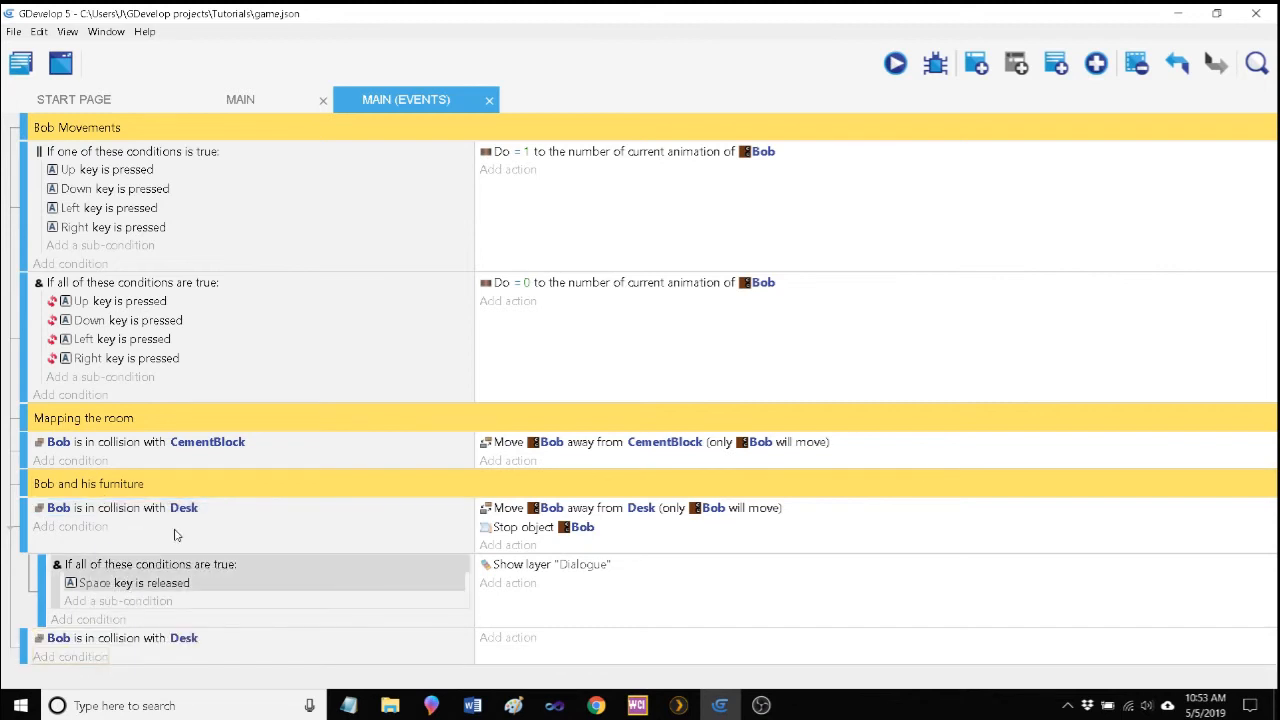
{"action": "left_click", "coordinate": [124, 638]}
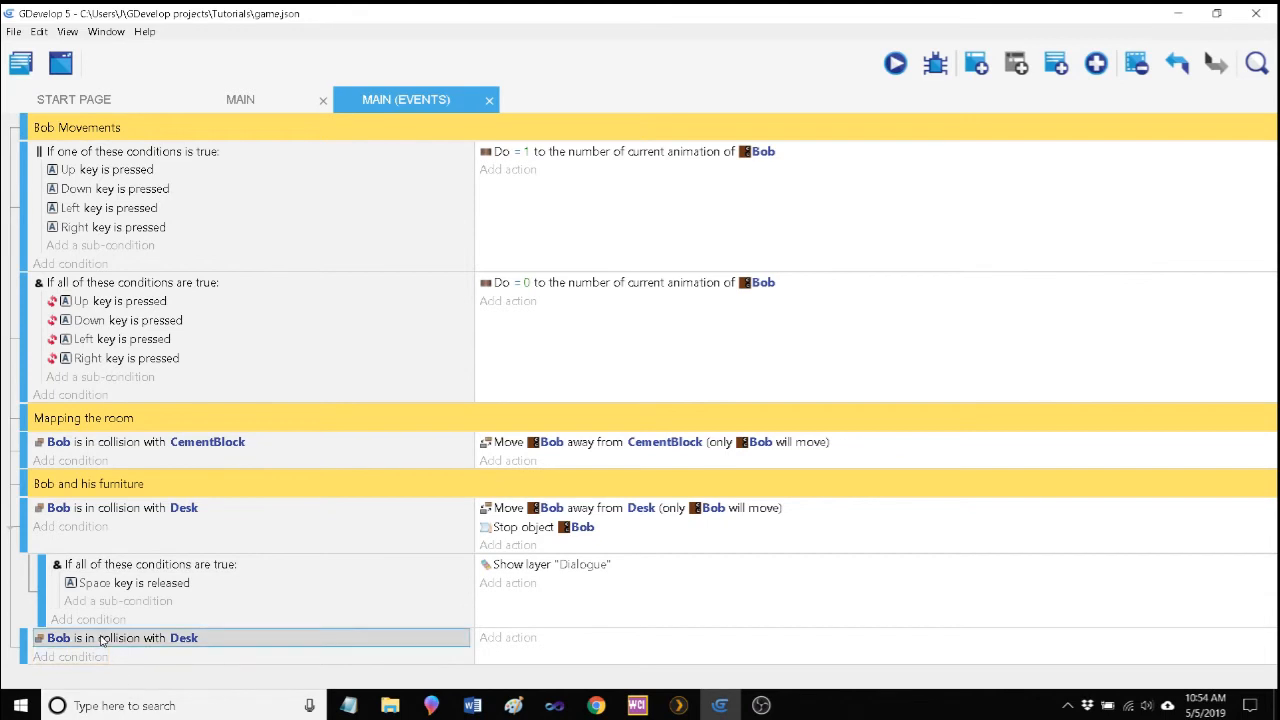
Step: Invert the copied condition so it fires when Bob is not touching the Desk
{"action": "double_click", "coordinate": [124, 638]}
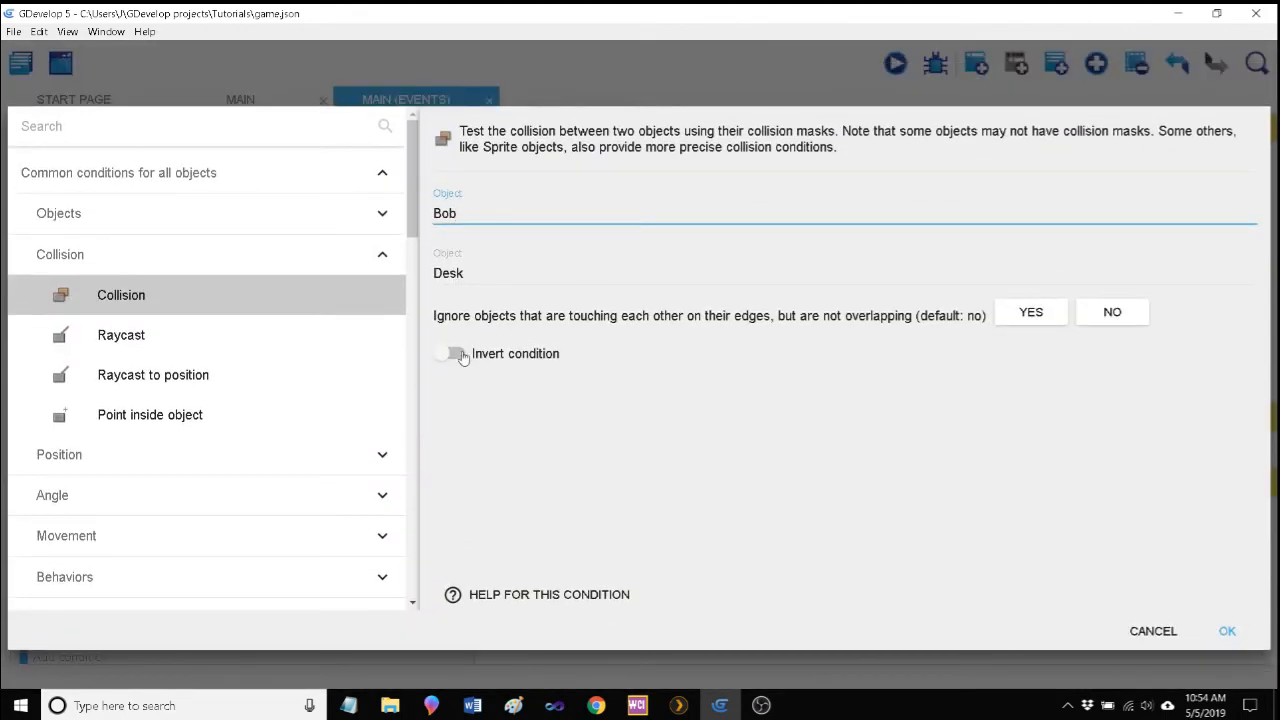
{"action": "left_click", "coordinate": [448, 352]}
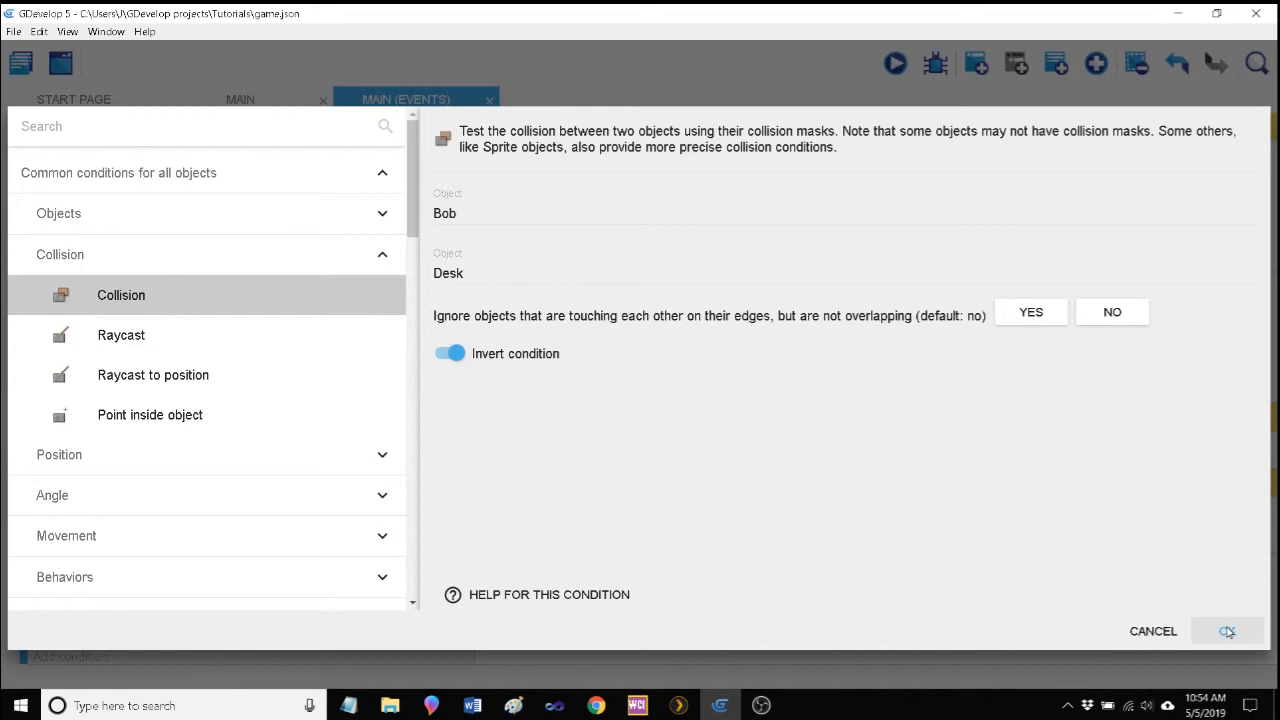
{"action": "left_click", "coordinate": [1228, 632]}
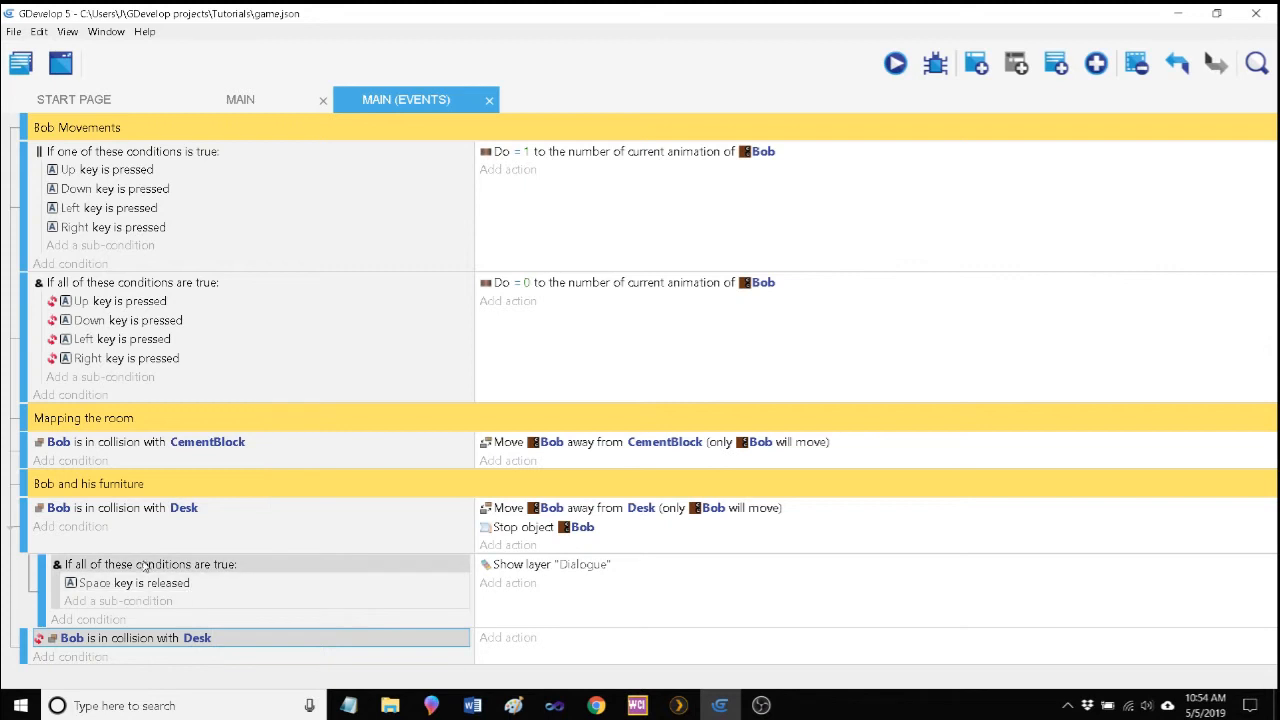
{"action": "mouse_move", "coordinate": [336, 568]}
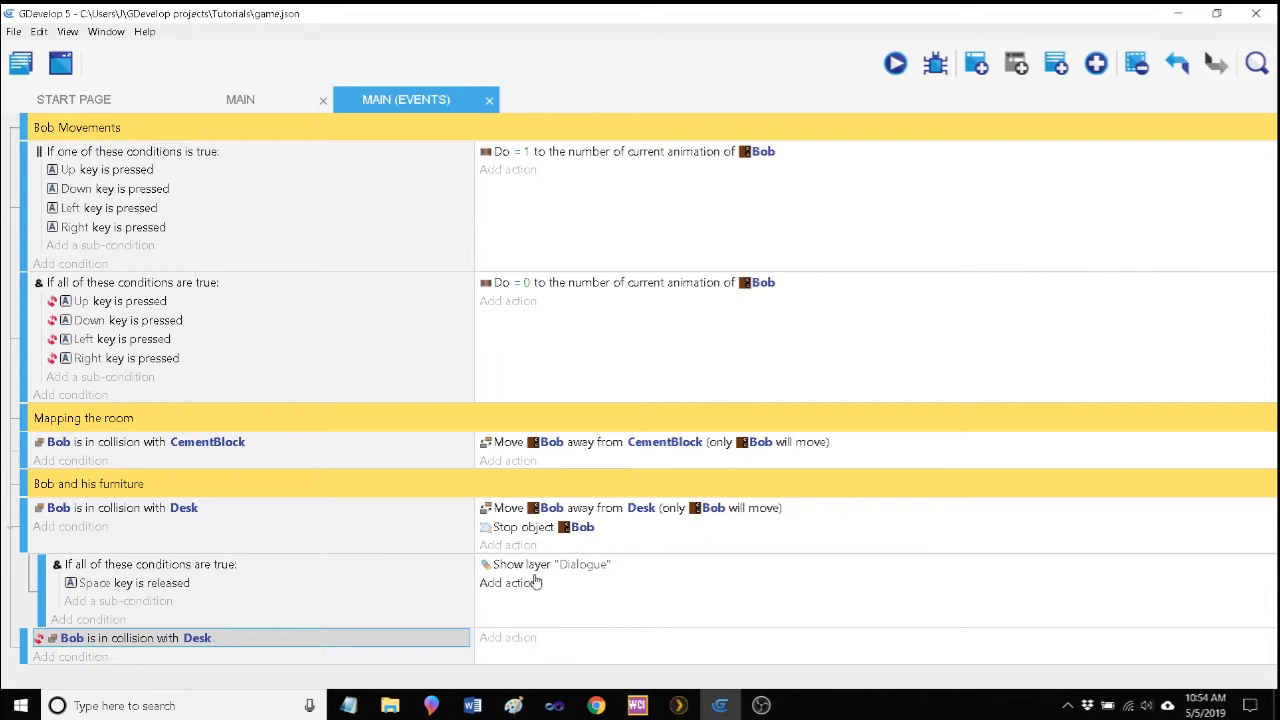
{"action": "mouse_move", "coordinate": [118, 656]}
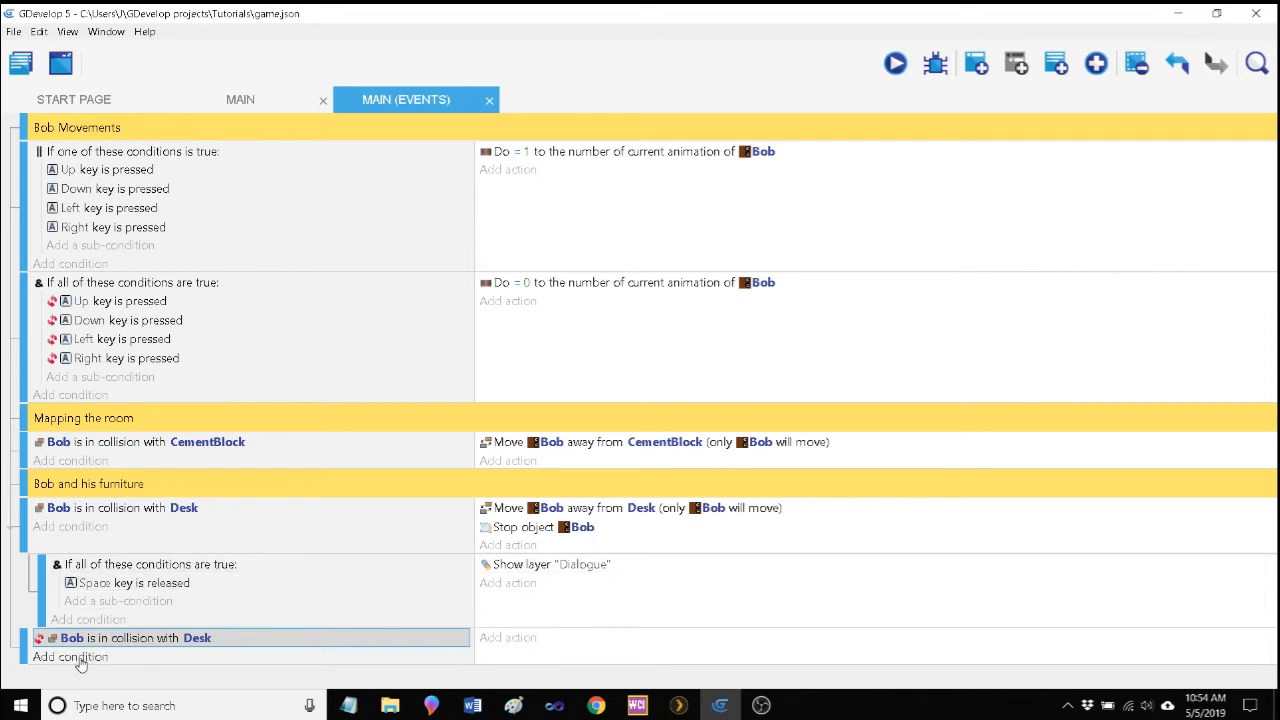
Step: Add the condition 'Layer Dialogue is visible' to the not-touching-desk event
{"action": "left_click", "coordinate": [70, 656]}
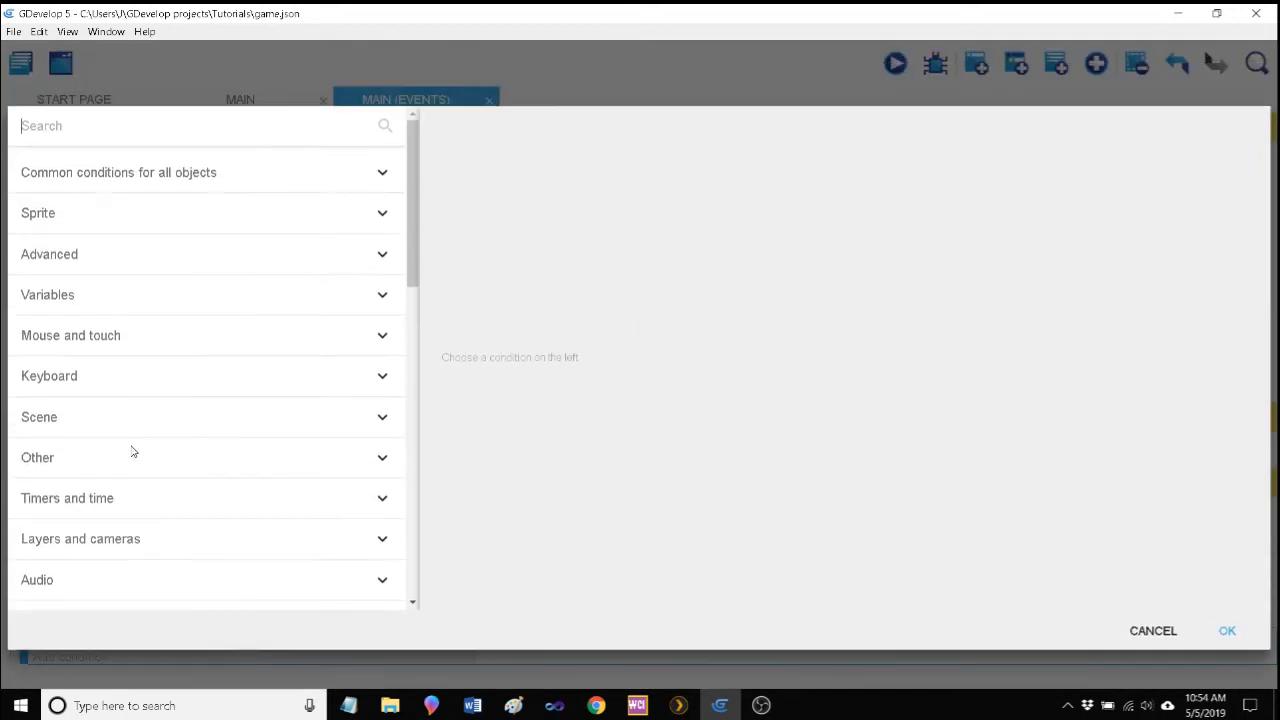
{"action": "left_click", "coordinate": [48, 254]}
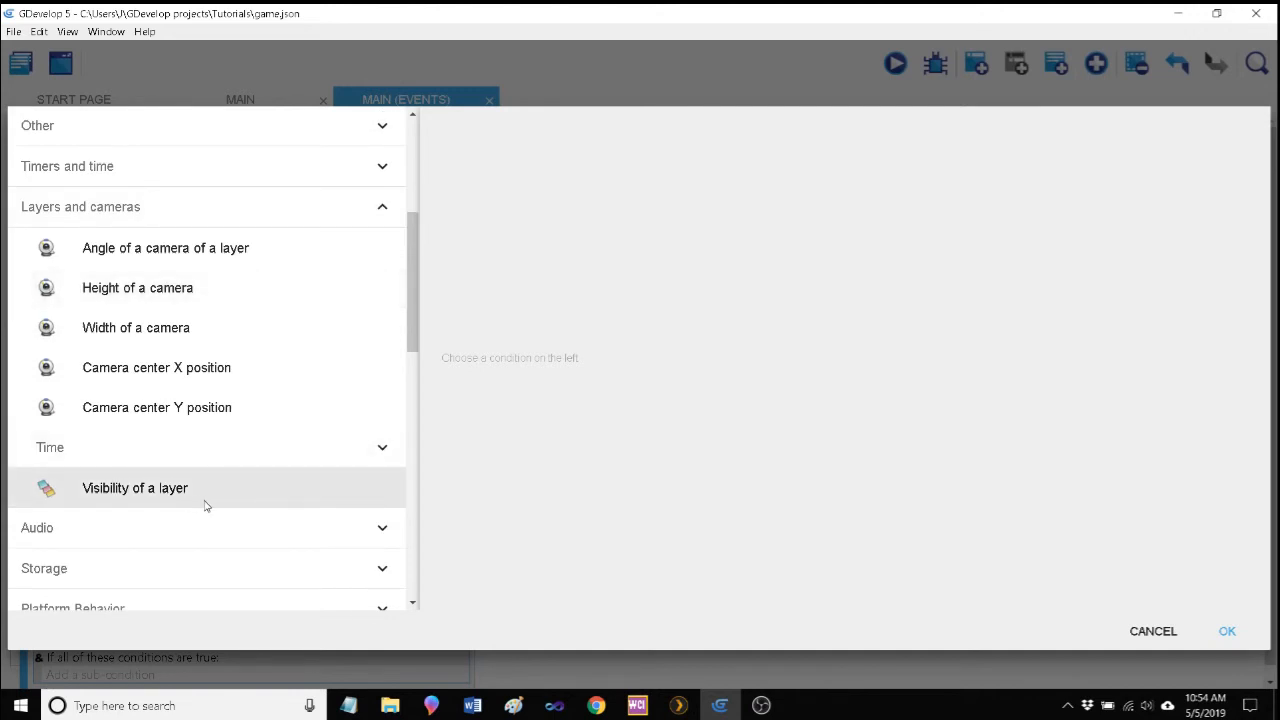
{"action": "mouse_move", "coordinate": [180, 496]}
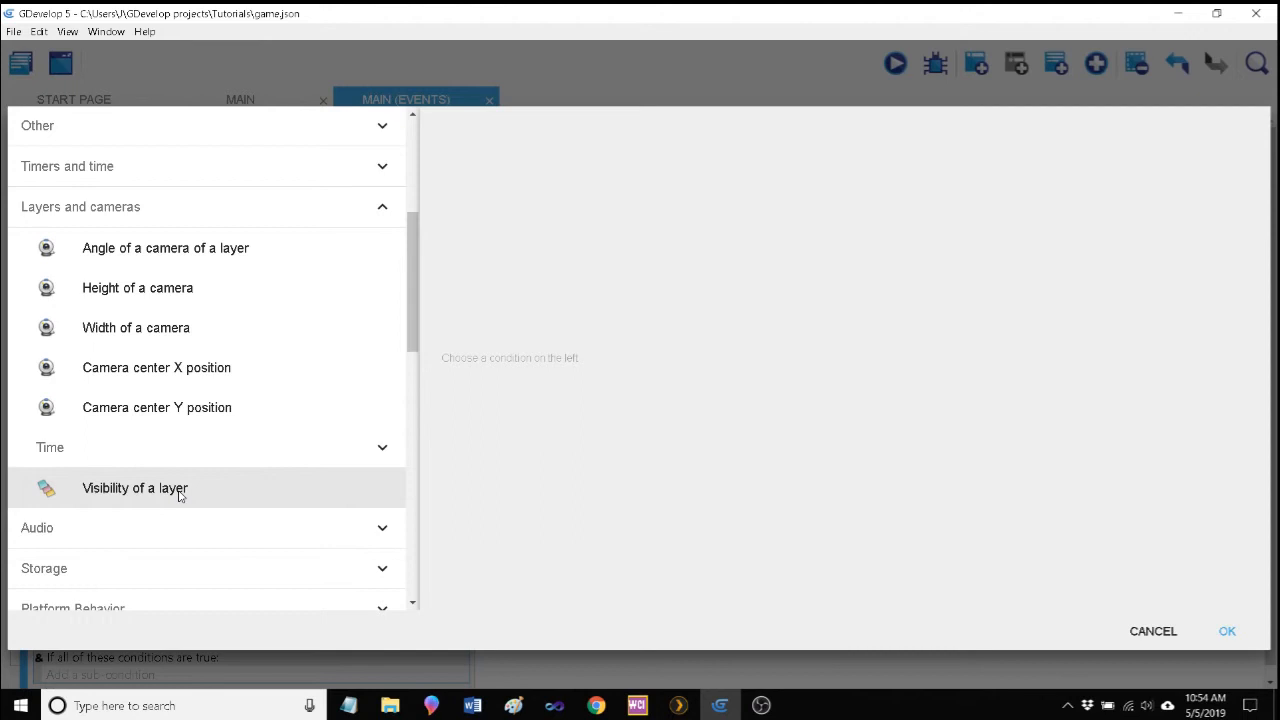
{"action": "left_click", "coordinate": [136, 488]}
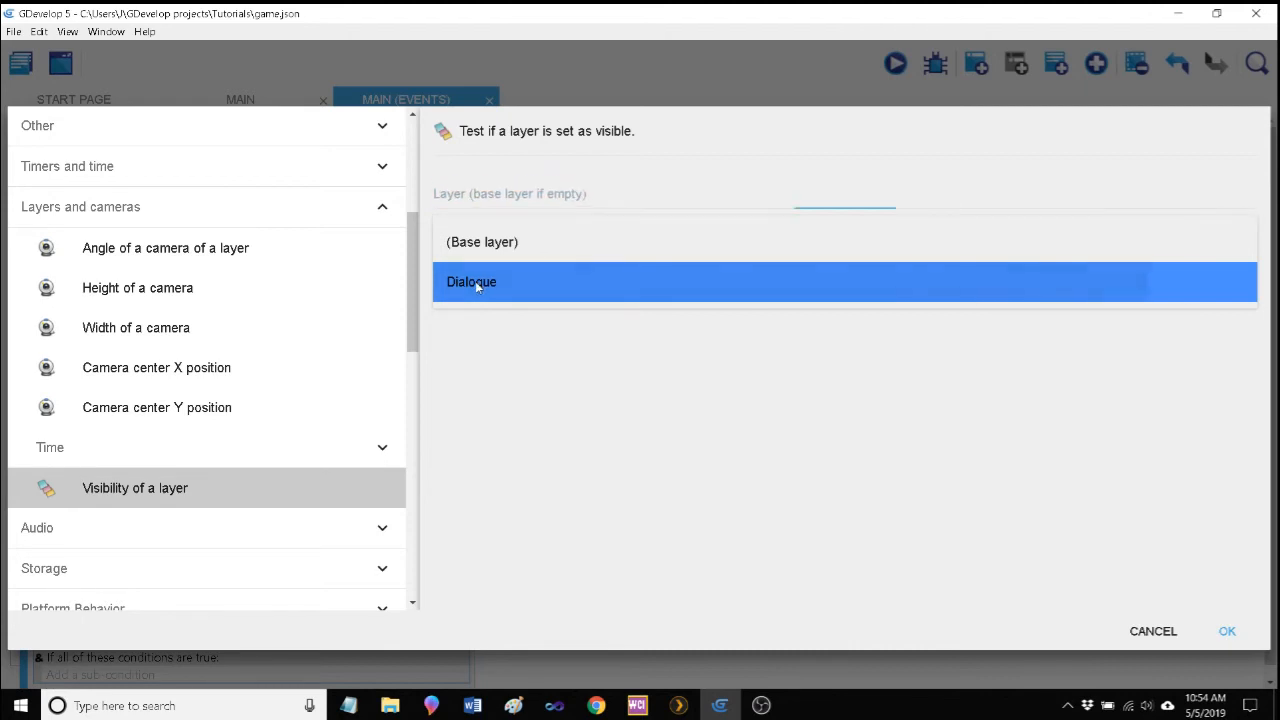
{"action": "left_click", "coordinate": [1228, 632]}
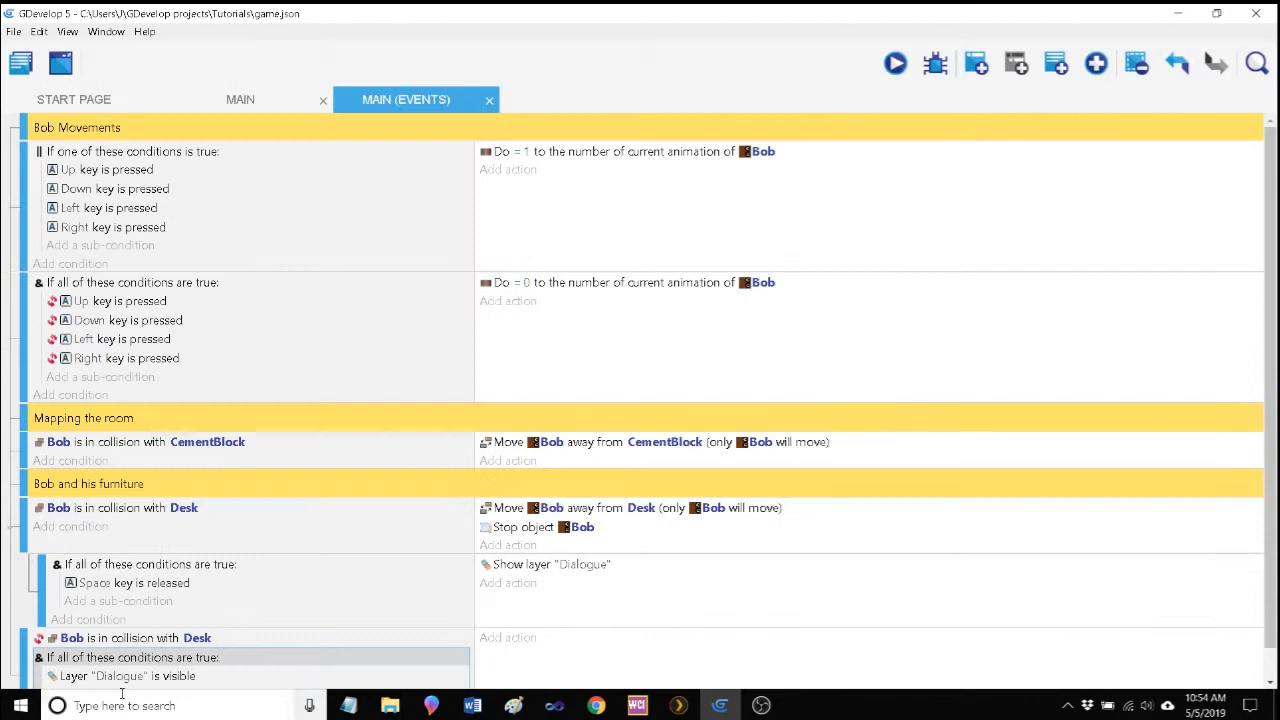
Step: Add the action 'Hide layer Dialogue' to that event
{"action": "scroll", "scroll_direction": "down", "scroll_amount": 3}
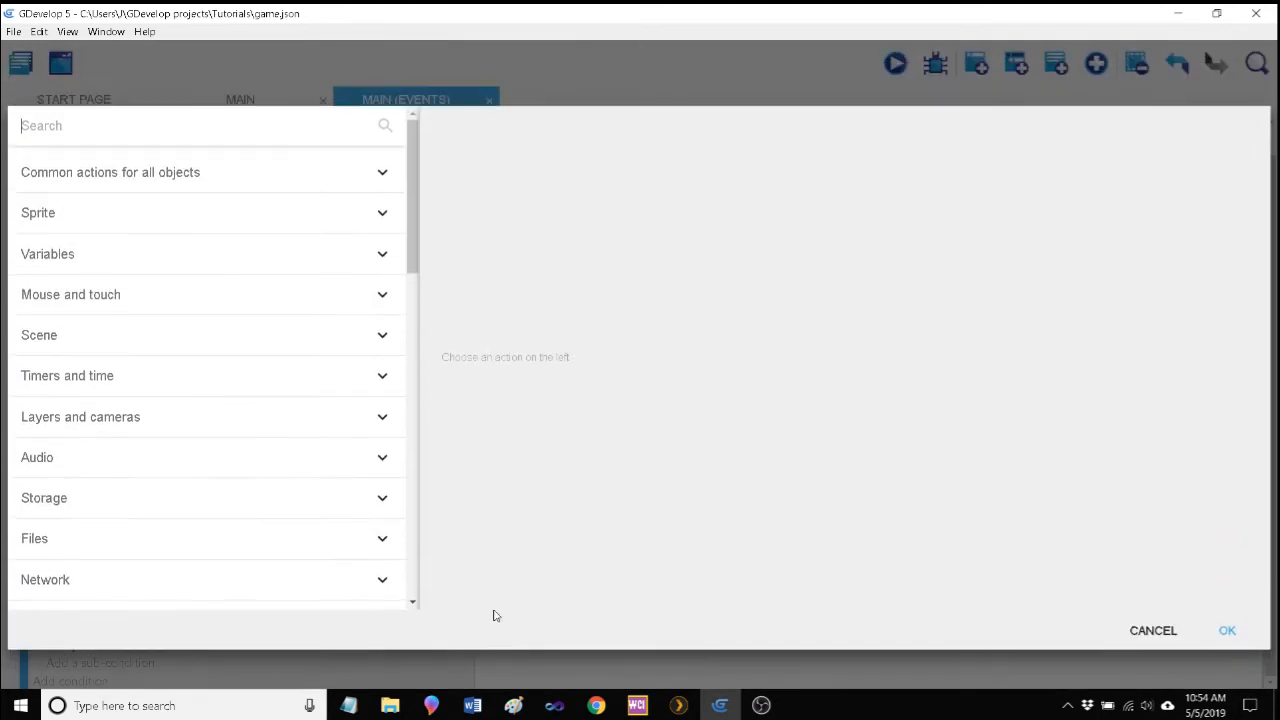
{"action": "left_click", "coordinate": [80, 416]}
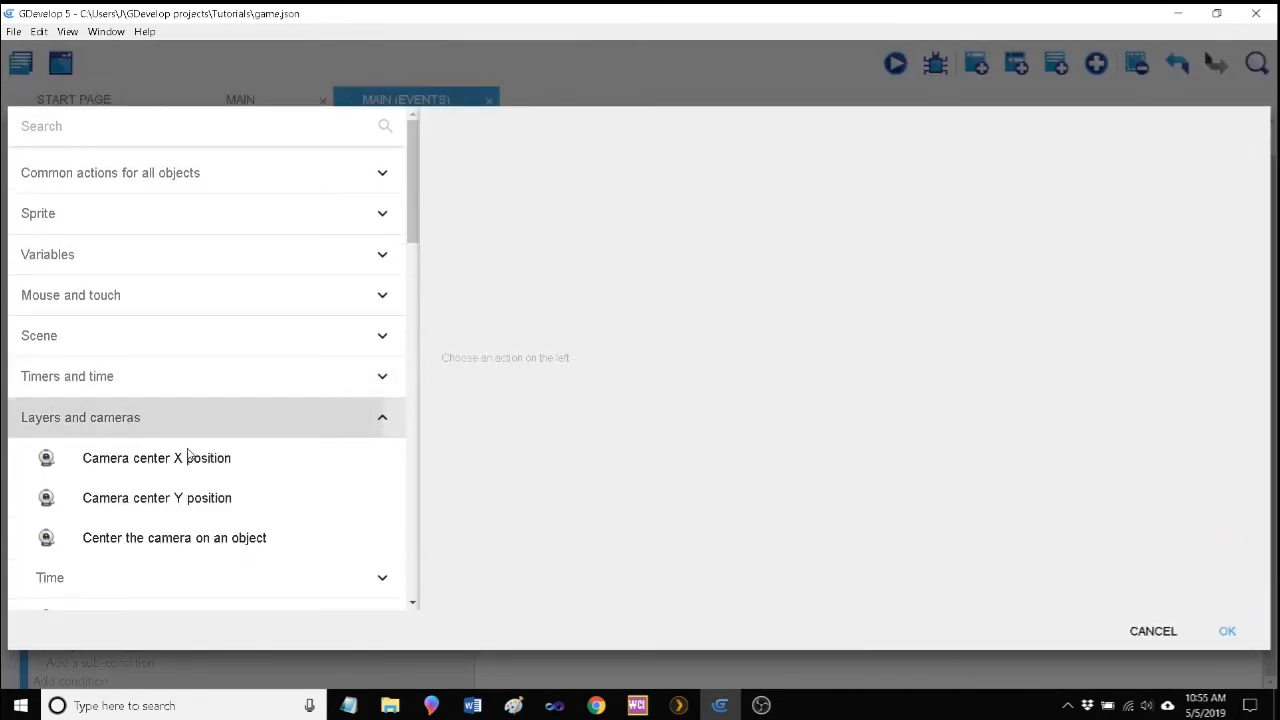
{"action": "left_click", "coordinate": [116, 324]}
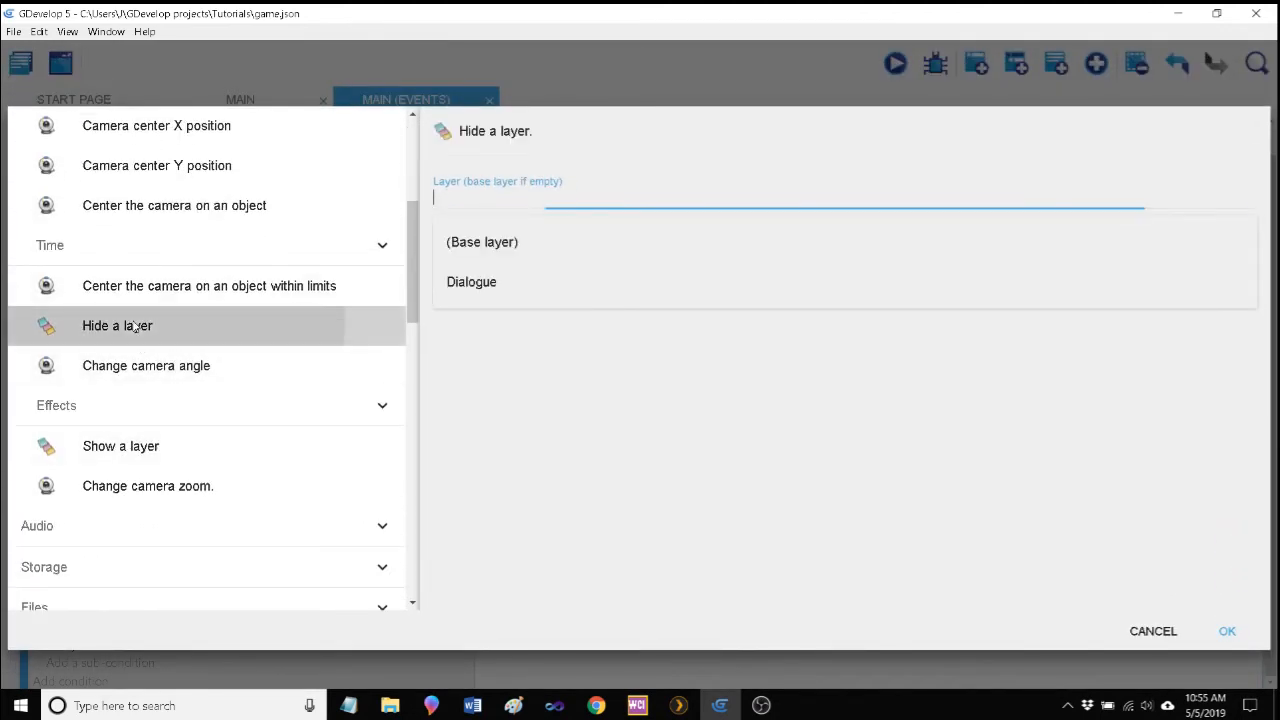
{"action": "left_click", "coordinate": [472, 280]}
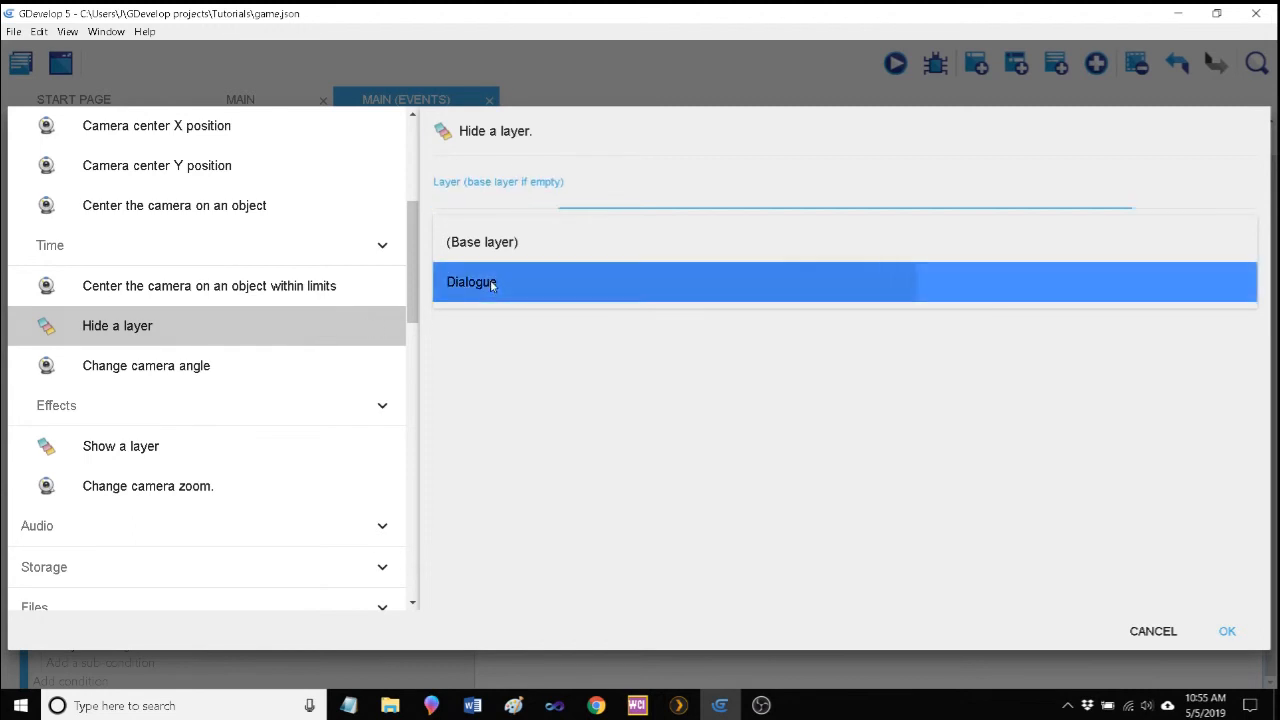
{"action": "left_click", "coordinate": [1228, 632]}
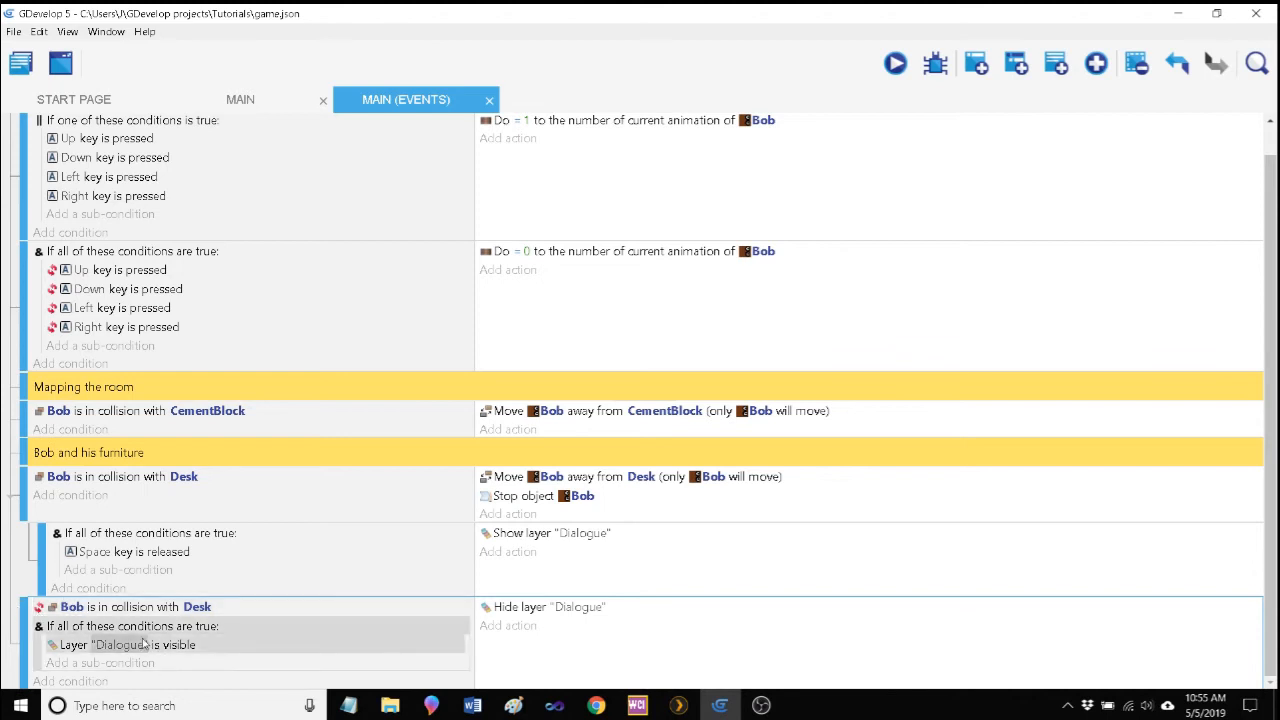
{"action": "mouse_move", "coordinate": [492, 638]}
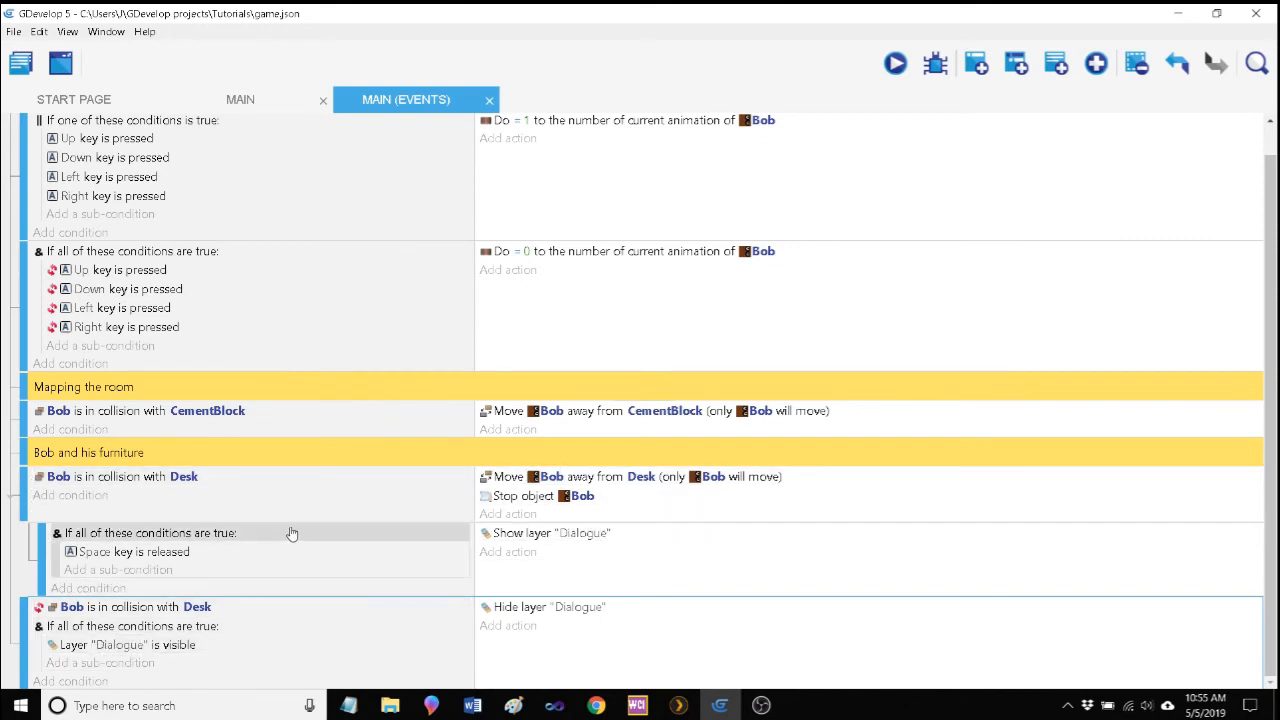
Step: Review the collision events and launch a game preview to test them
{"action": "left_click", "coordinate": [120, 476]}
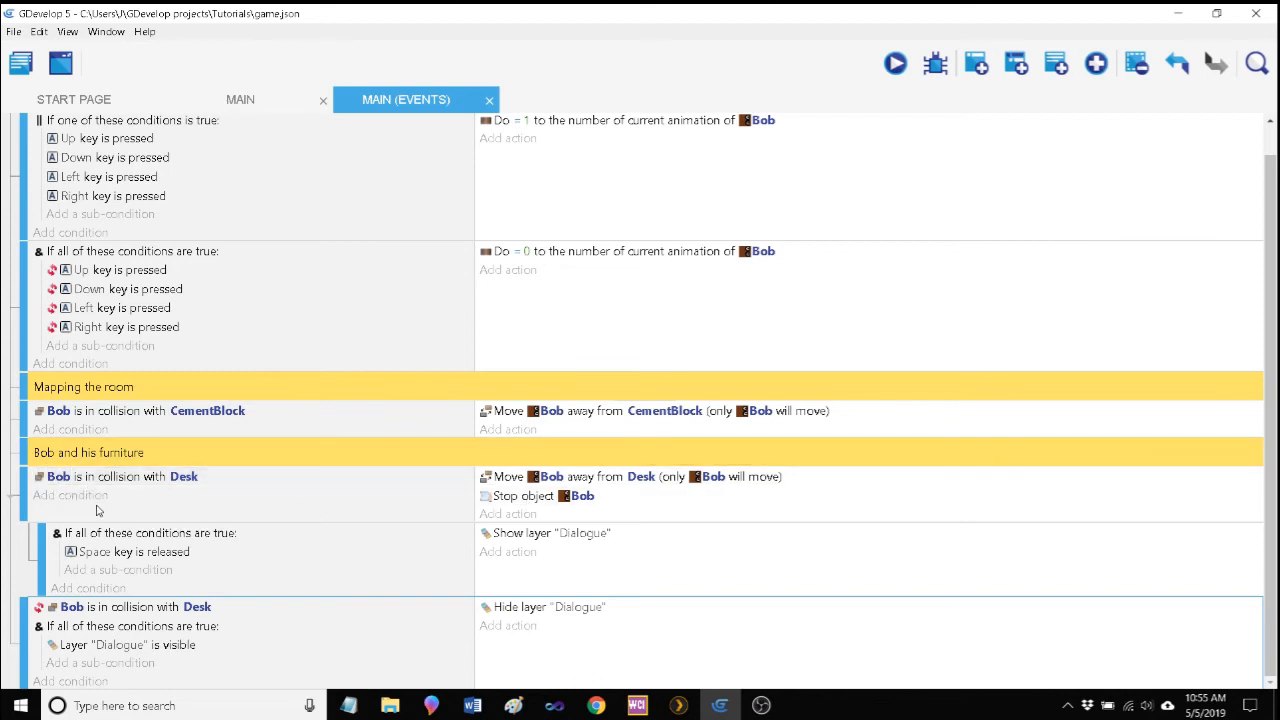
{"action": "mouse_move", "coordinate": [48, 526]}
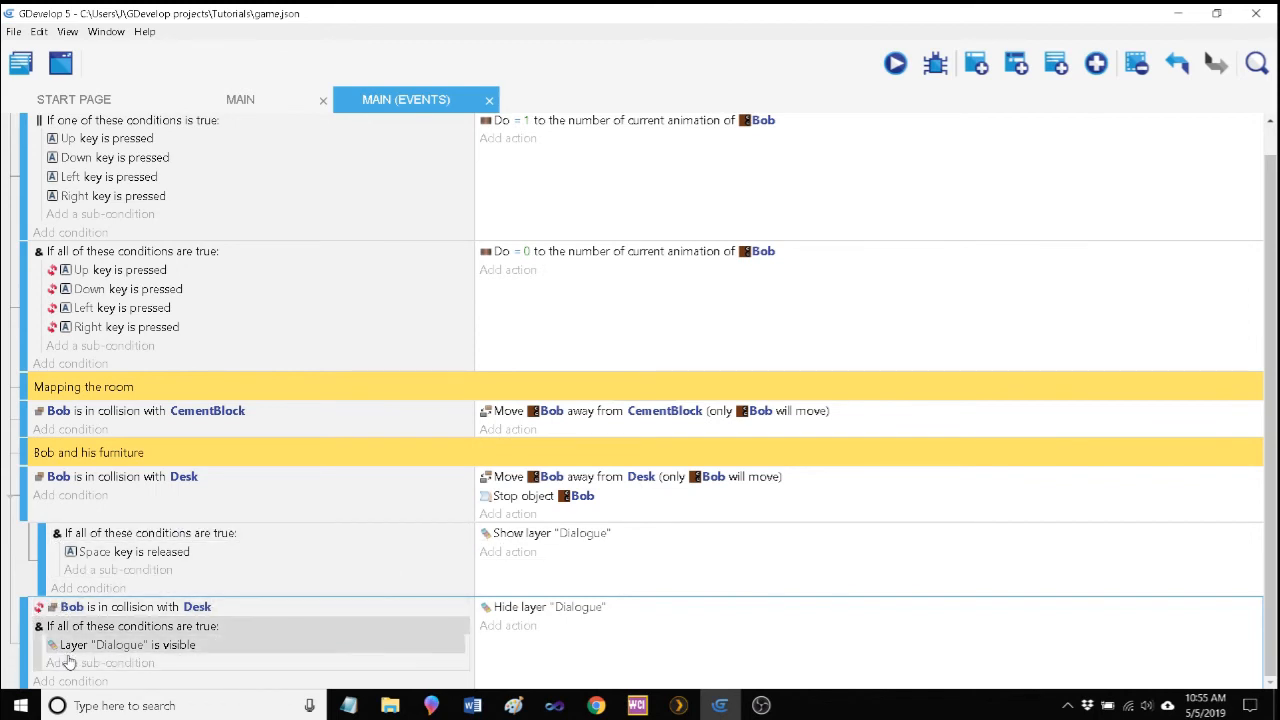
{"action": "mouse_move", "coordinate": [104, 656]}
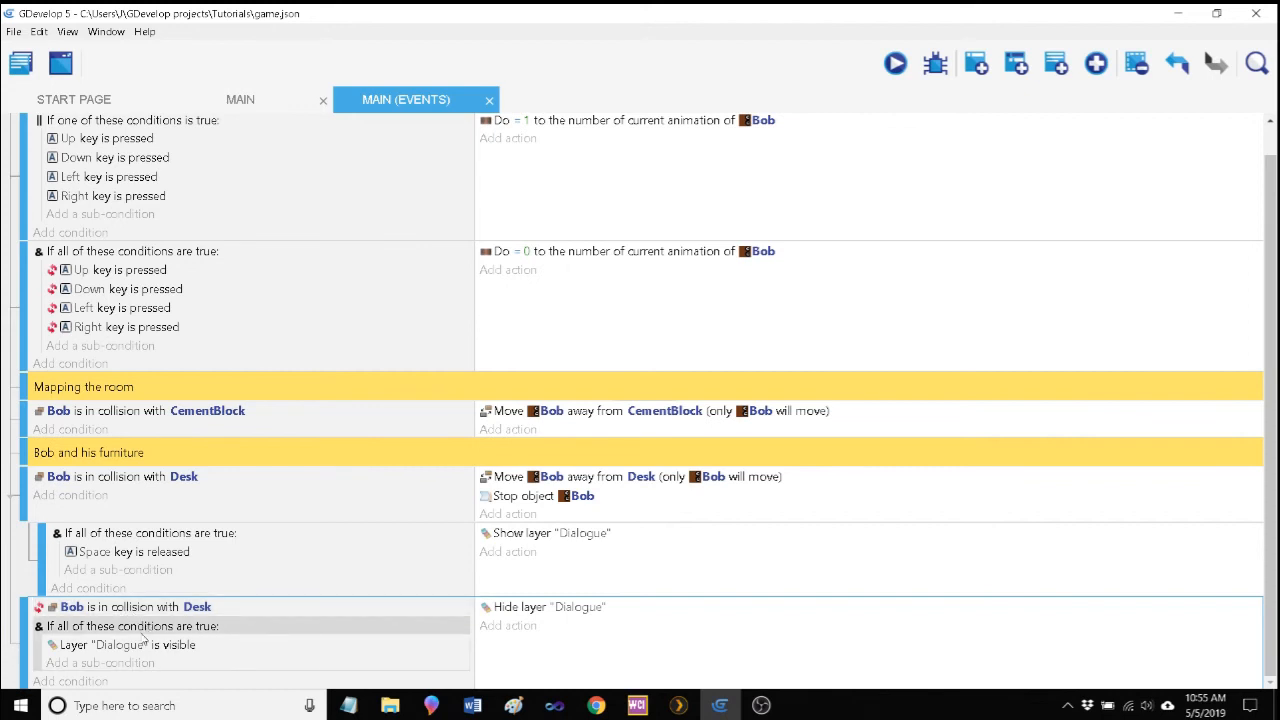
{"action": "left_click", "coordinate": [128, 644]}
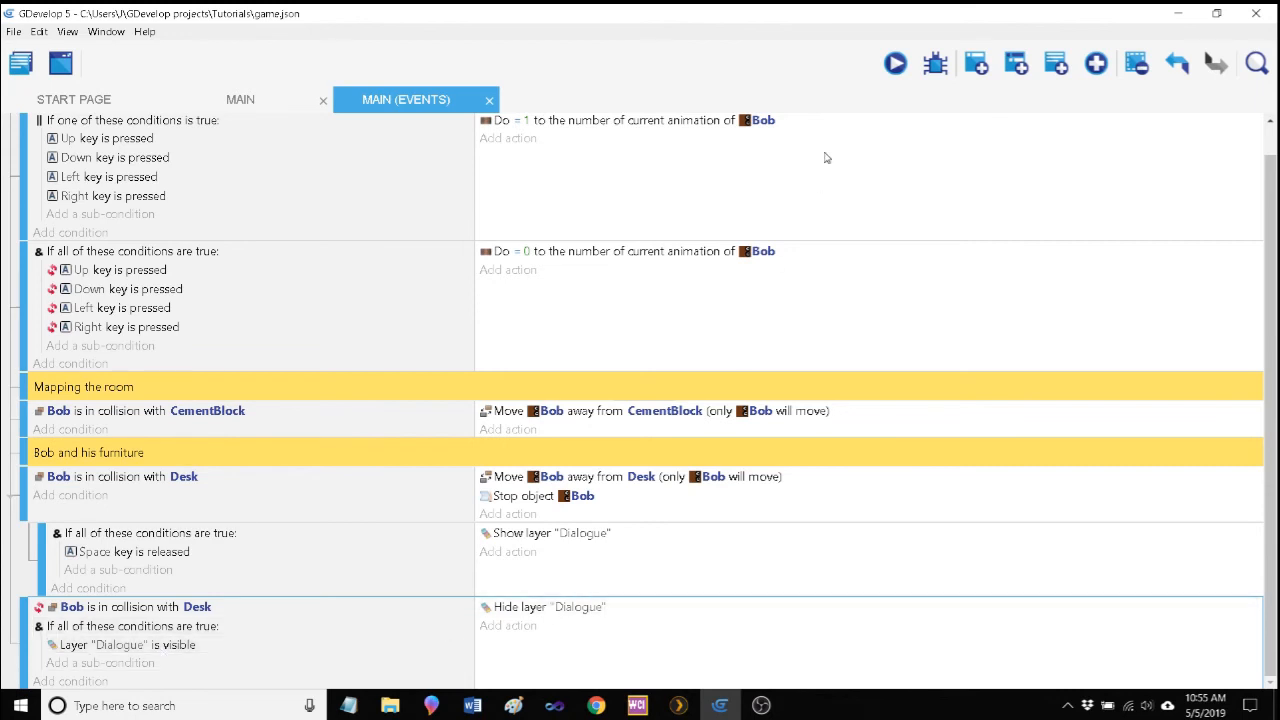
{"action": "left_click", "coordinate": [896, 62]}
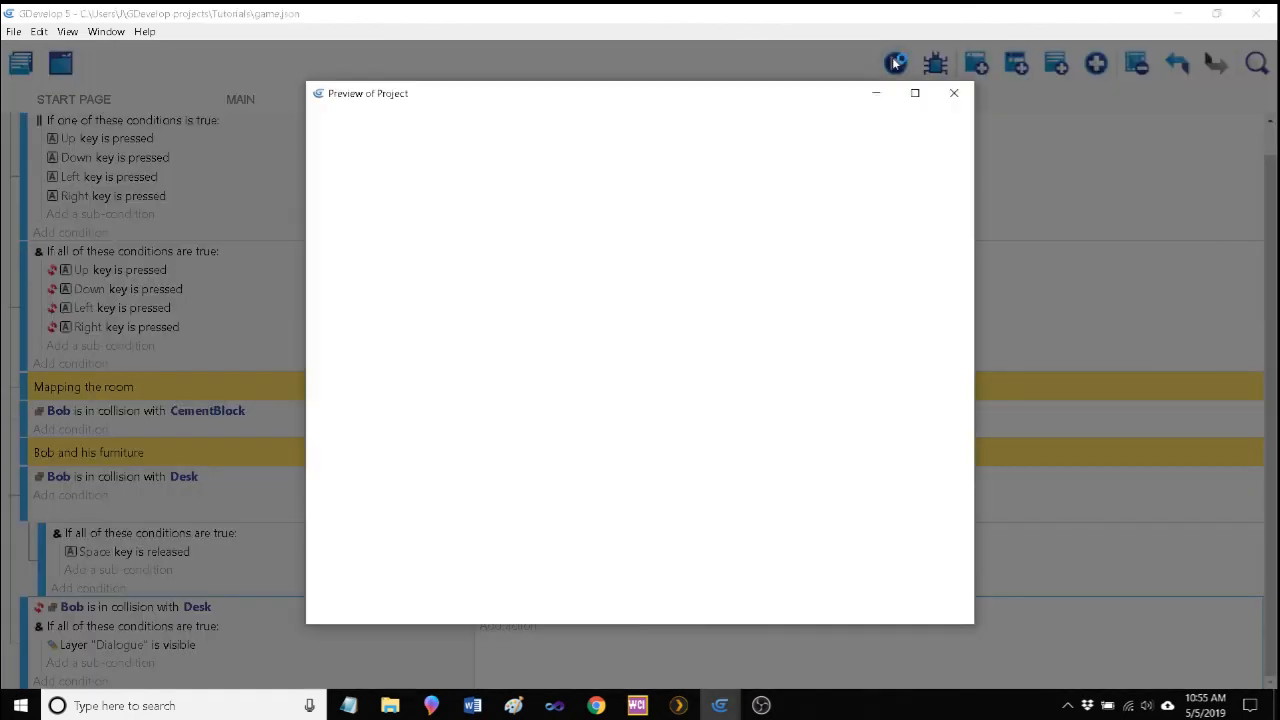